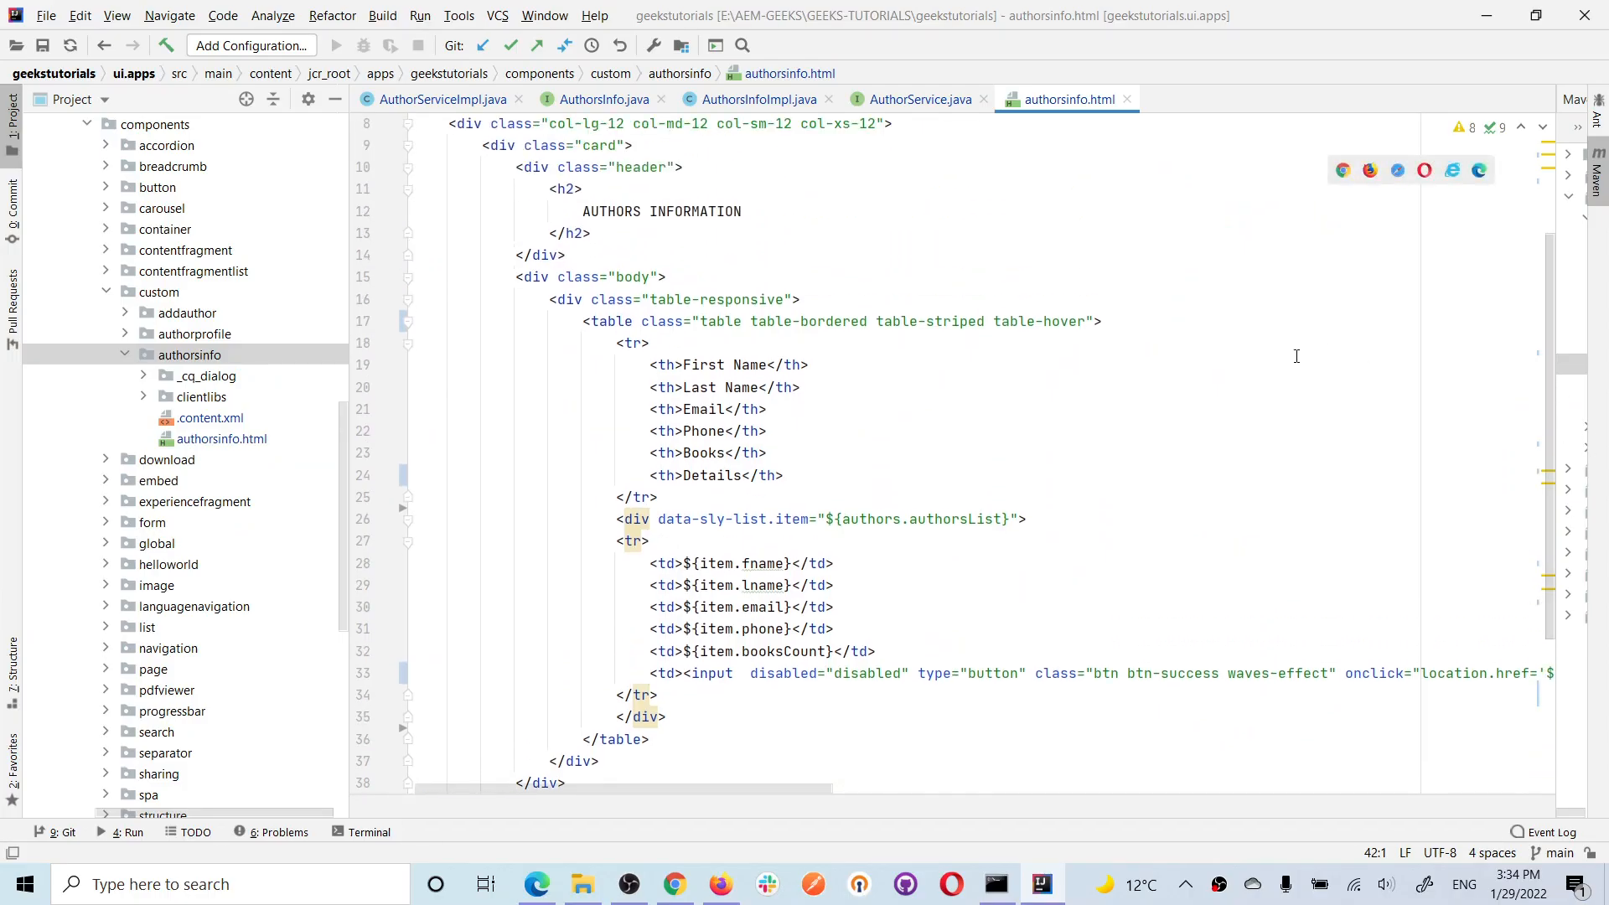
Review the authors table markup, marking the five author data cell lines
left_click_drag(649, 364, 784, 474)
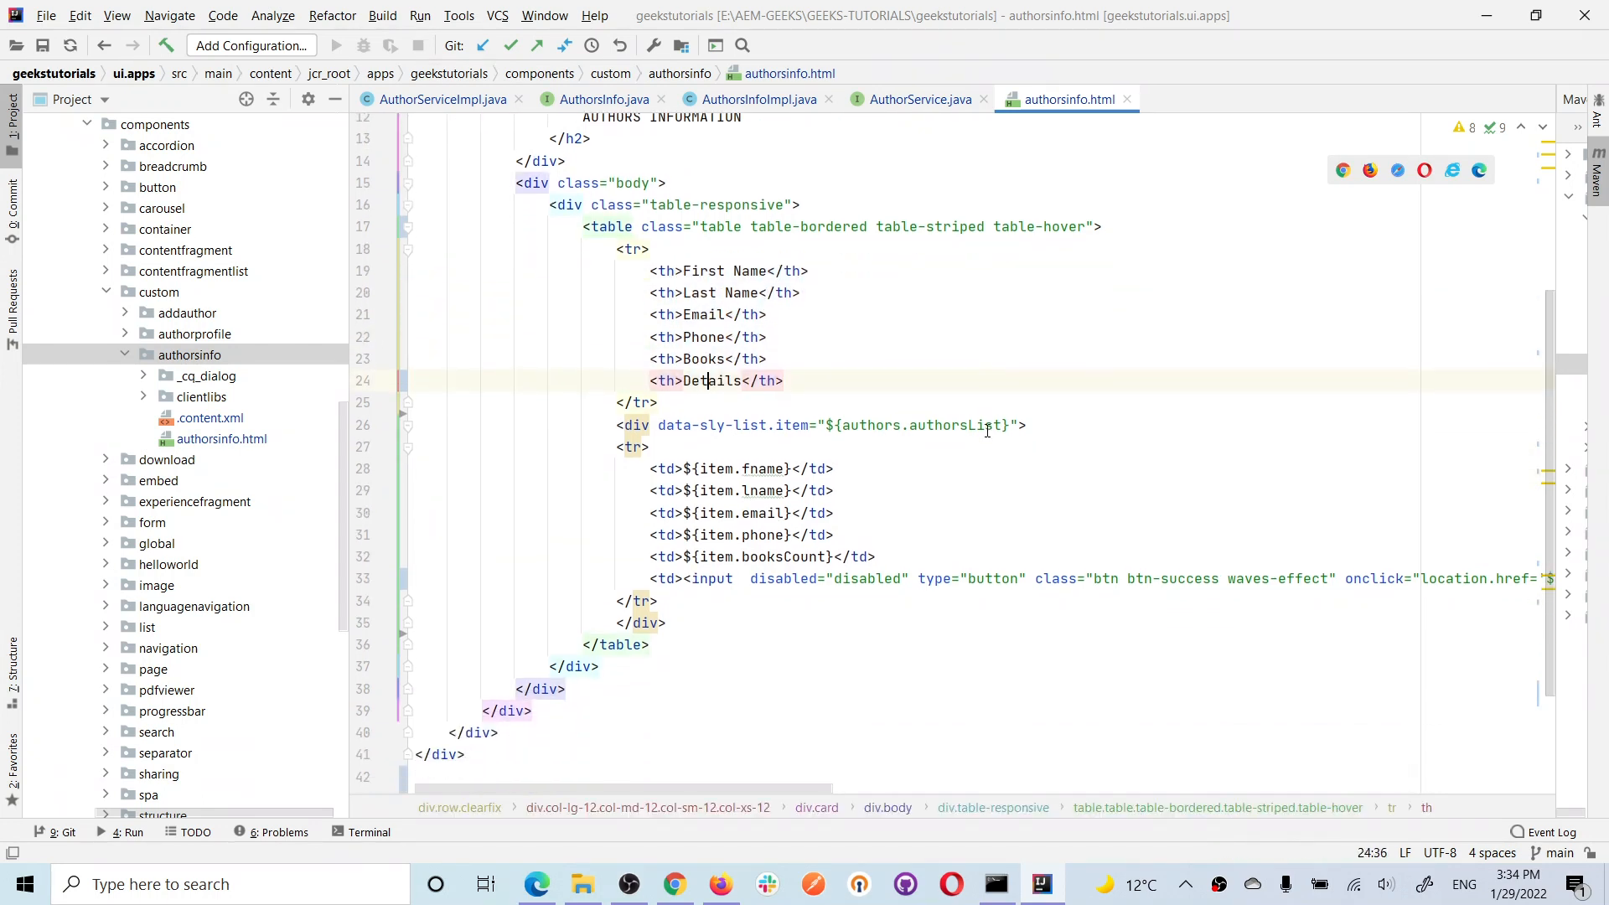
scroll("down", 3)
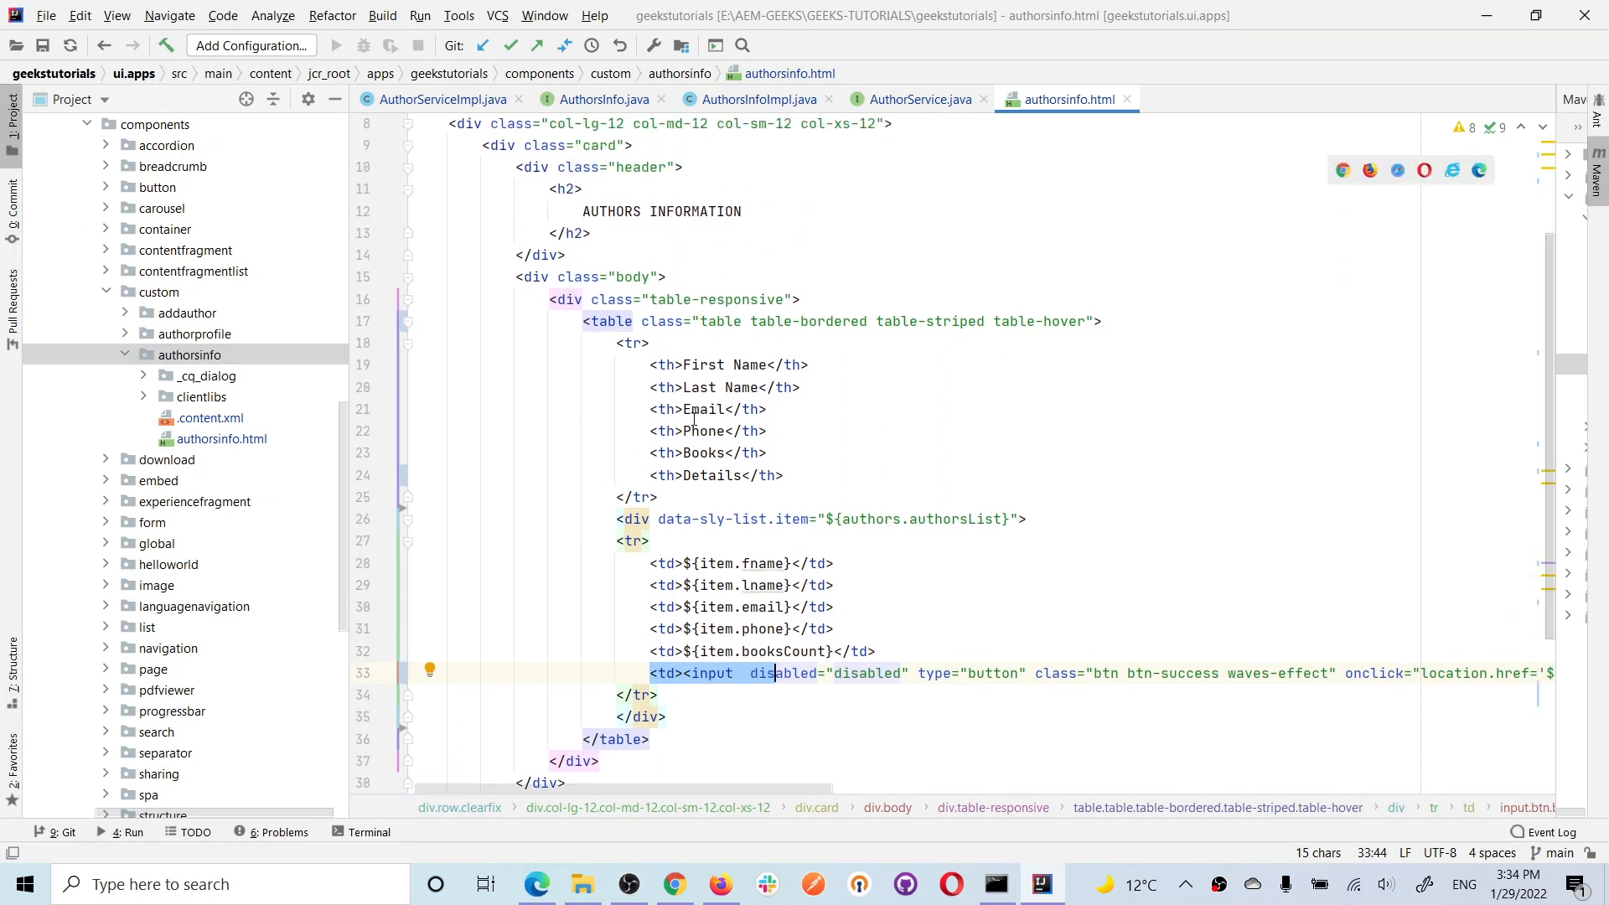
mouse_move(814, 518)
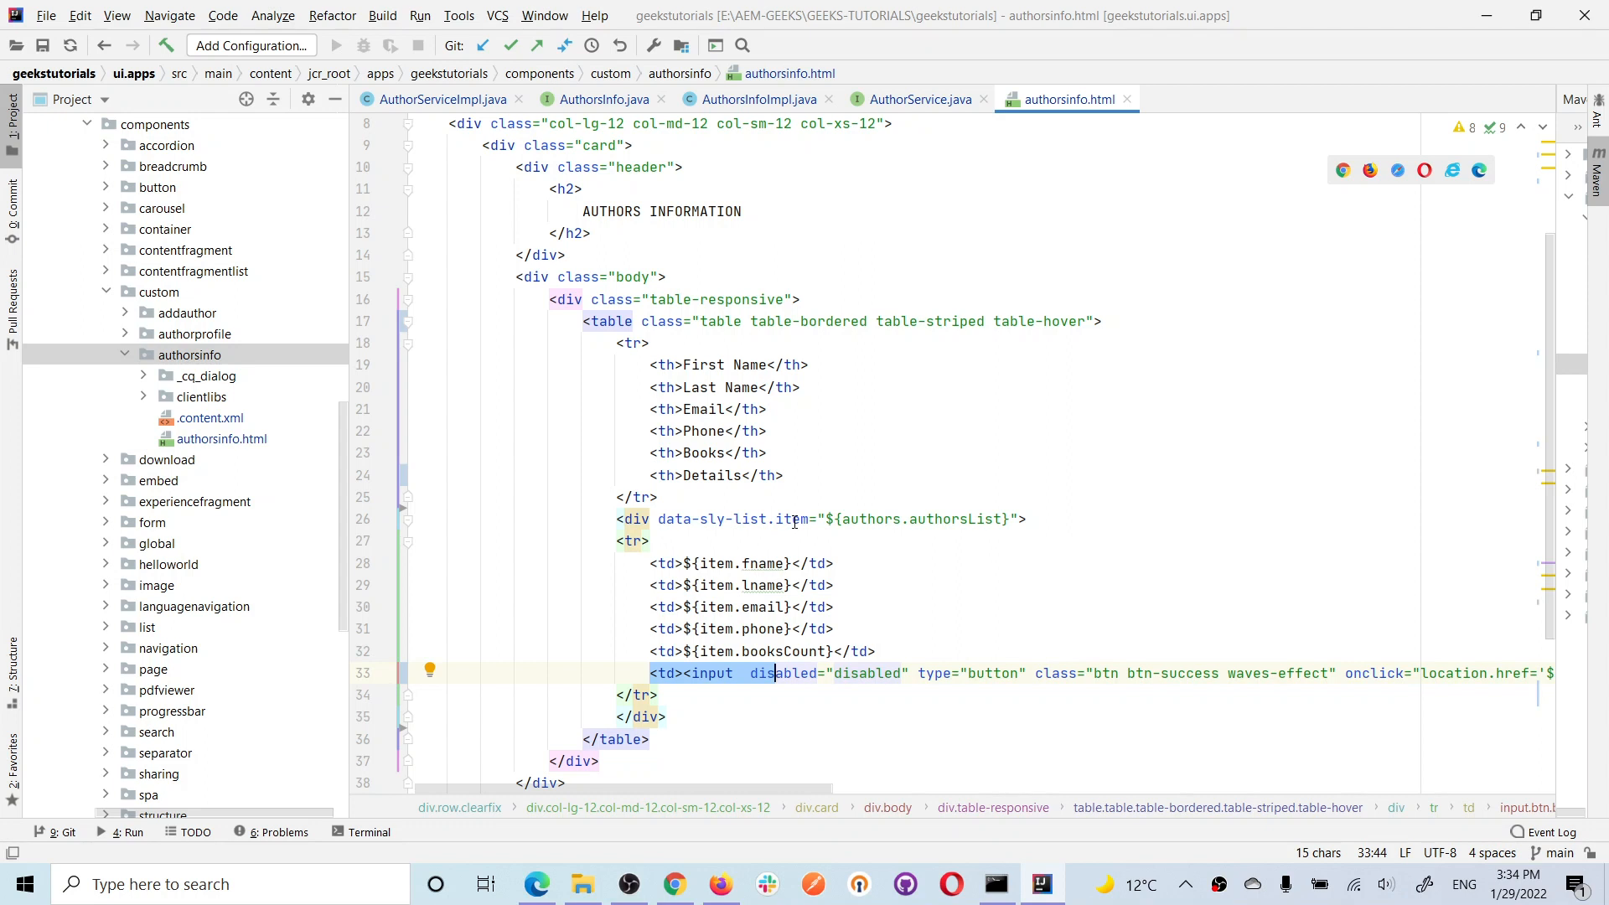
double_click(791, 518)
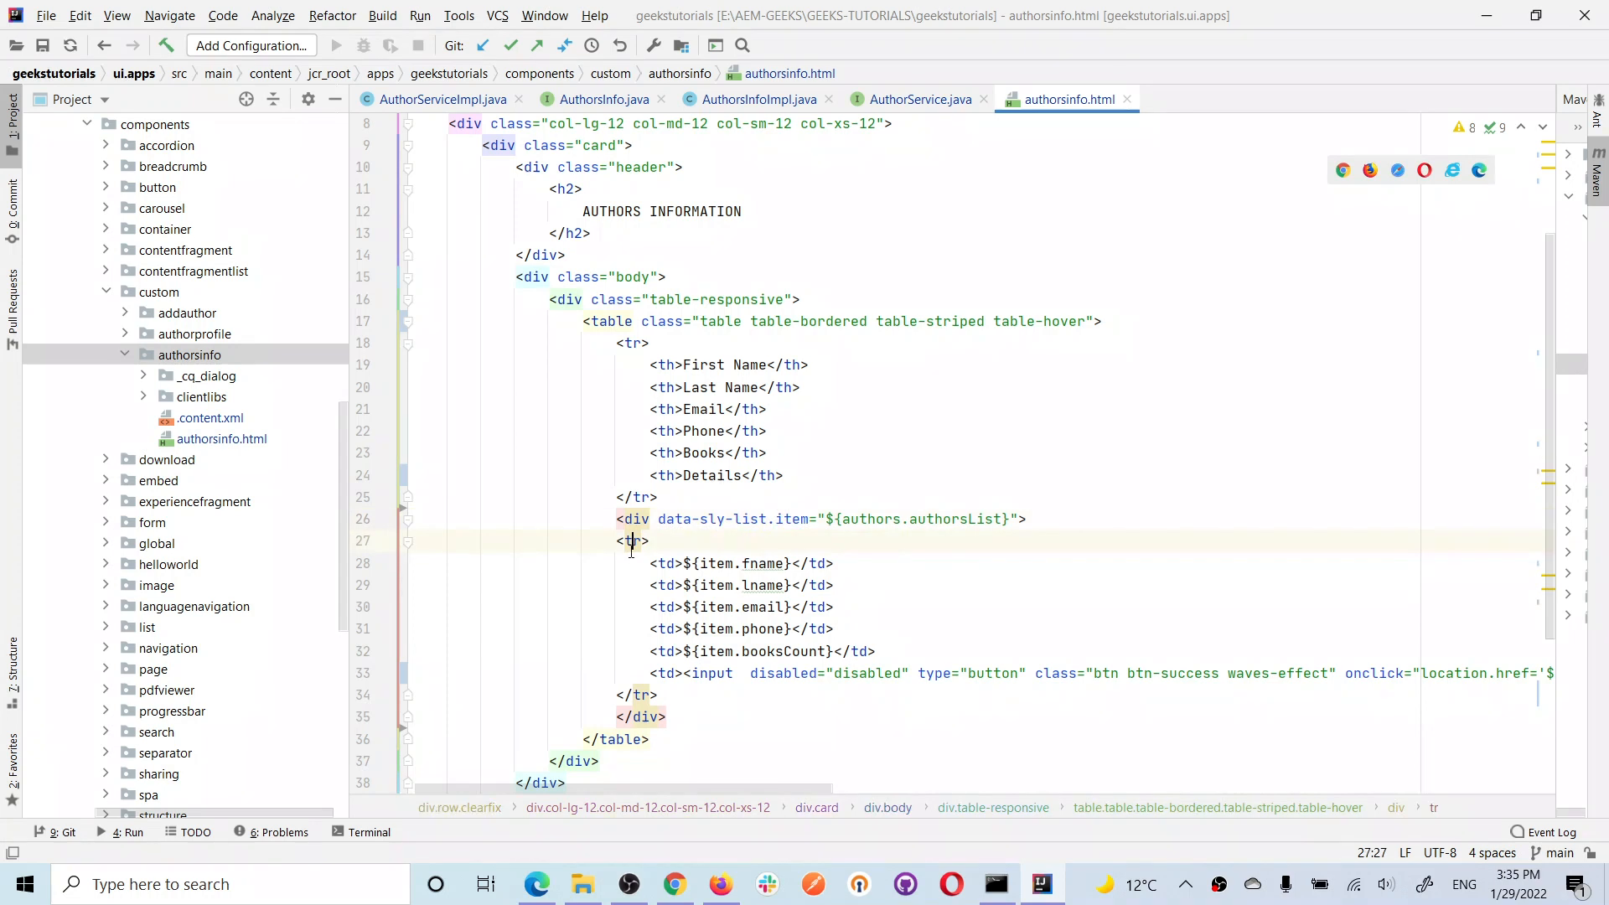
left_click_drag(648, 563, 874, 650)
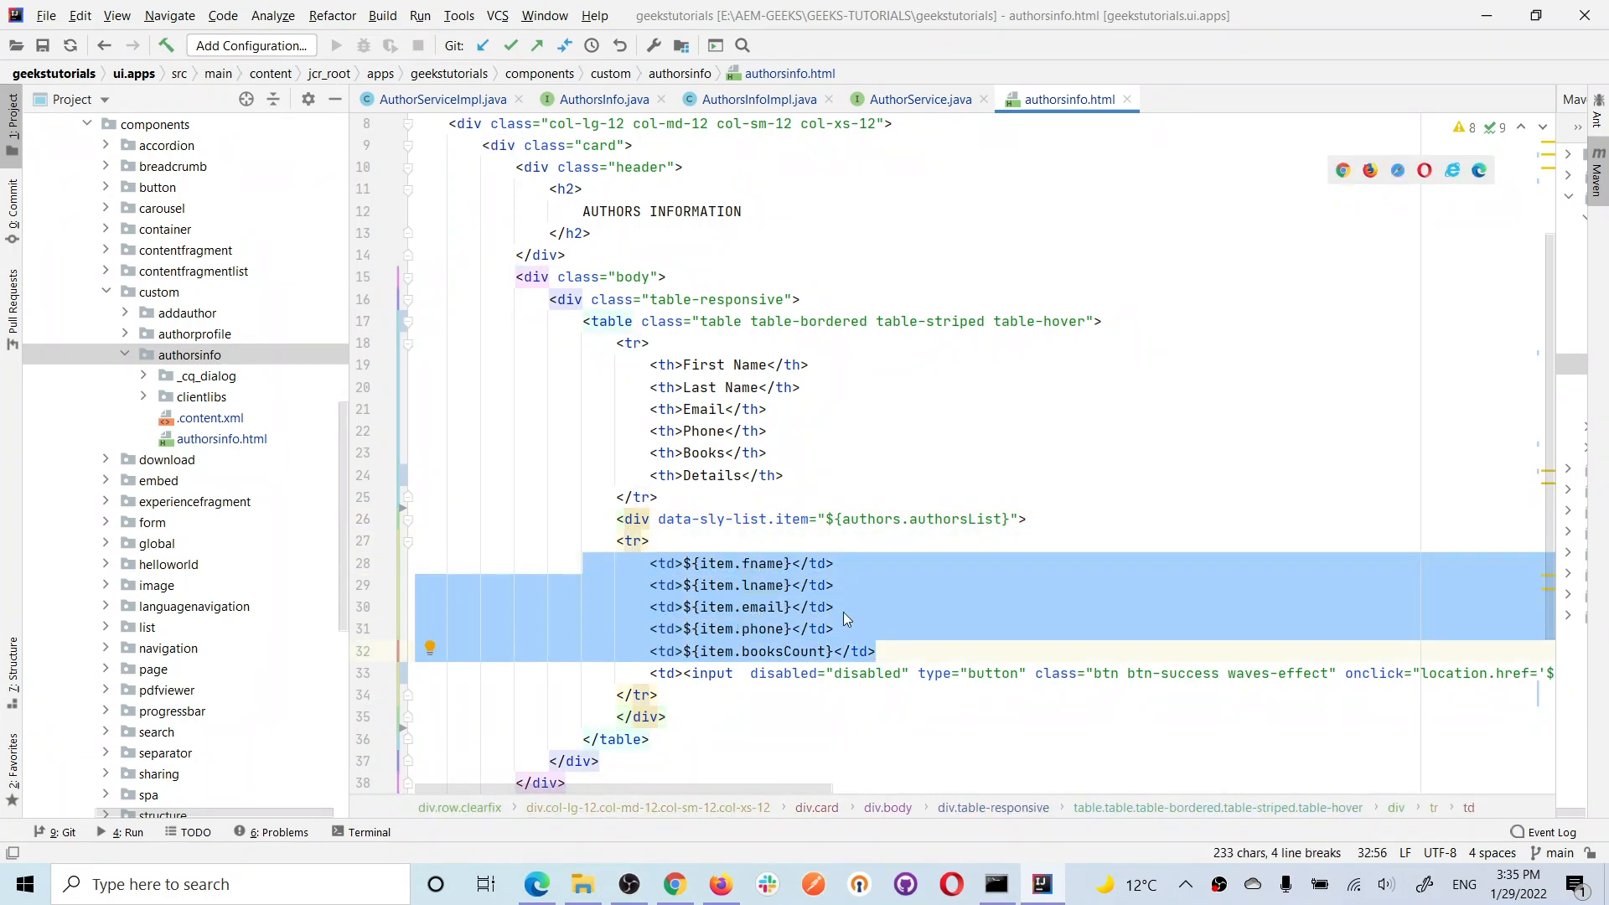
double_click(764, 563)
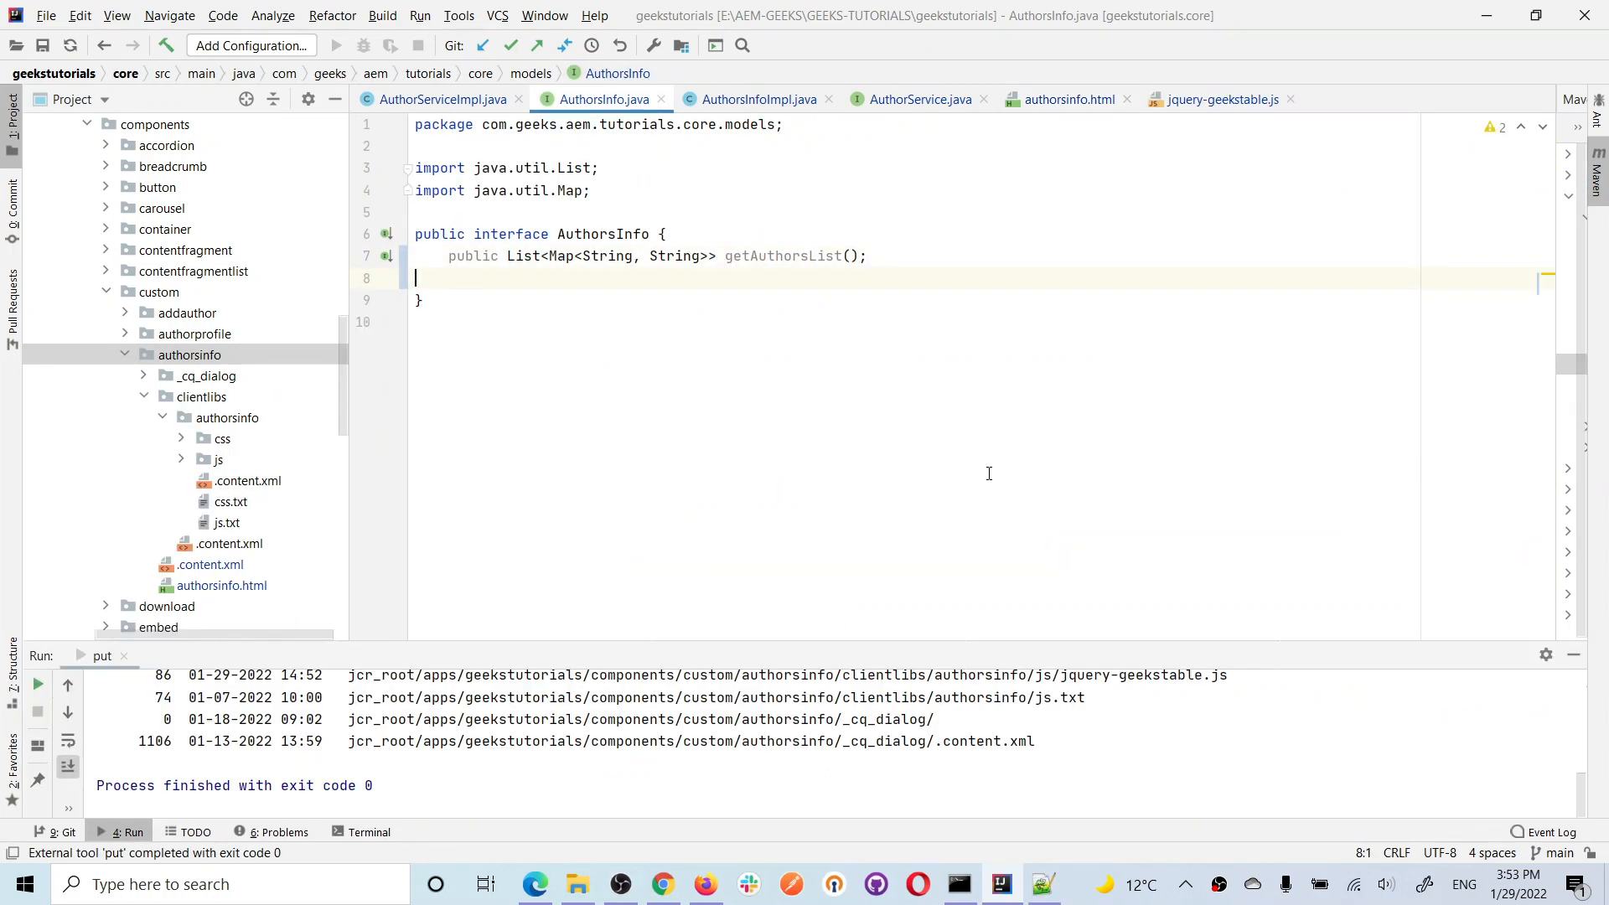
Navigate from getAuthorsList to AuthorsInfoImpl and inspect currentPage used to derive the country
double_click(783, 255)
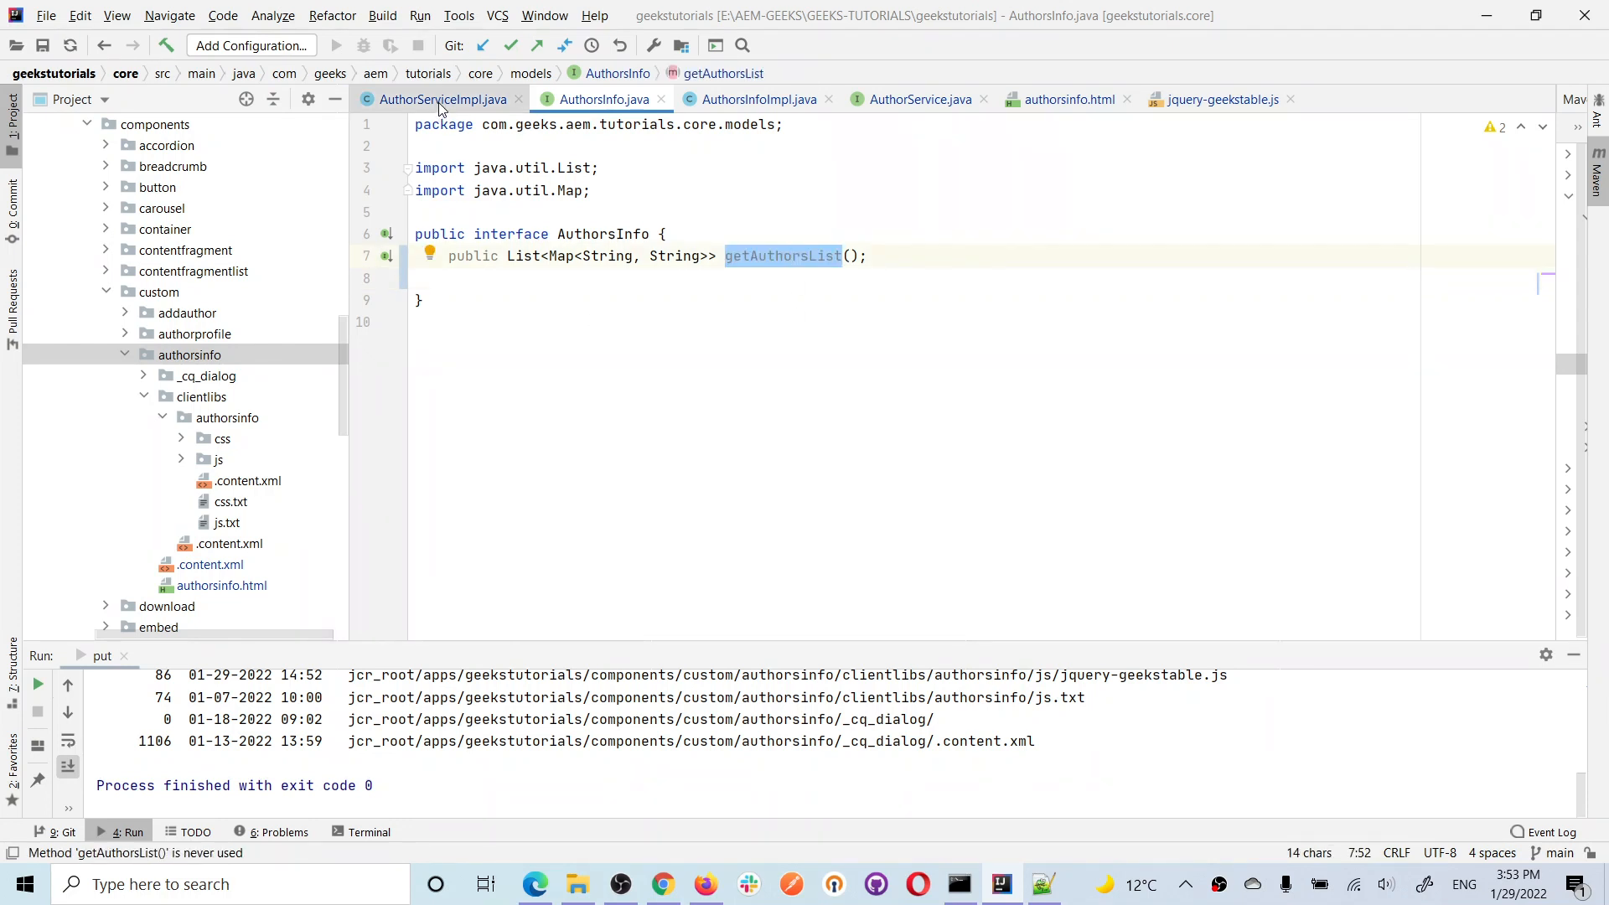
left_click(757, 99)
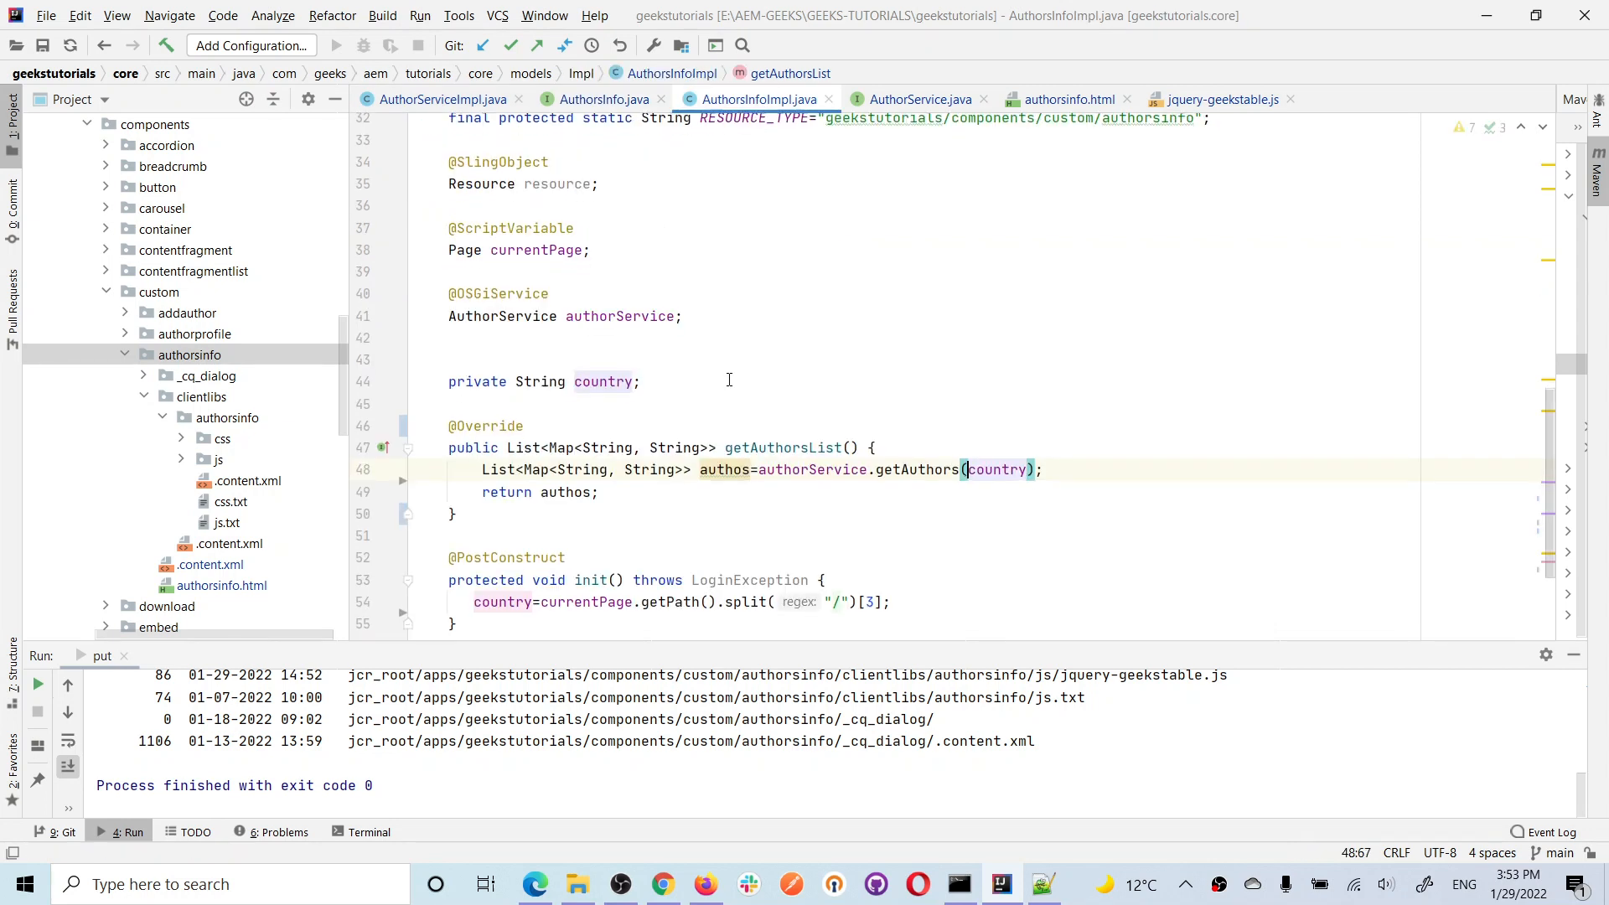
double_click(783, 322)
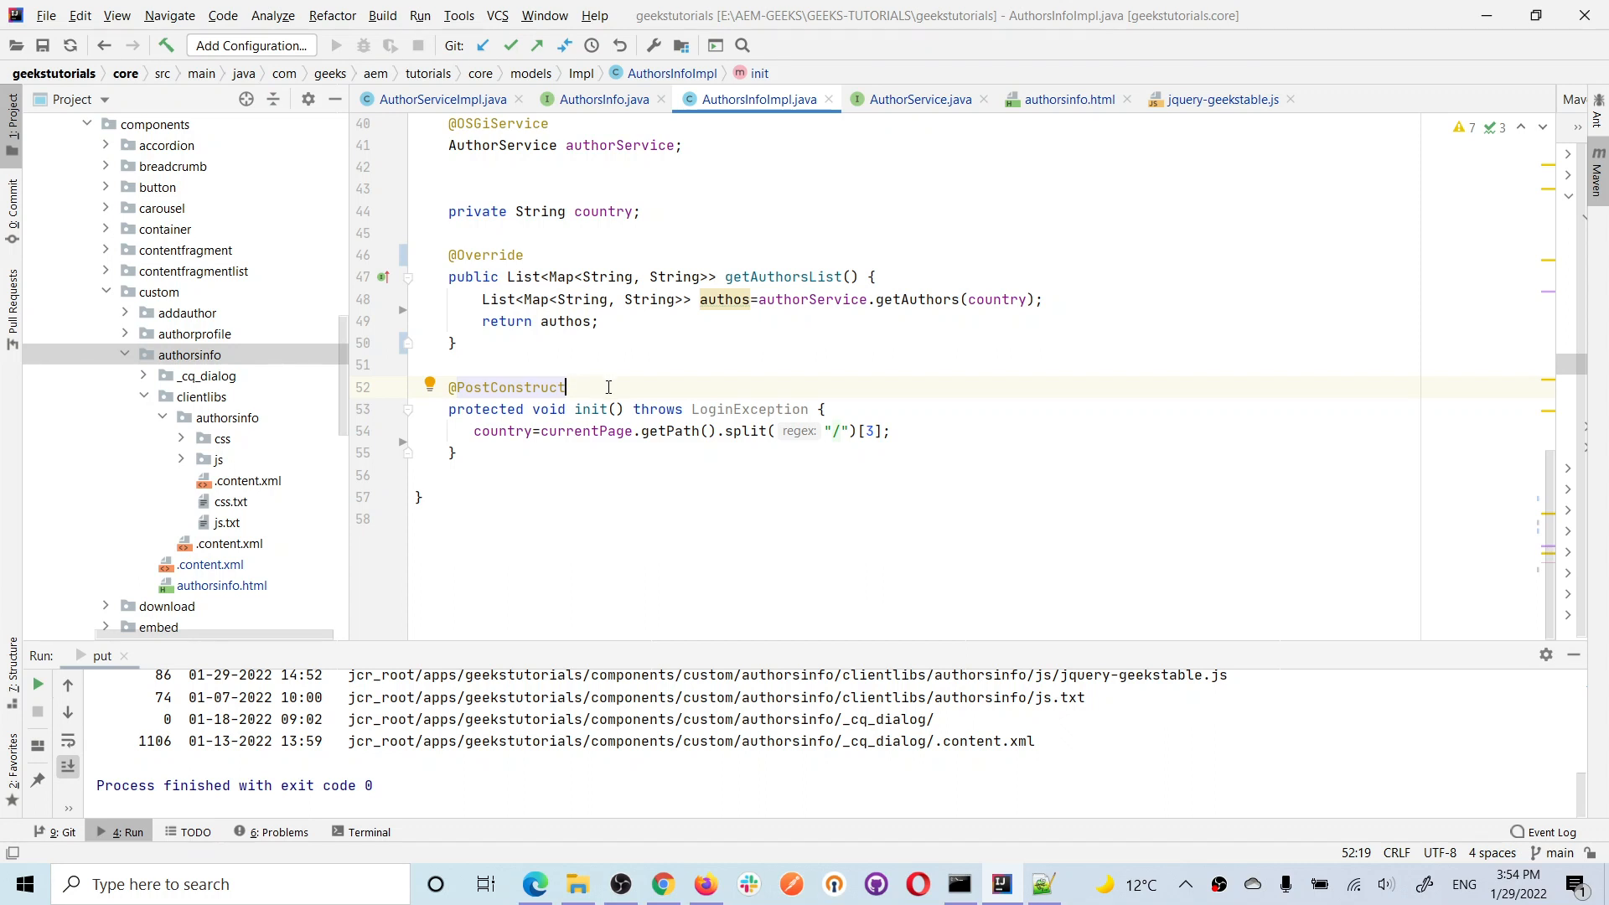
double_click(585, 431)
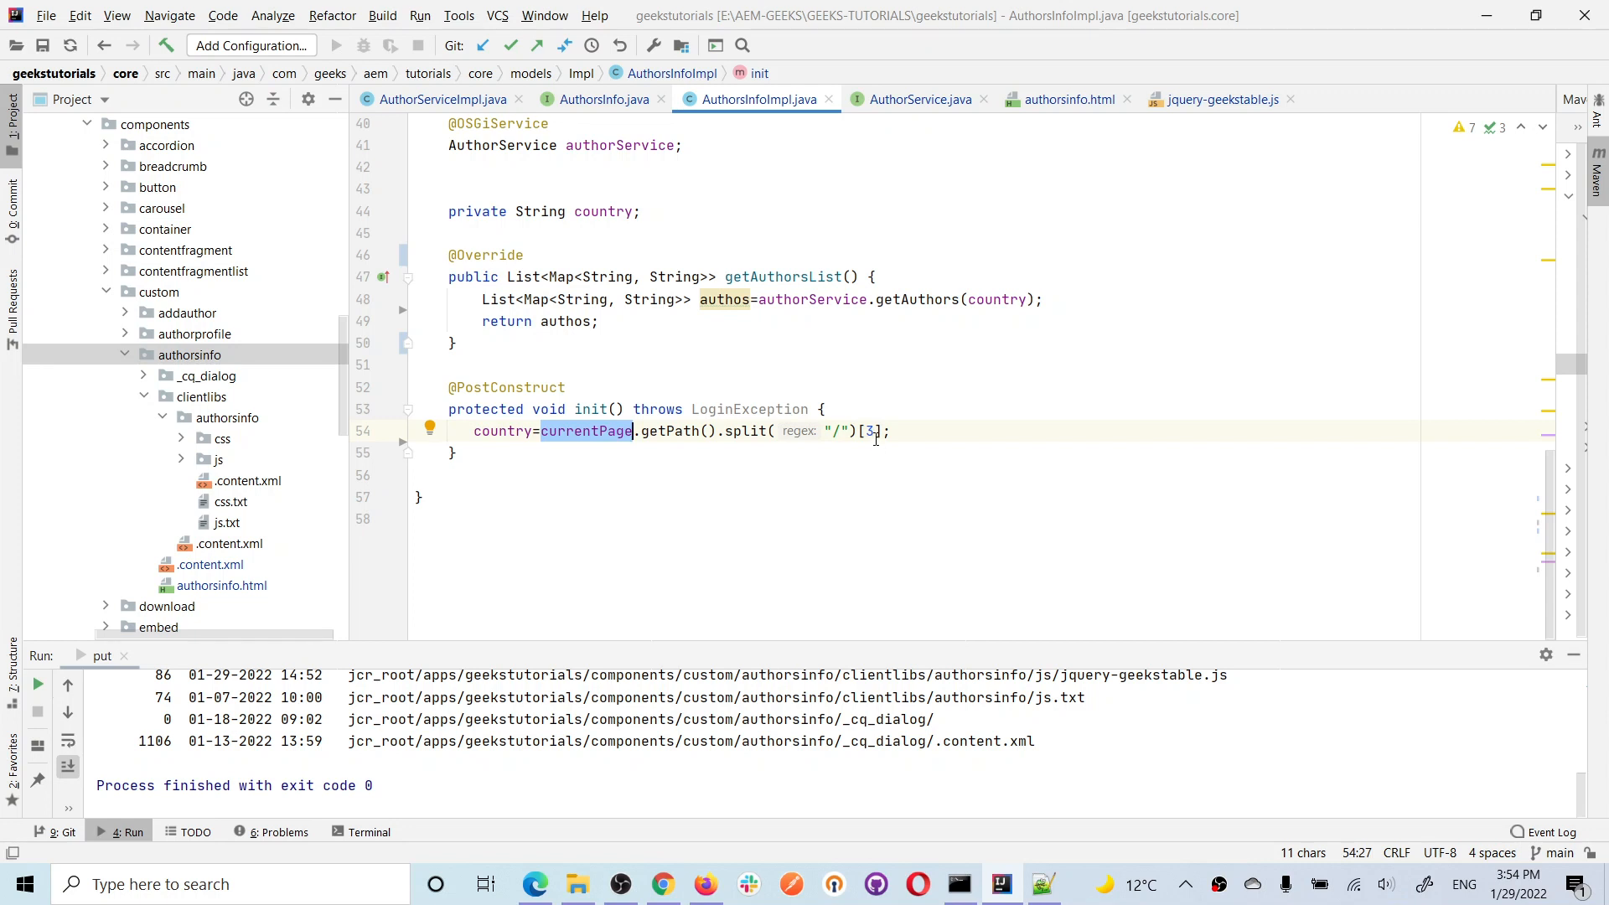
mouse_move(1034, 517)
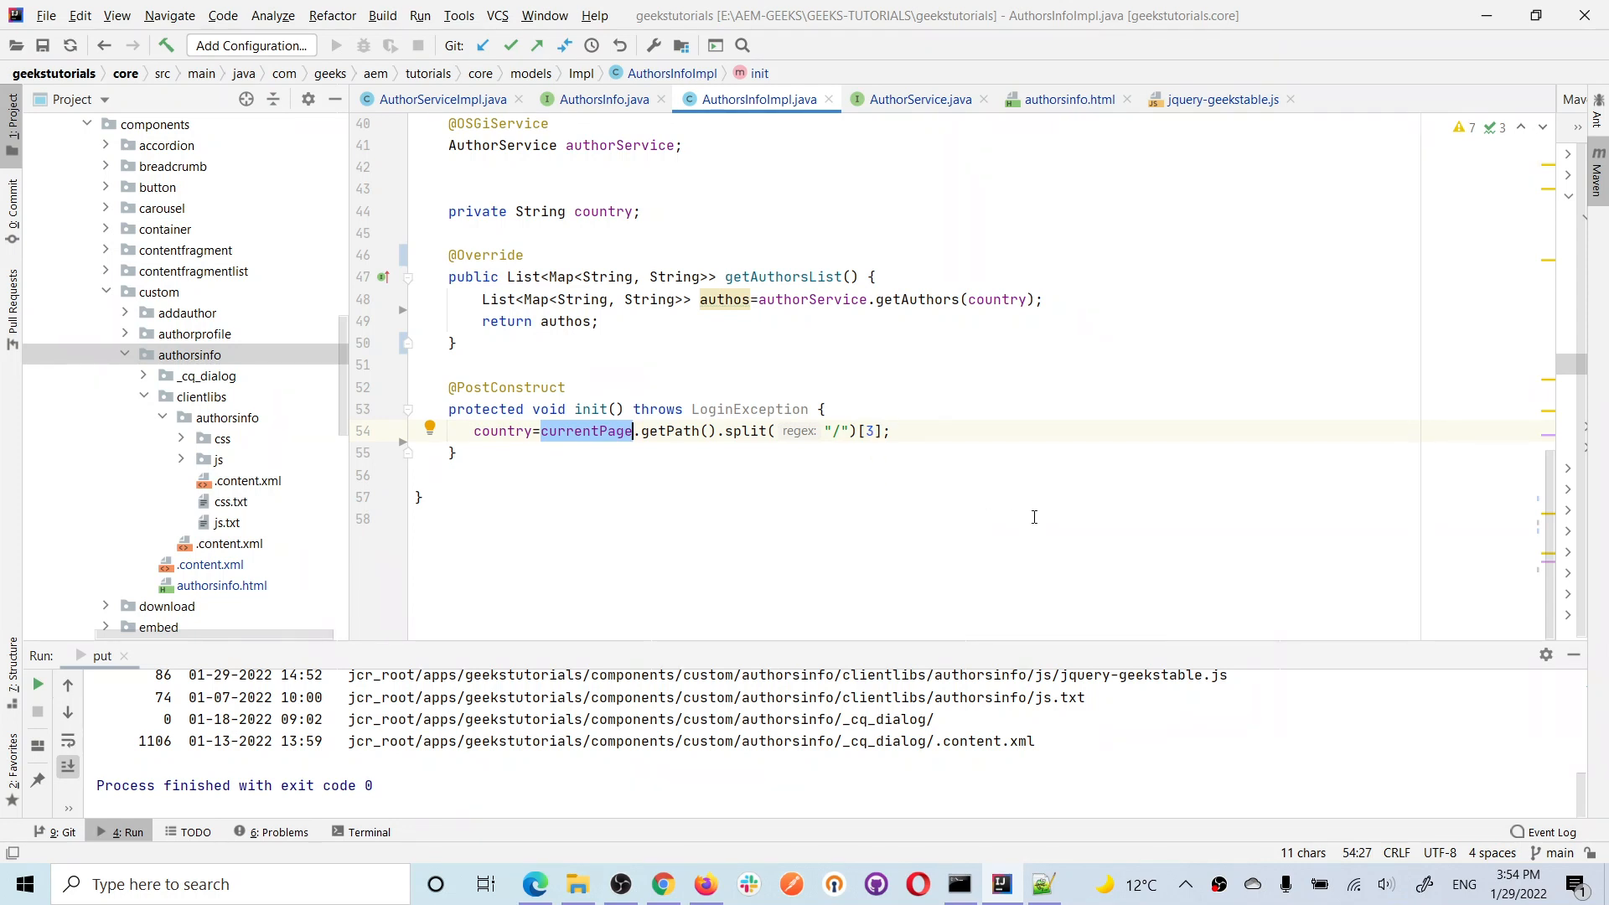
mouse_move(834, 506)
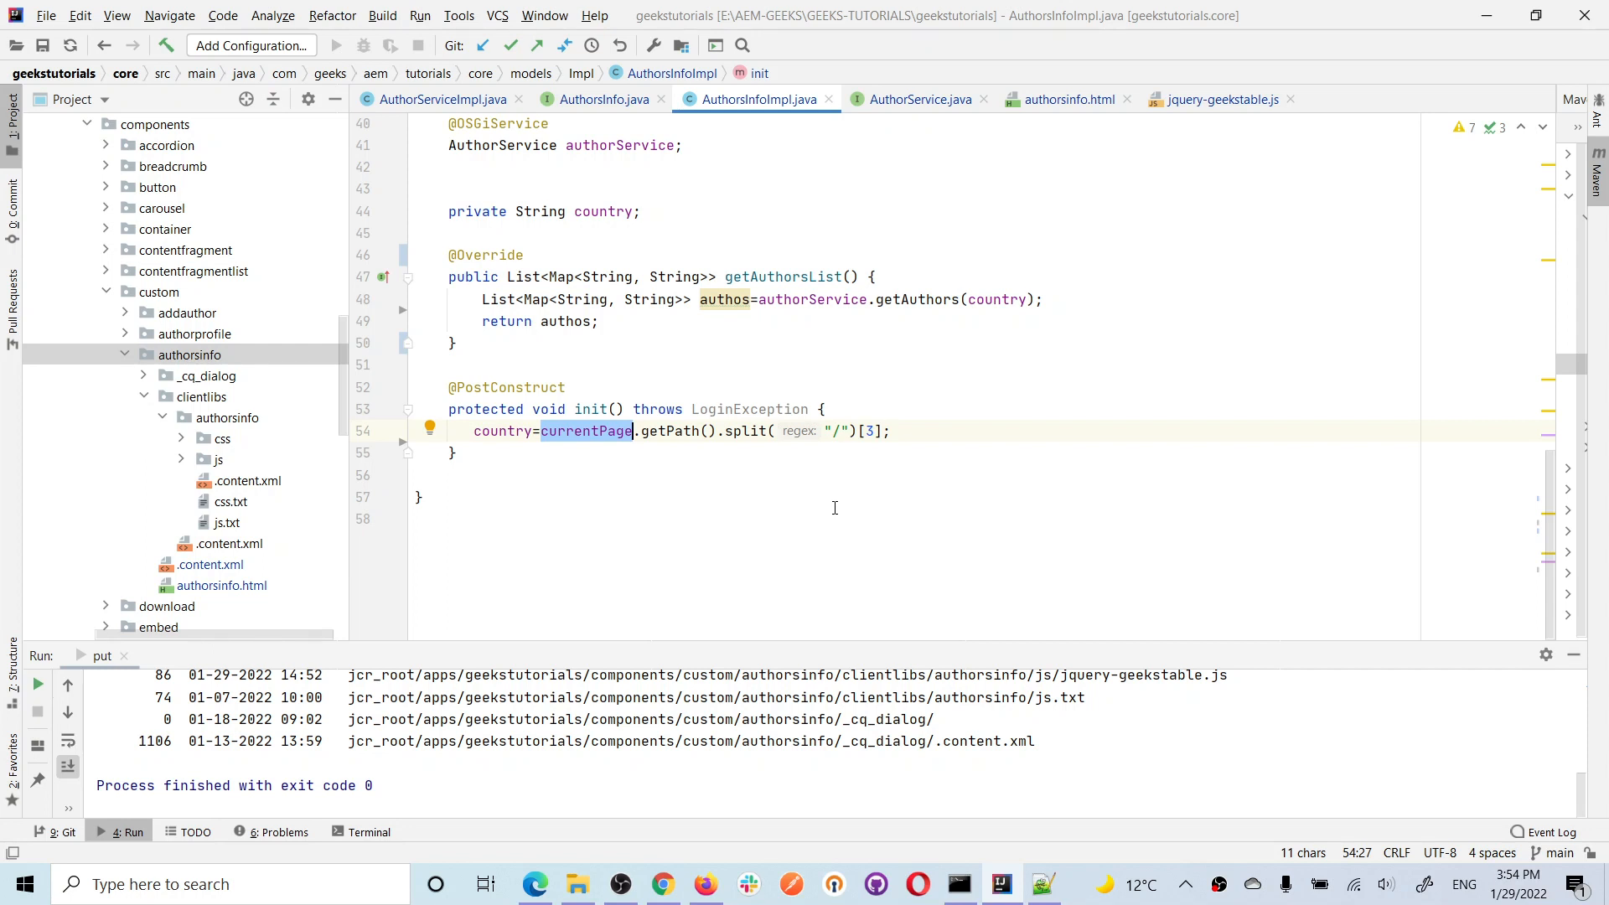
mouse_move(663, 883)
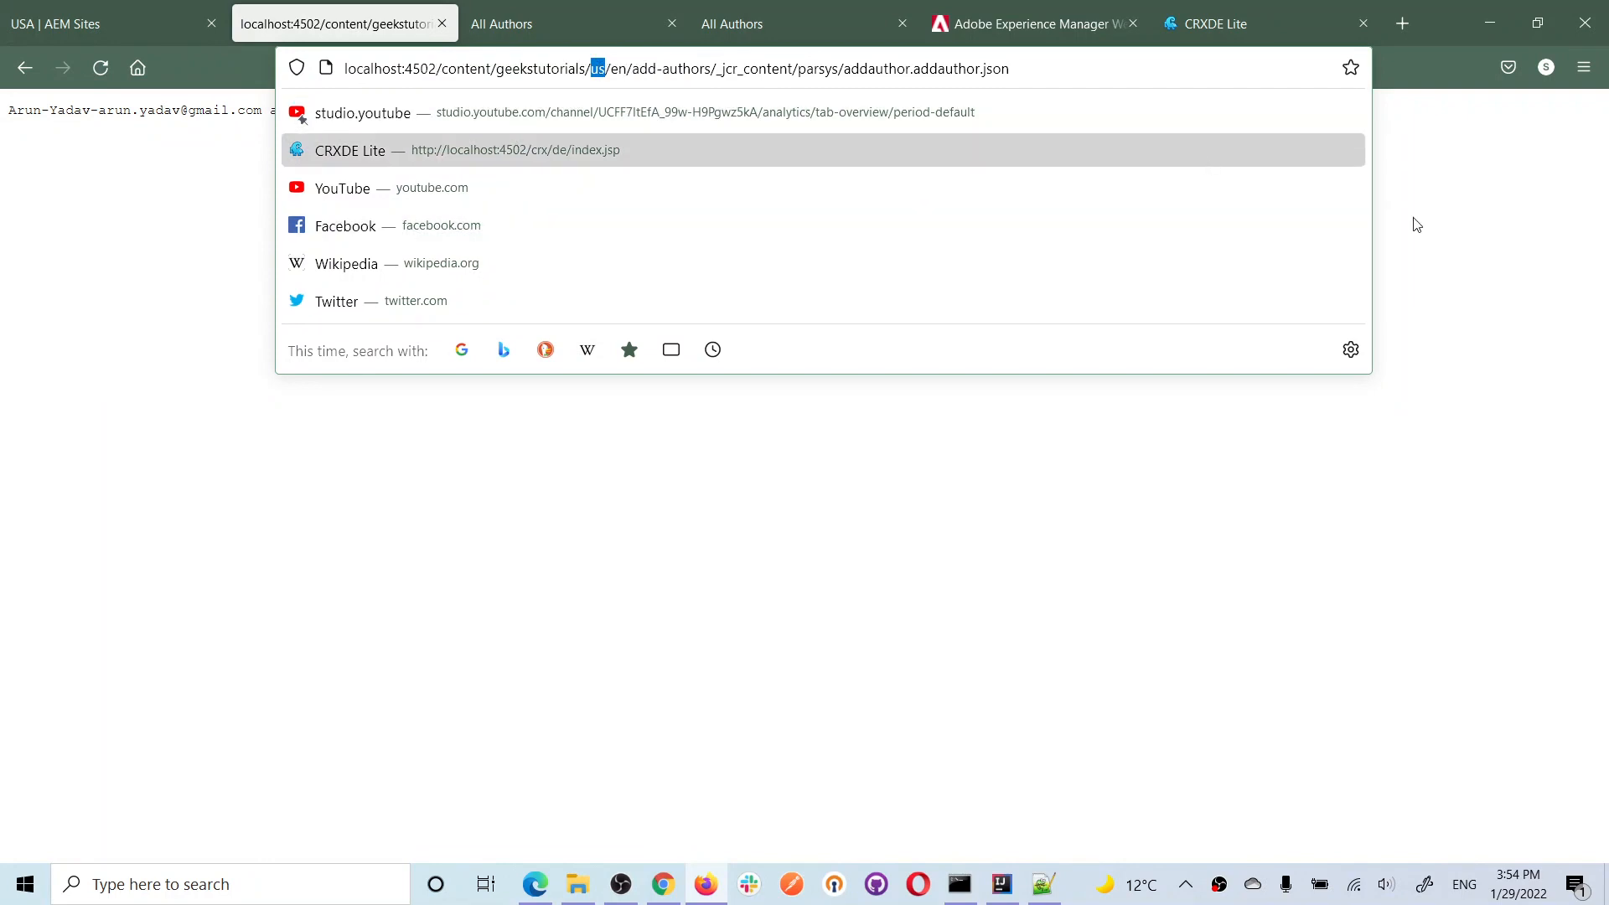
Switch to Firefox to mark the us country part of the page address
left_click(997, 883)
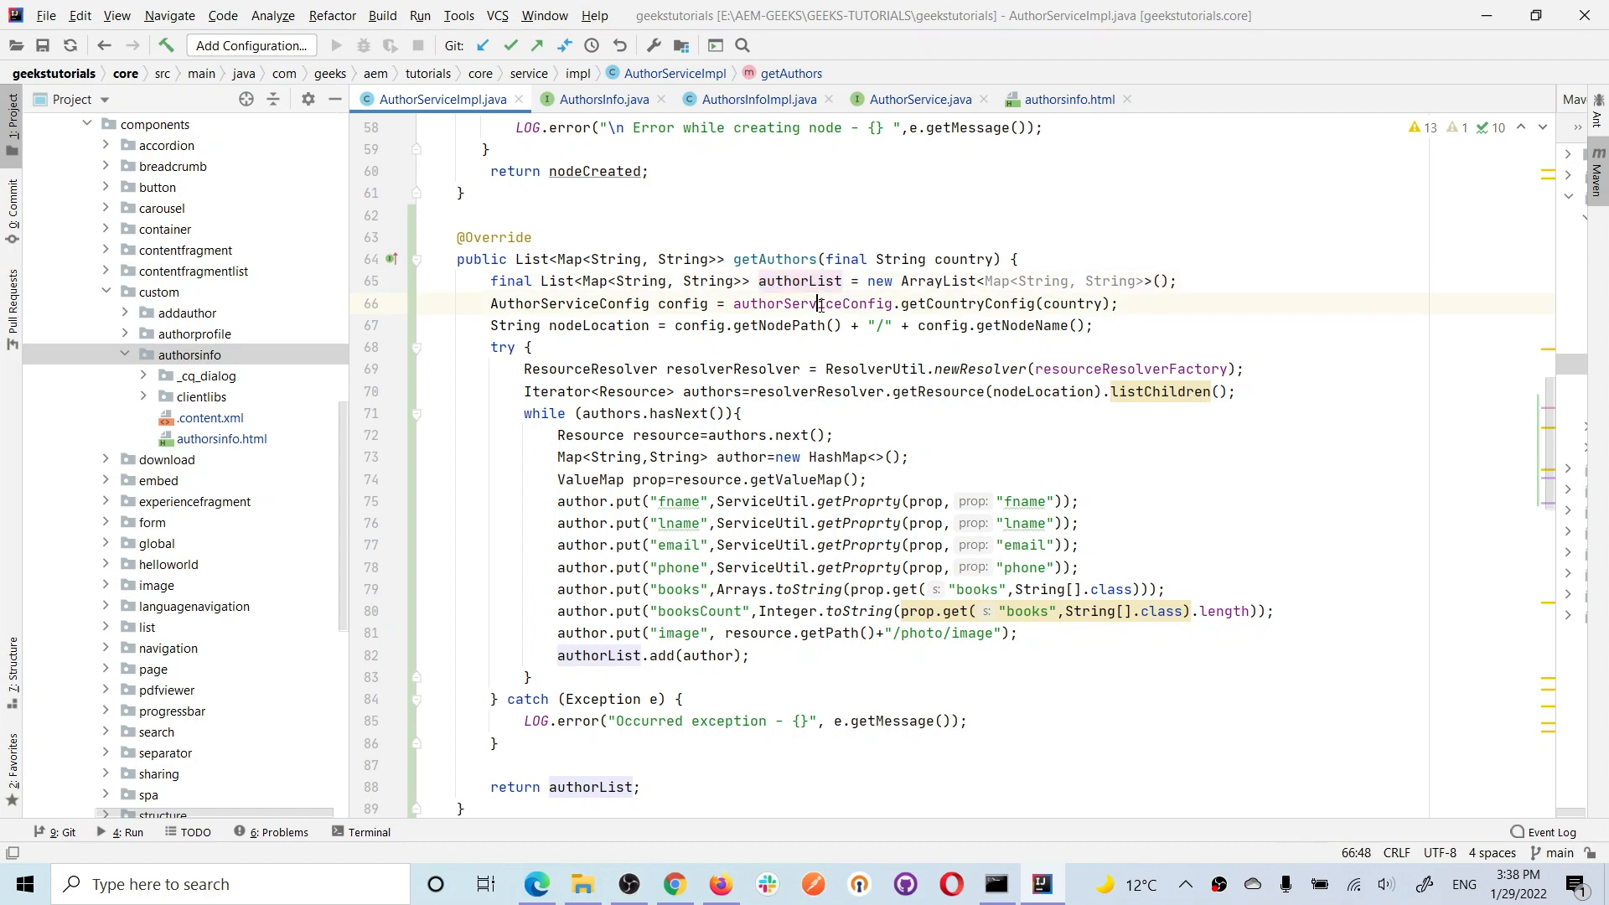
double_click(814, 303)
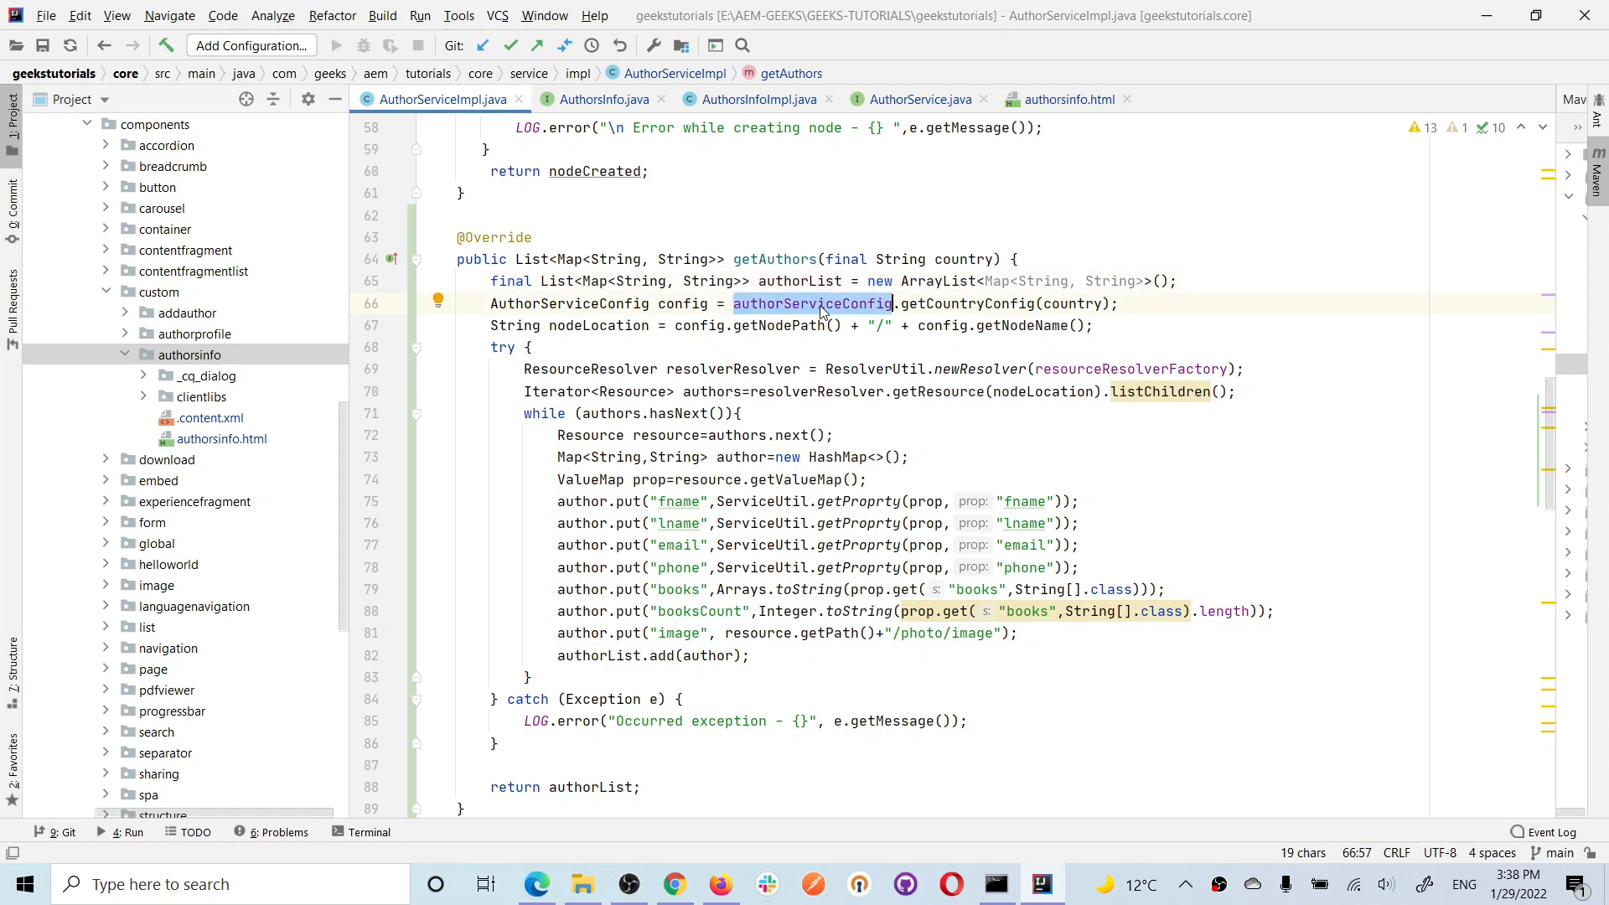
mouse_move(813, 303)
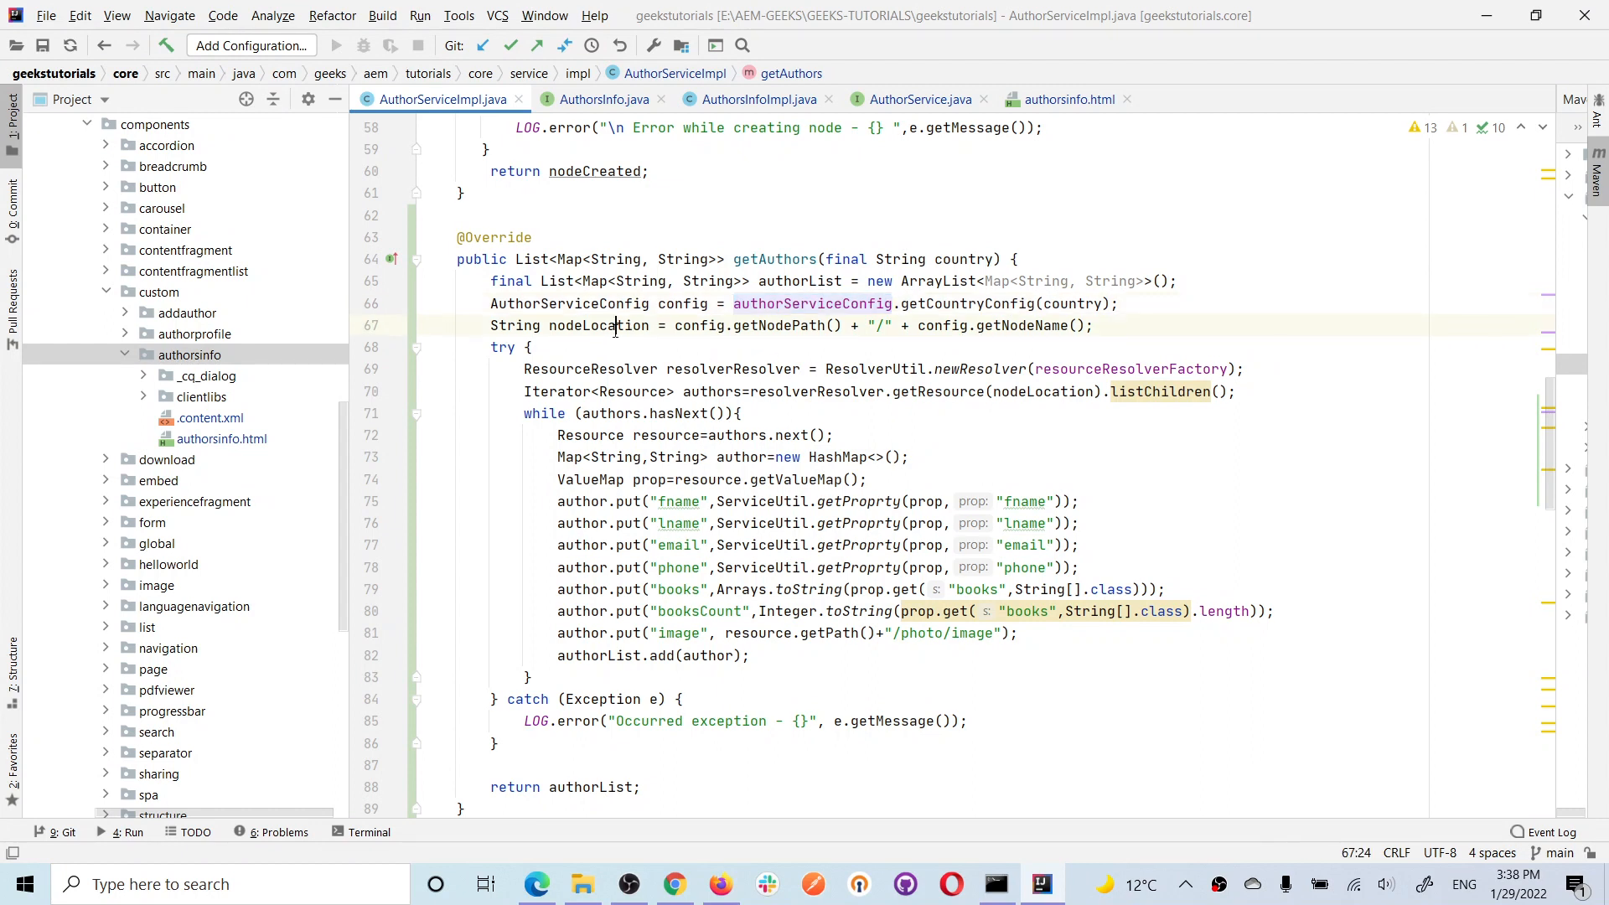
double_click(598, 325)
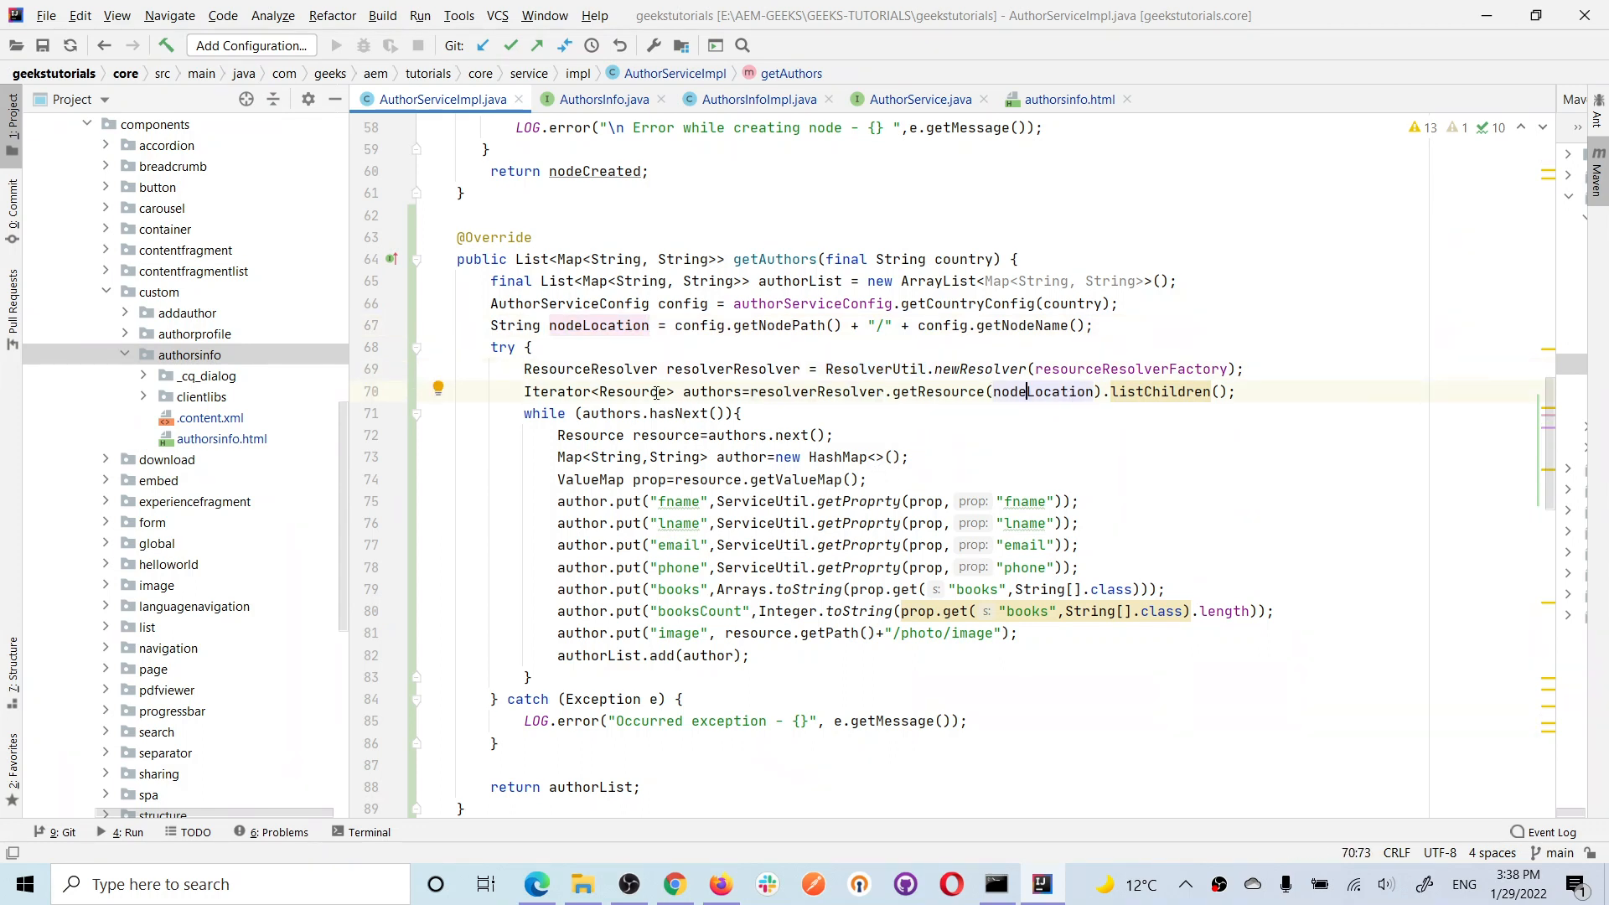
double_click(631, 390)
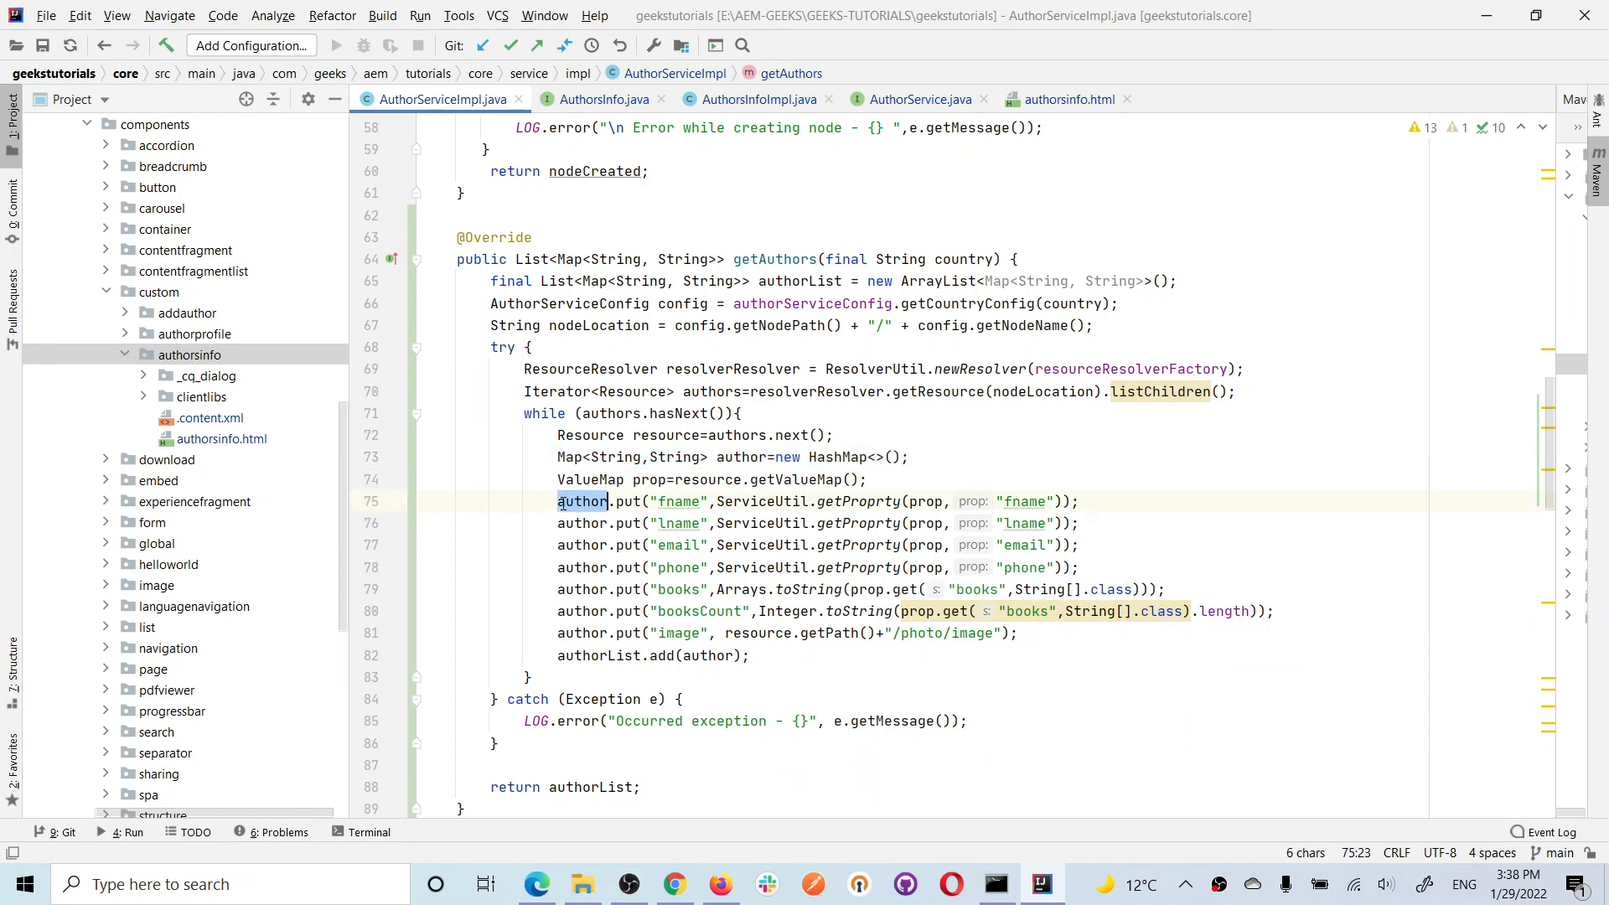
scroll("down", 3)
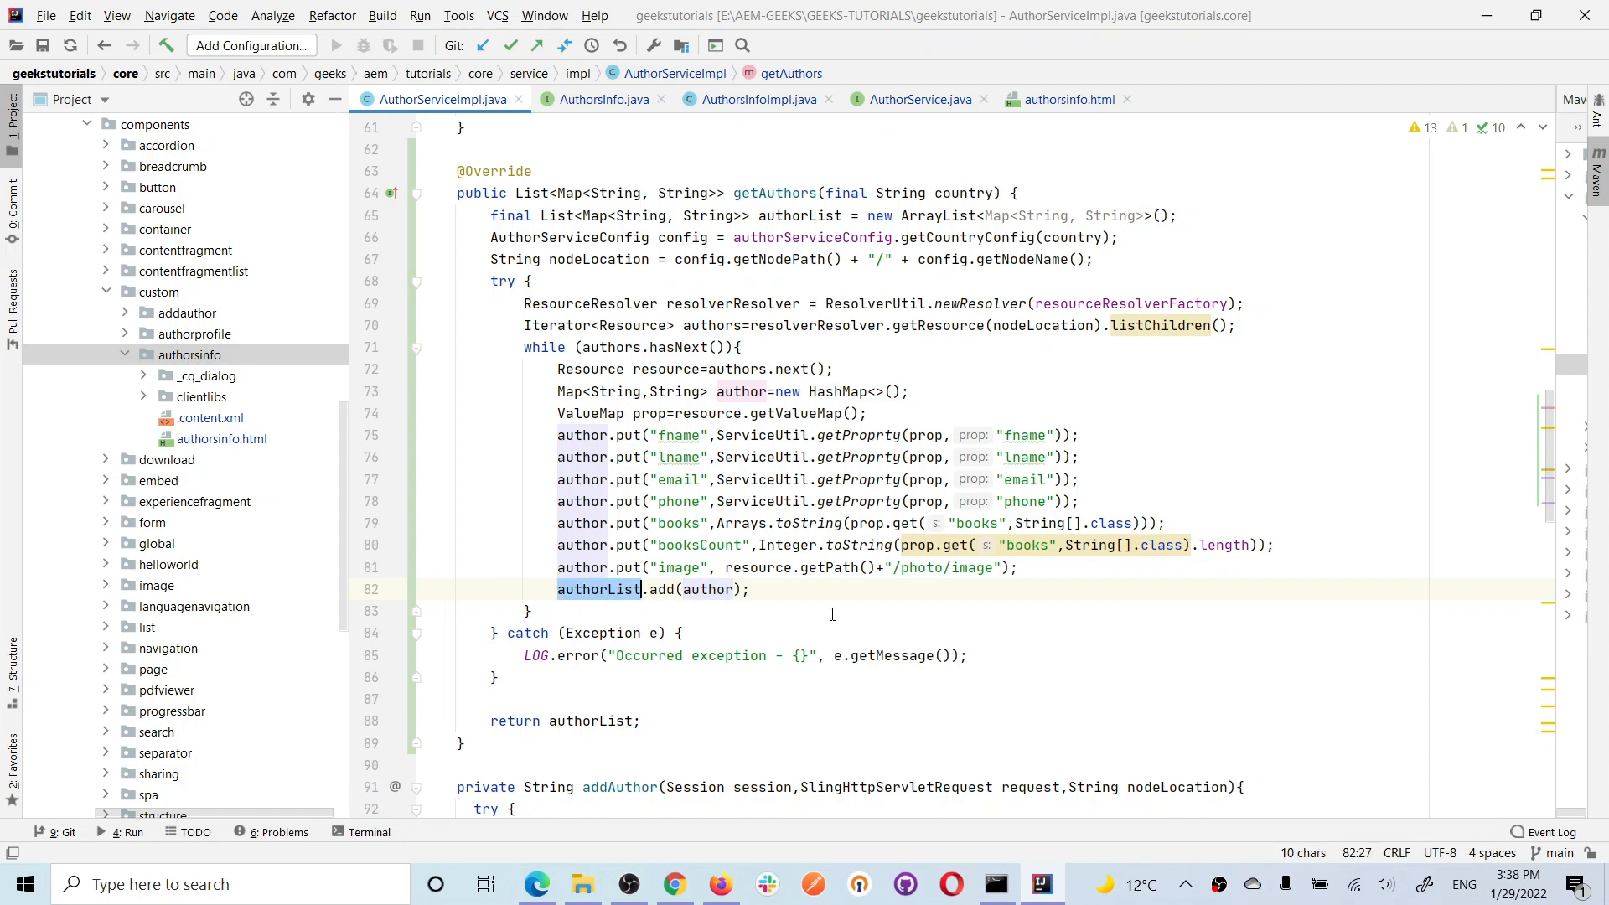
scroll("down", 3)
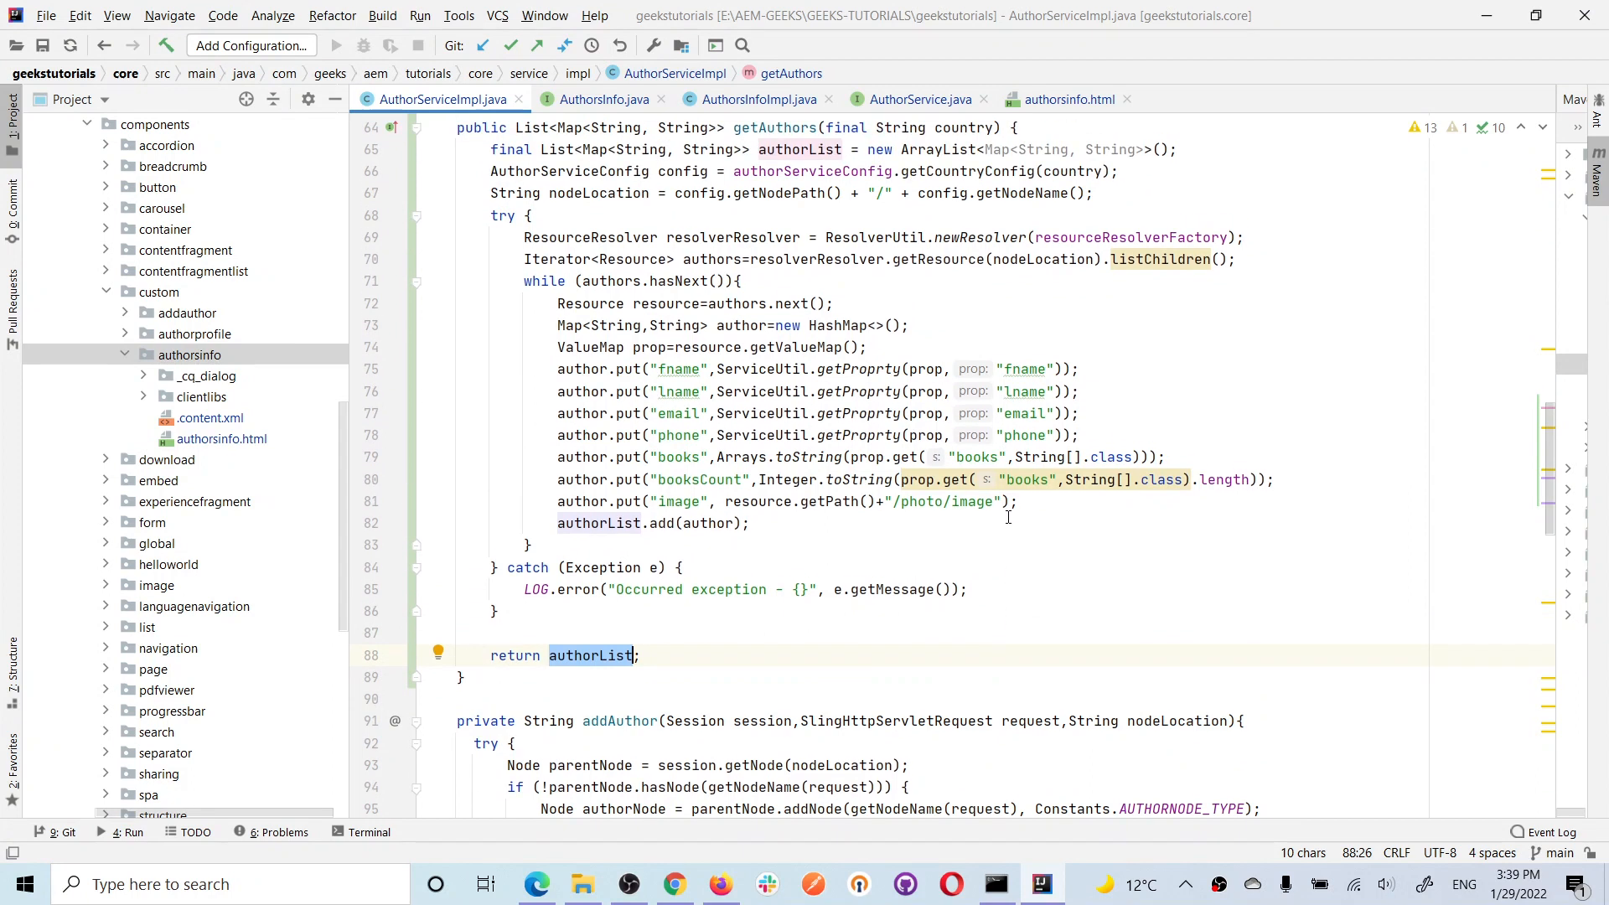
left_click(721, 883)
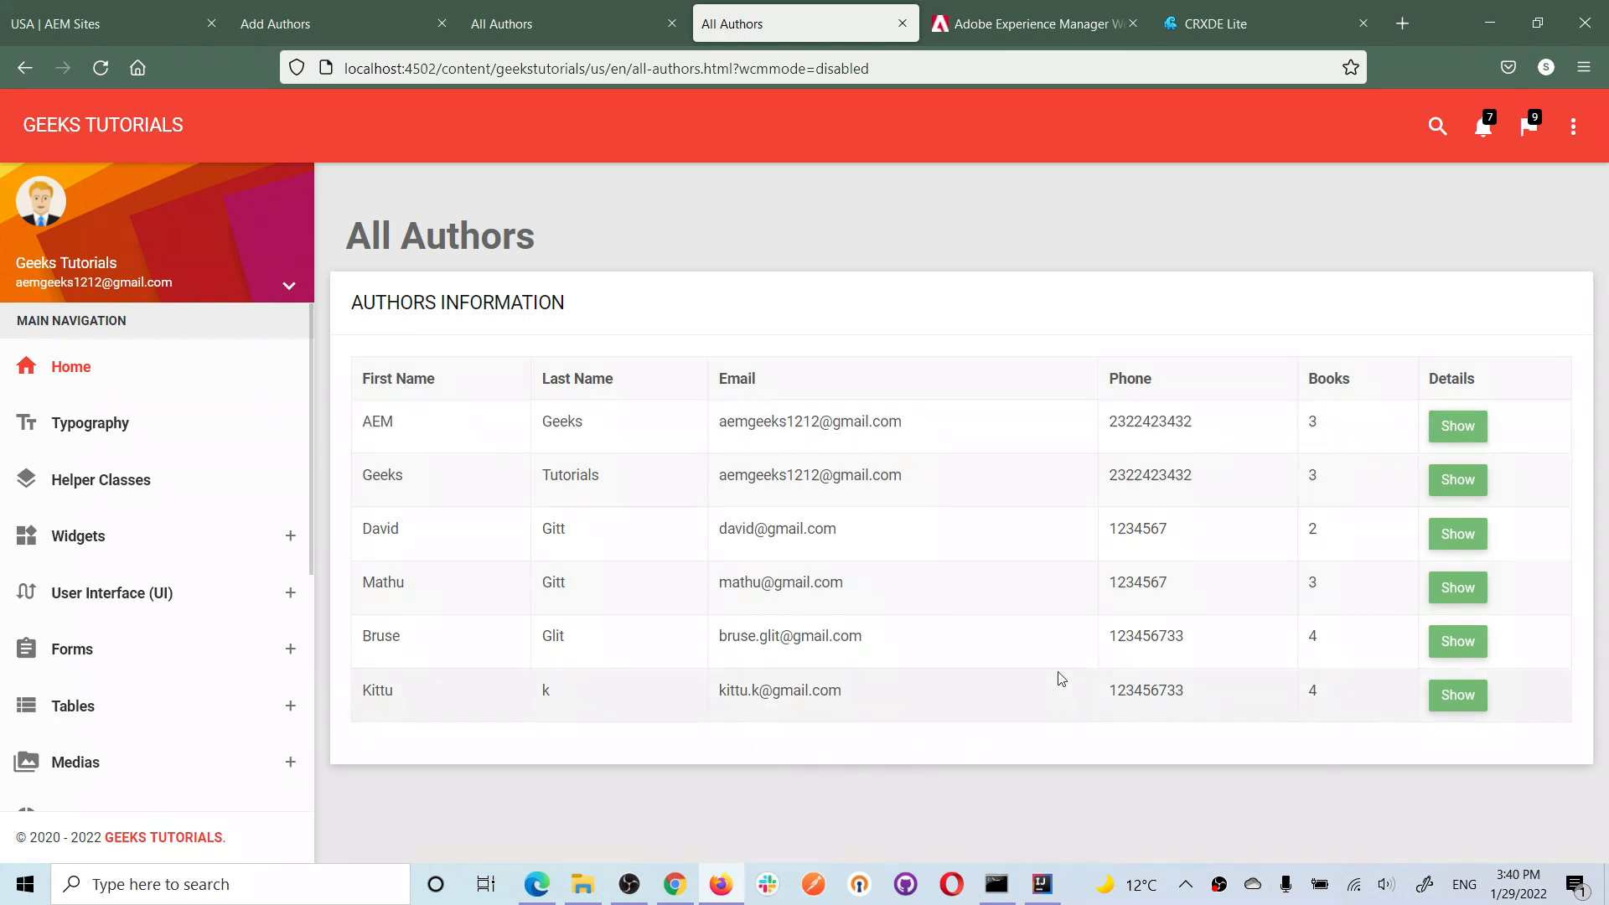
mouse_move(1507, 764)
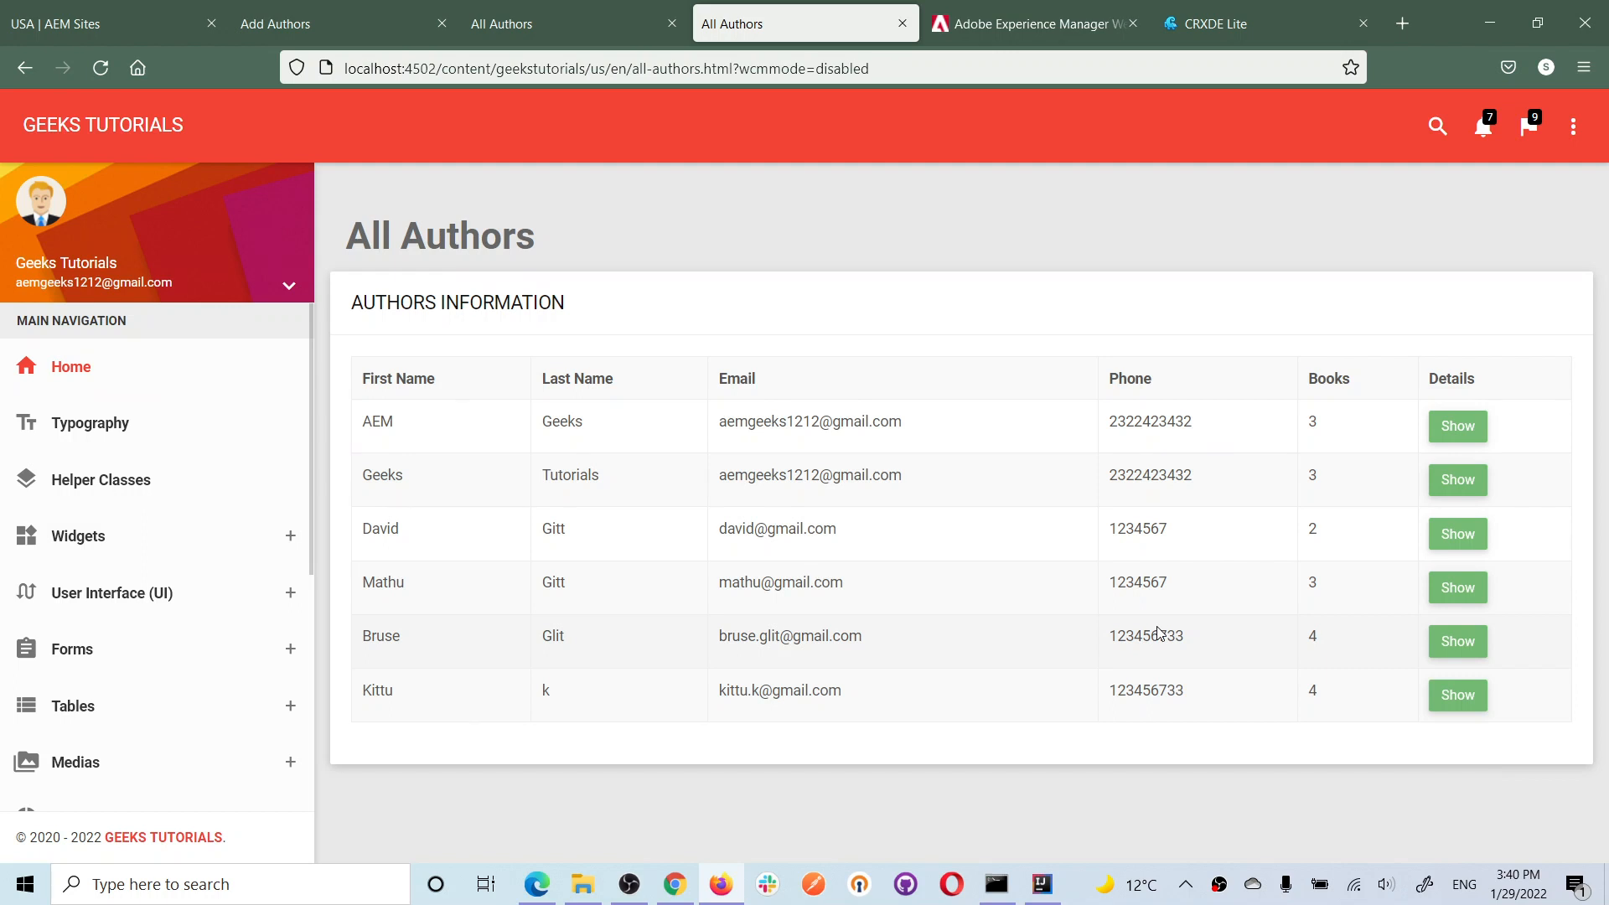
mouse_move(1044, 647)
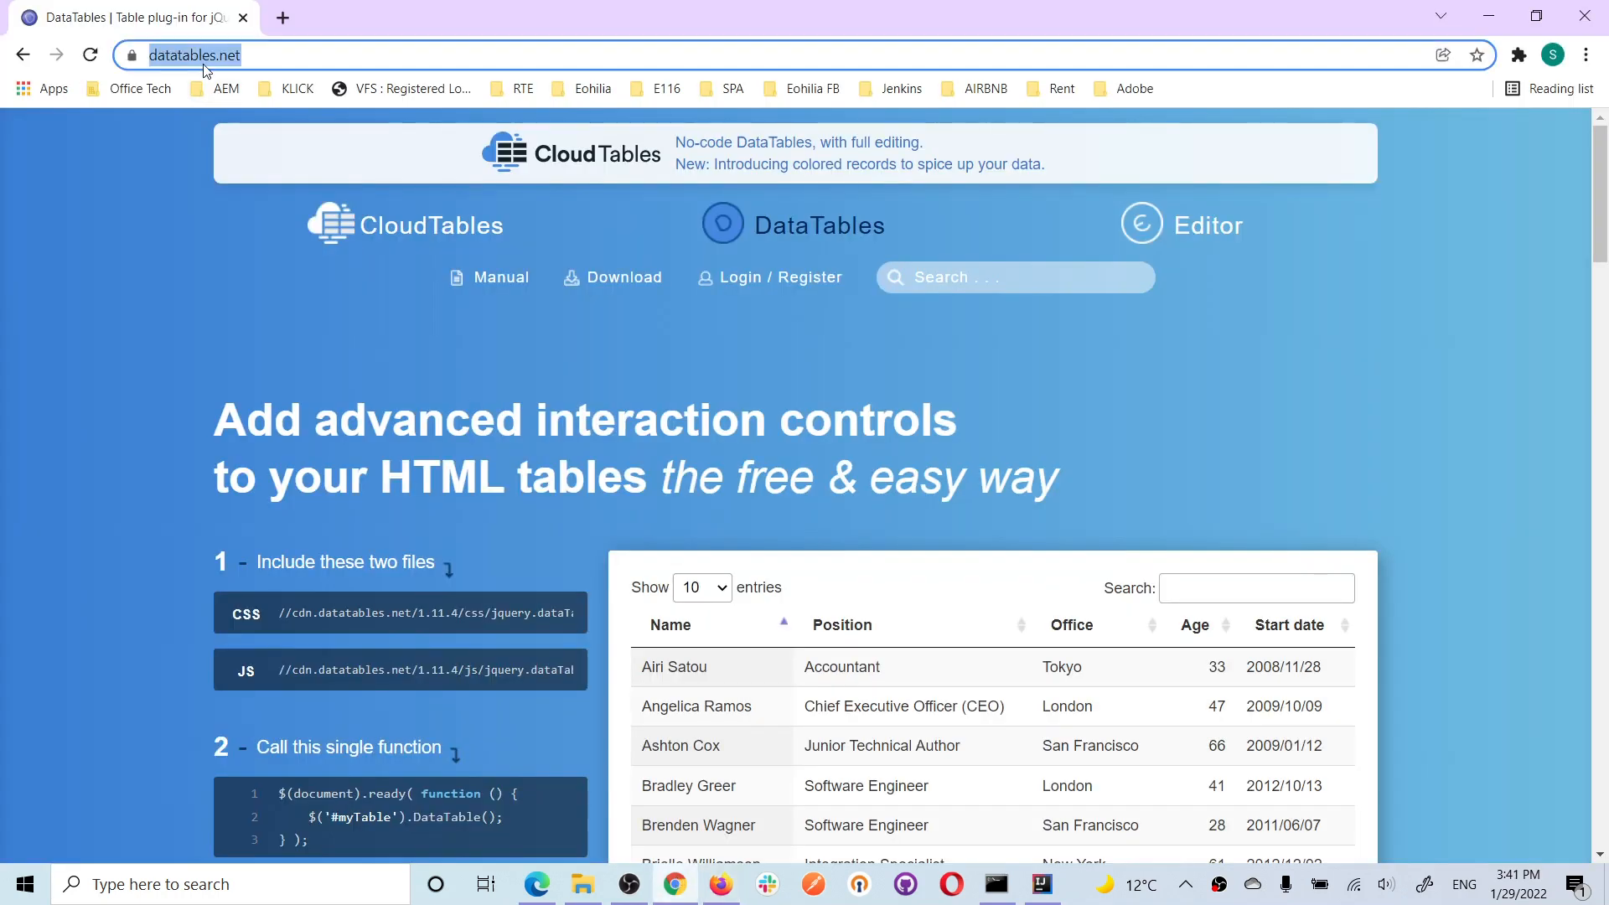
Scroll to the DataTables demo table, then return to the CRXDE Lite tab
left_click(568, 374)
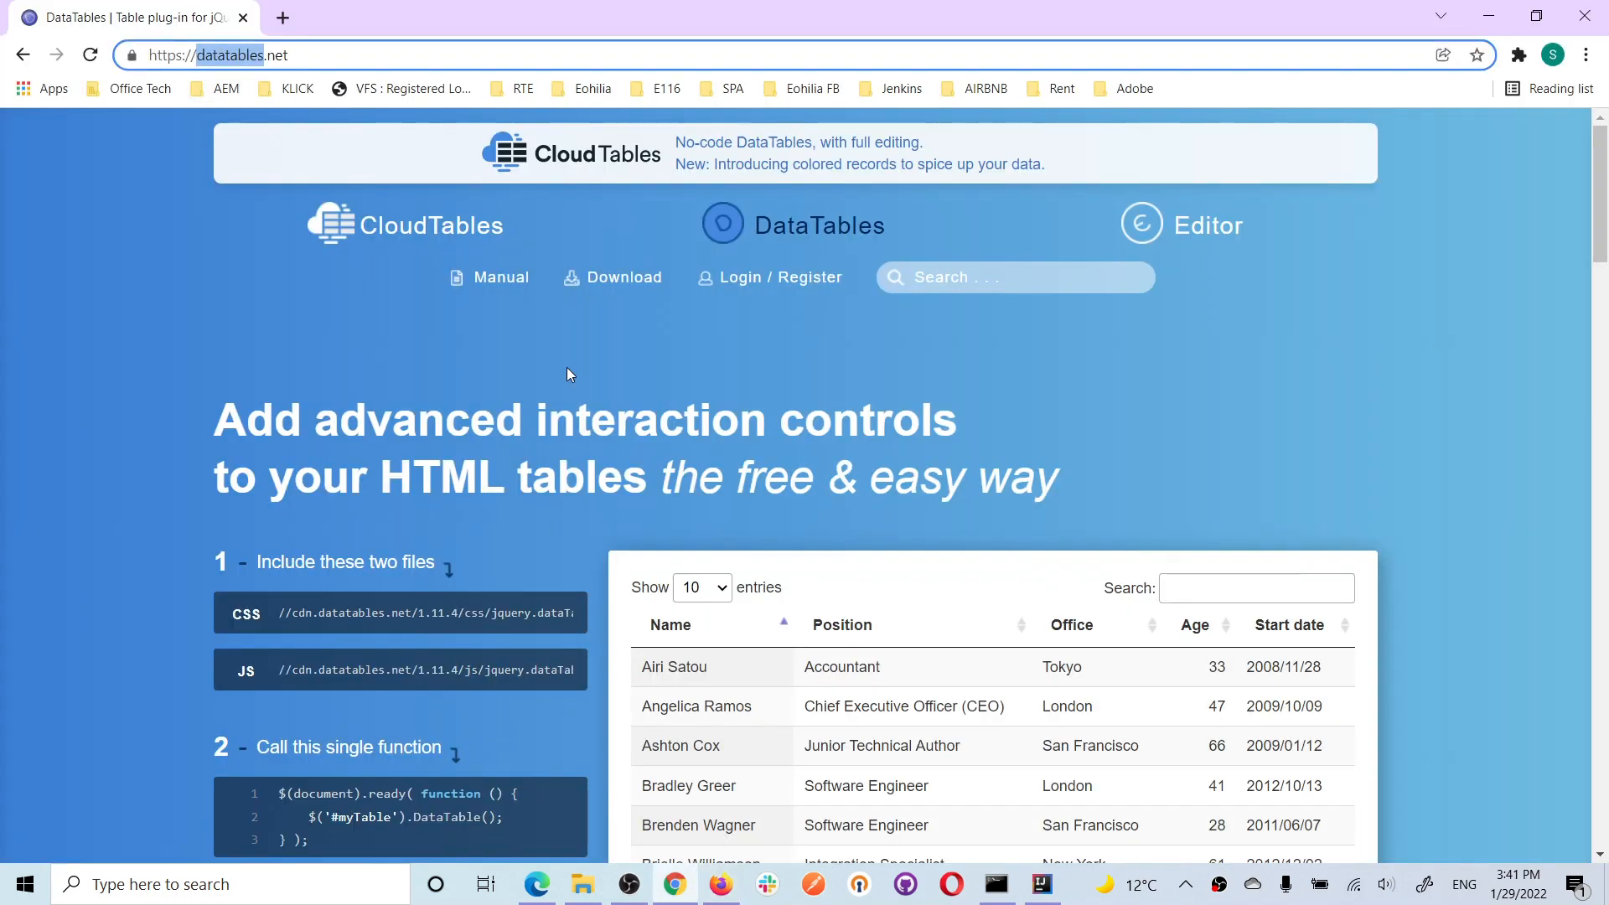
scroll("down", 3)
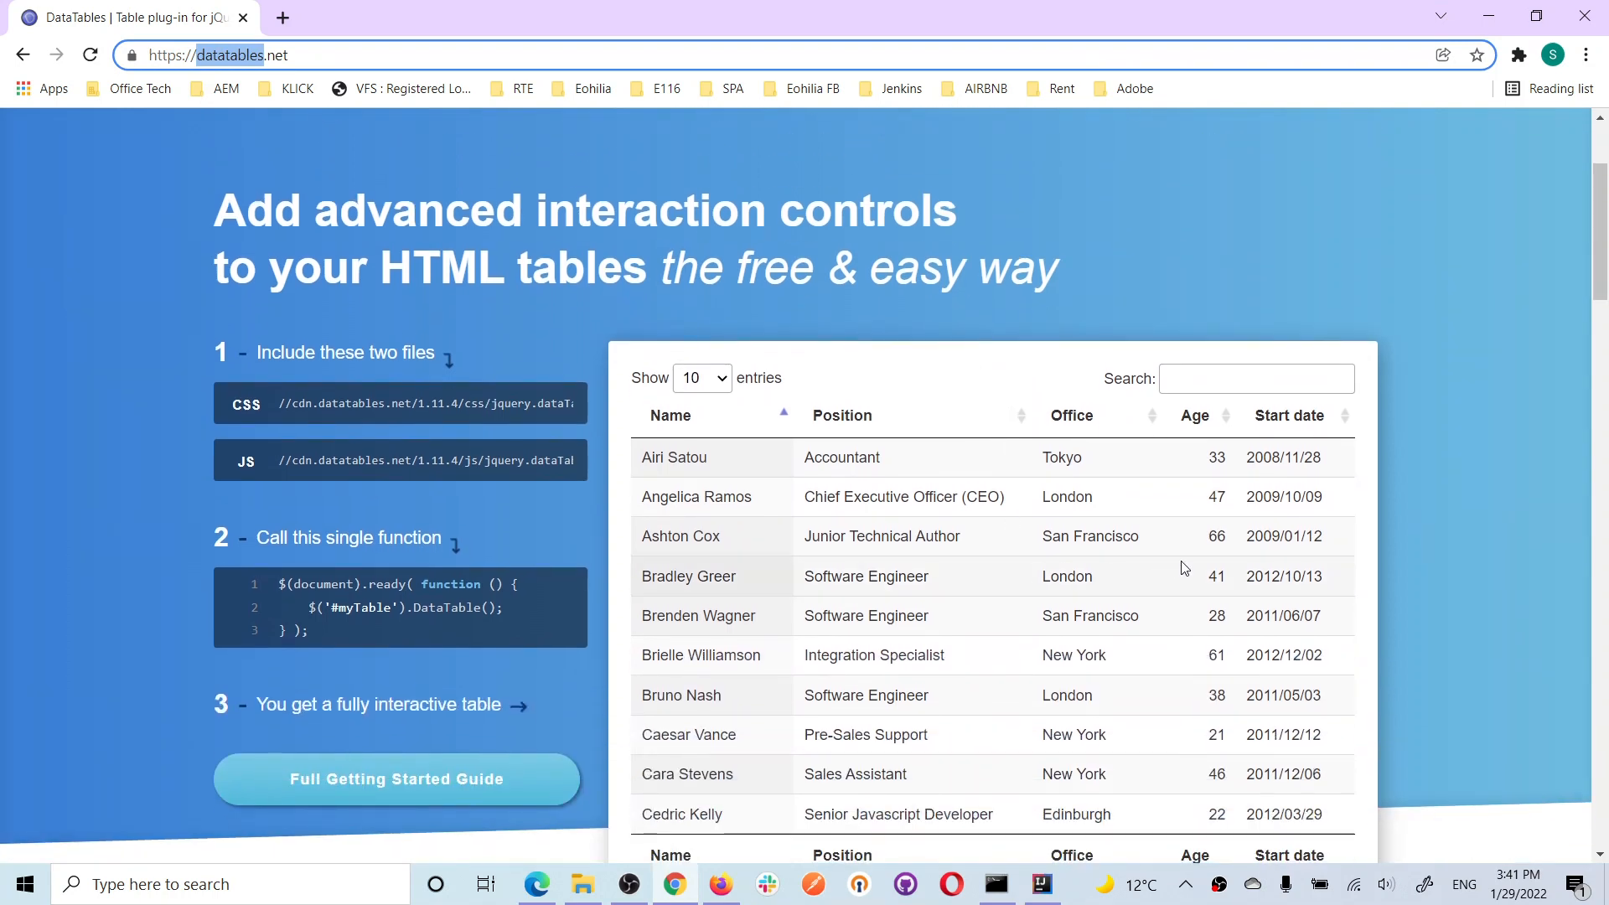
scroll("down", 3)
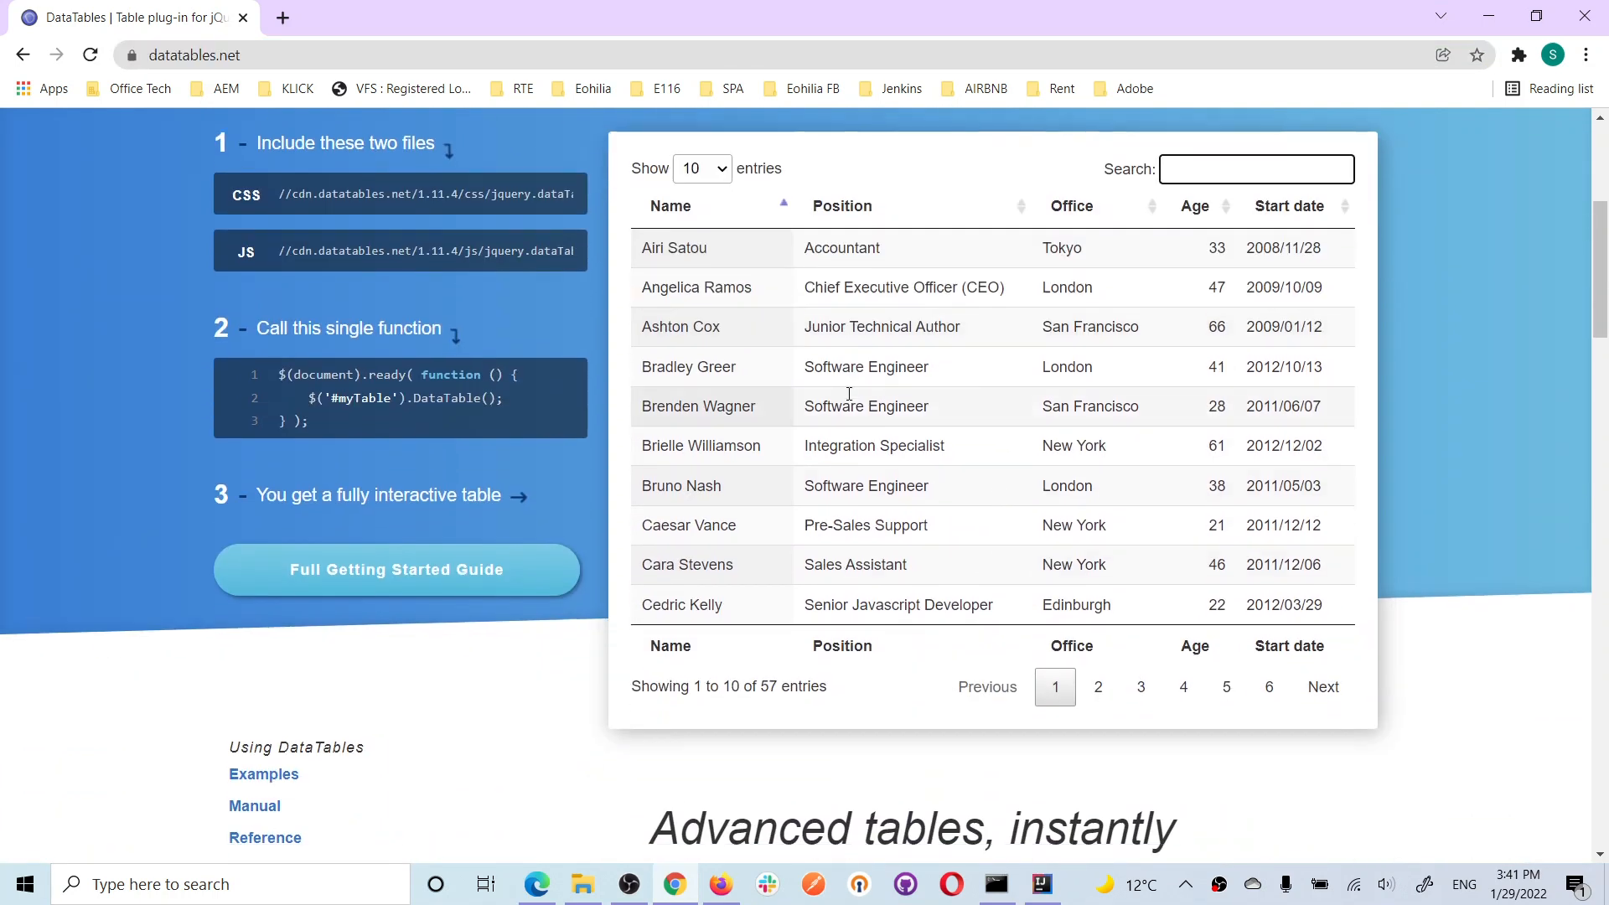
left_click(700, 168)
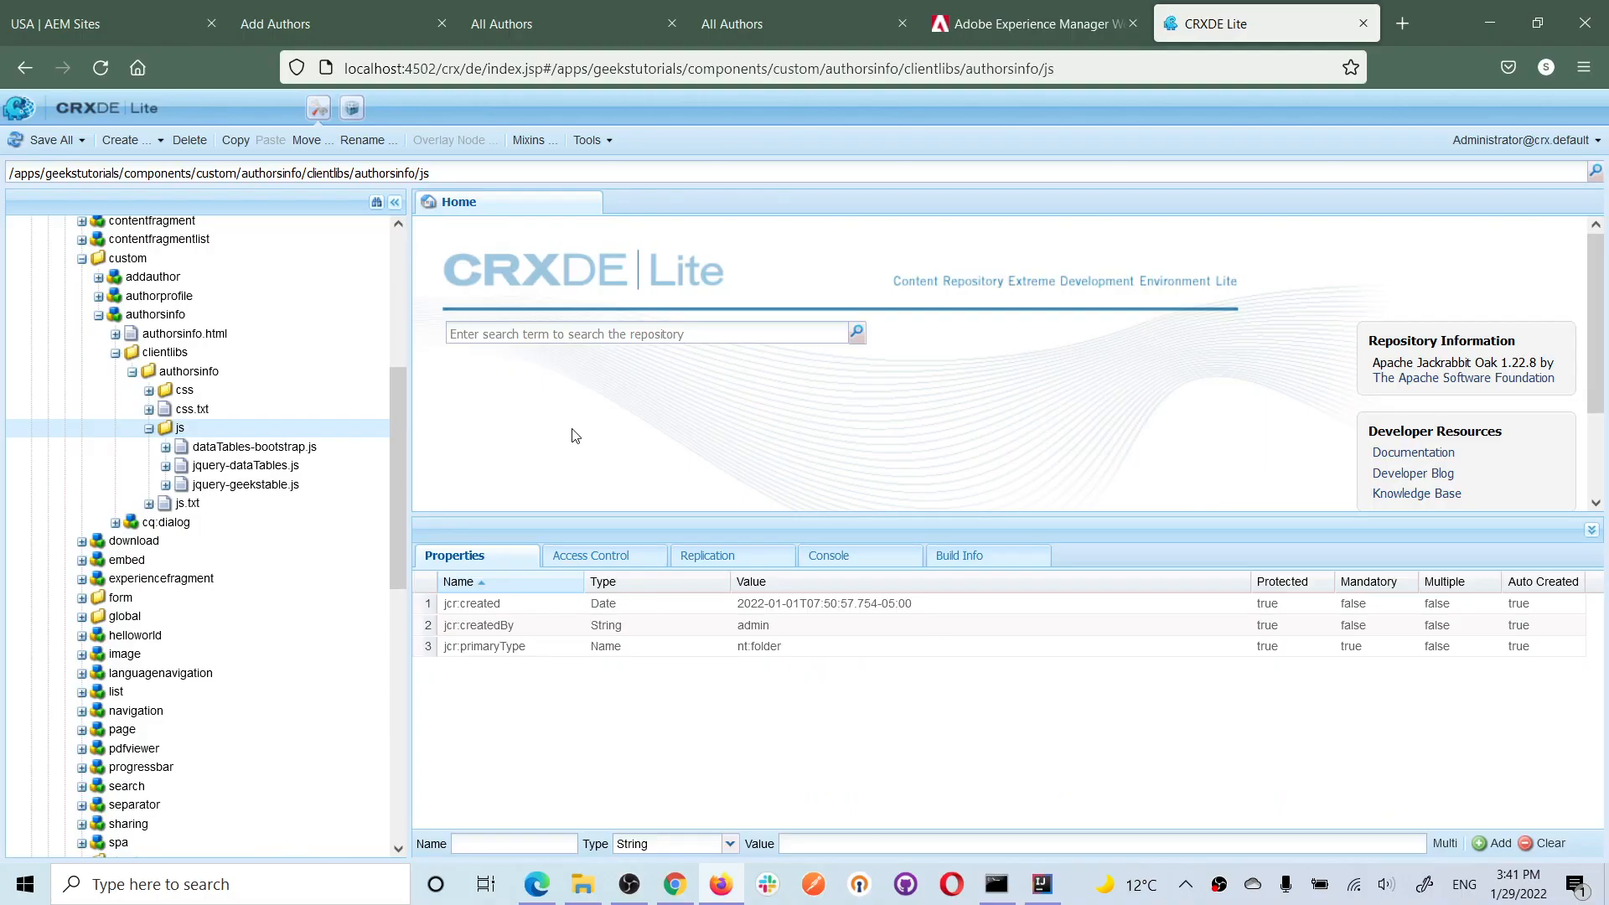
mouse_move(573, 581)
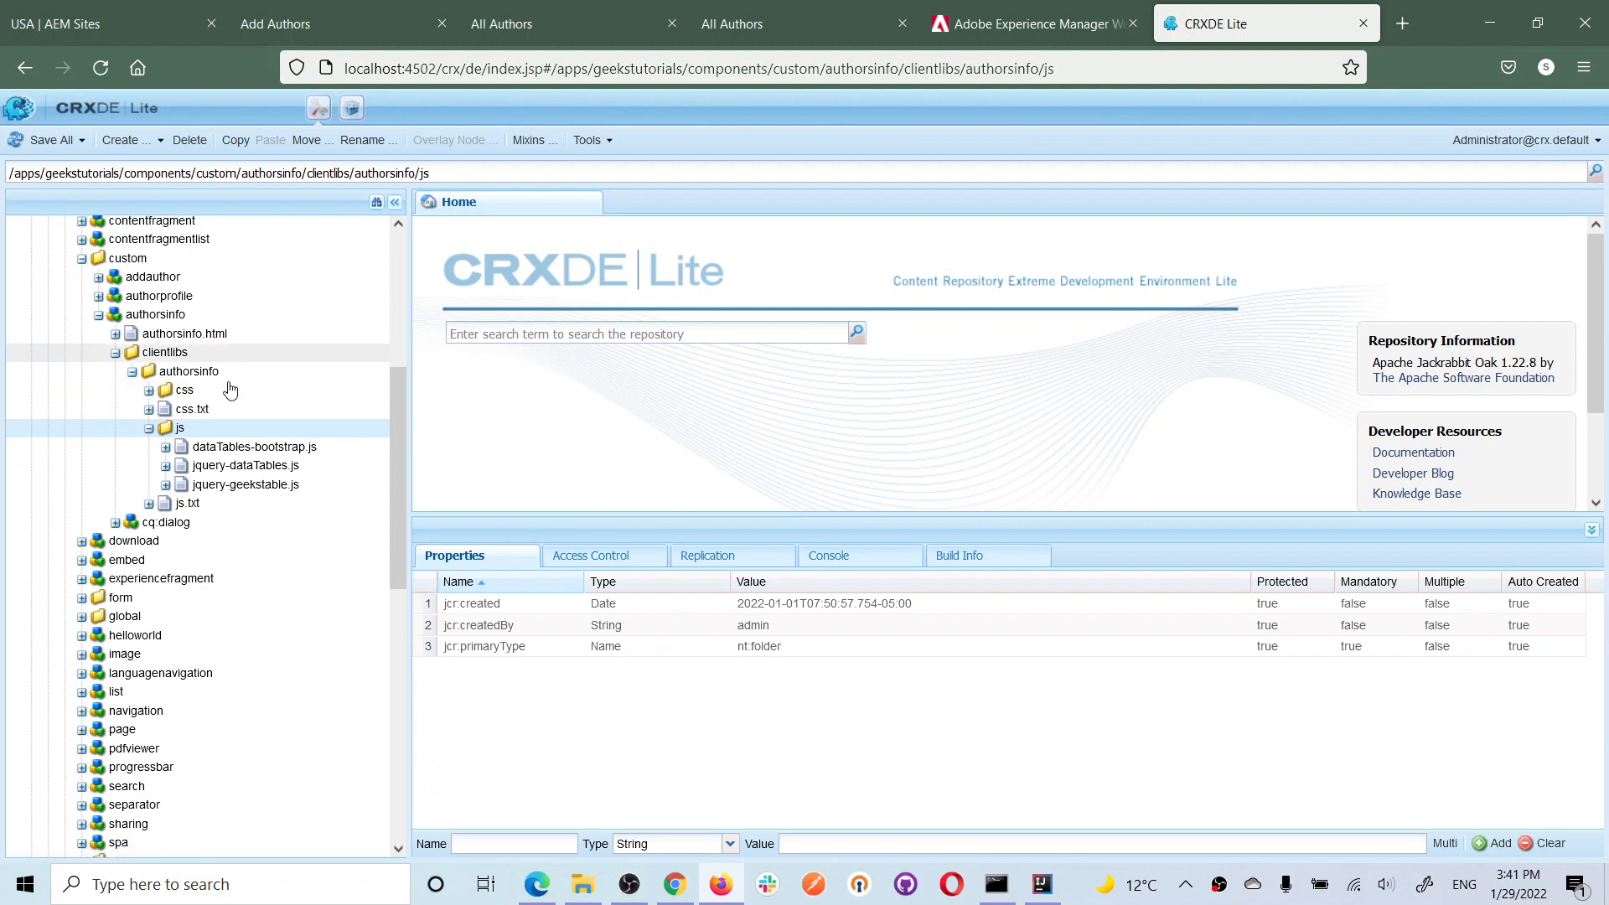
Expand the jquery-dataTables.js node and the clientlib css folder in the CRXDE Lite tree
left_click(246, 464)
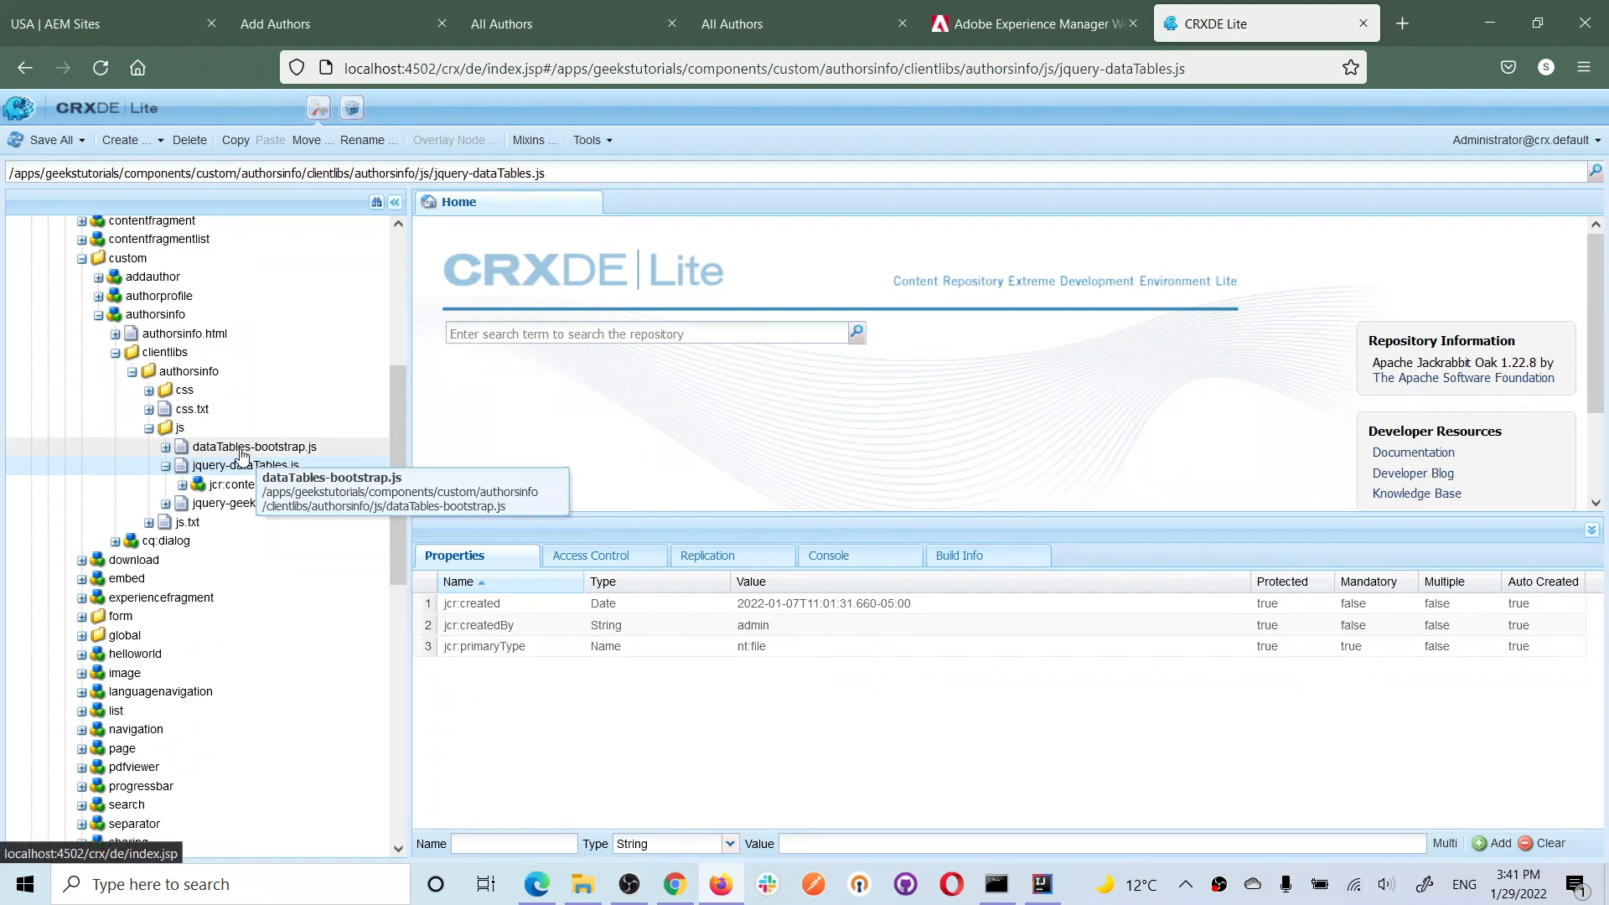
mouse_move(283, 456)
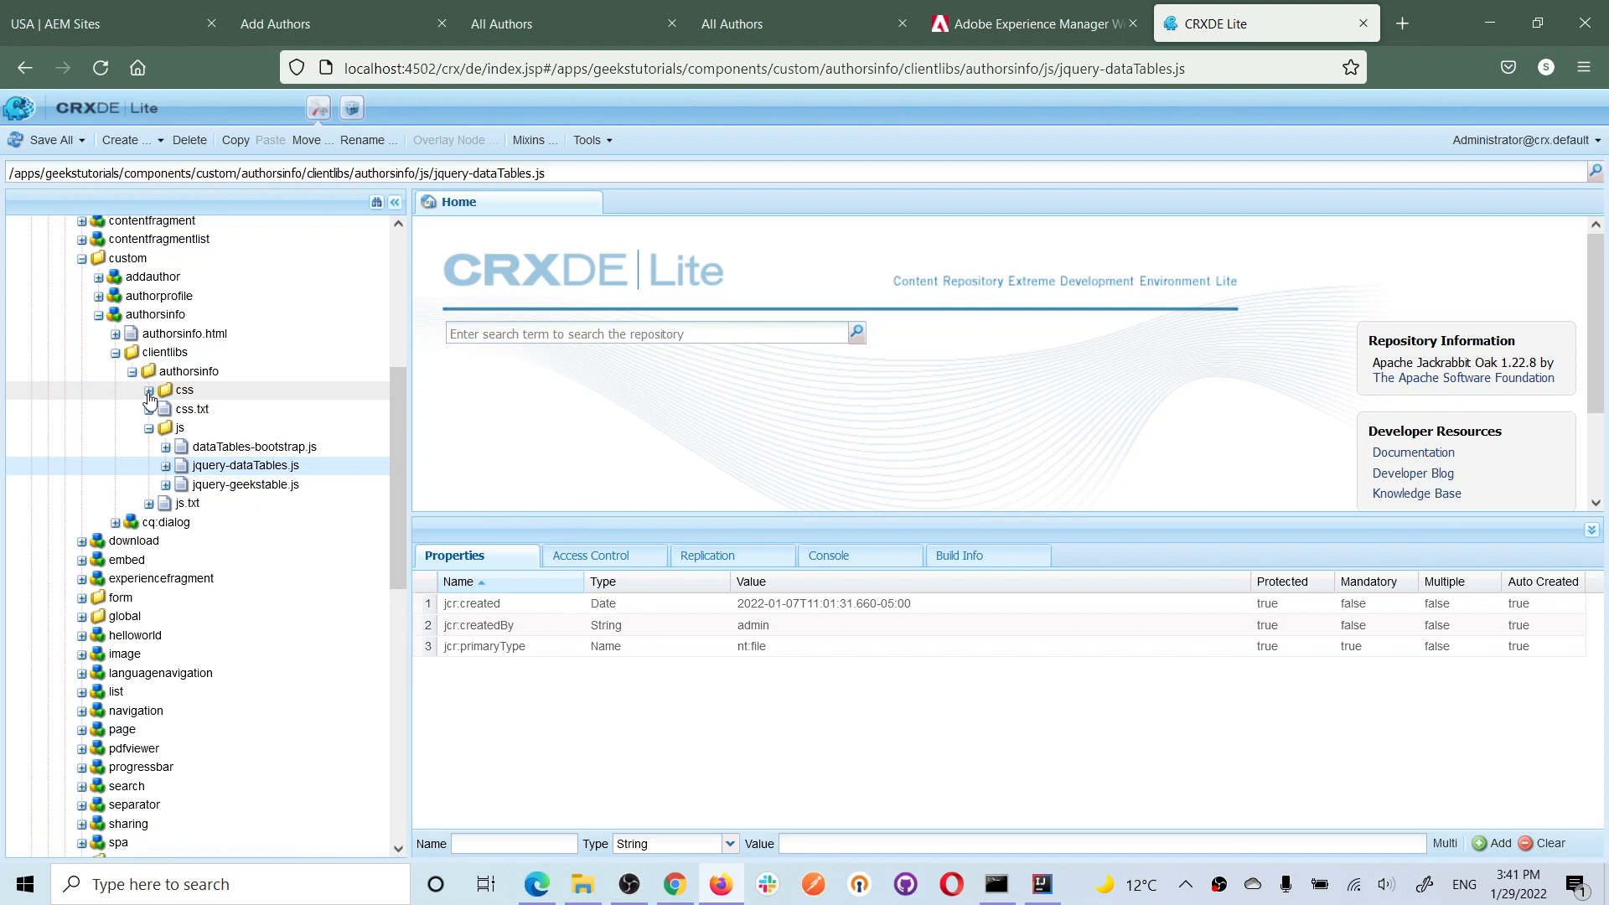
left_click(149, 390)
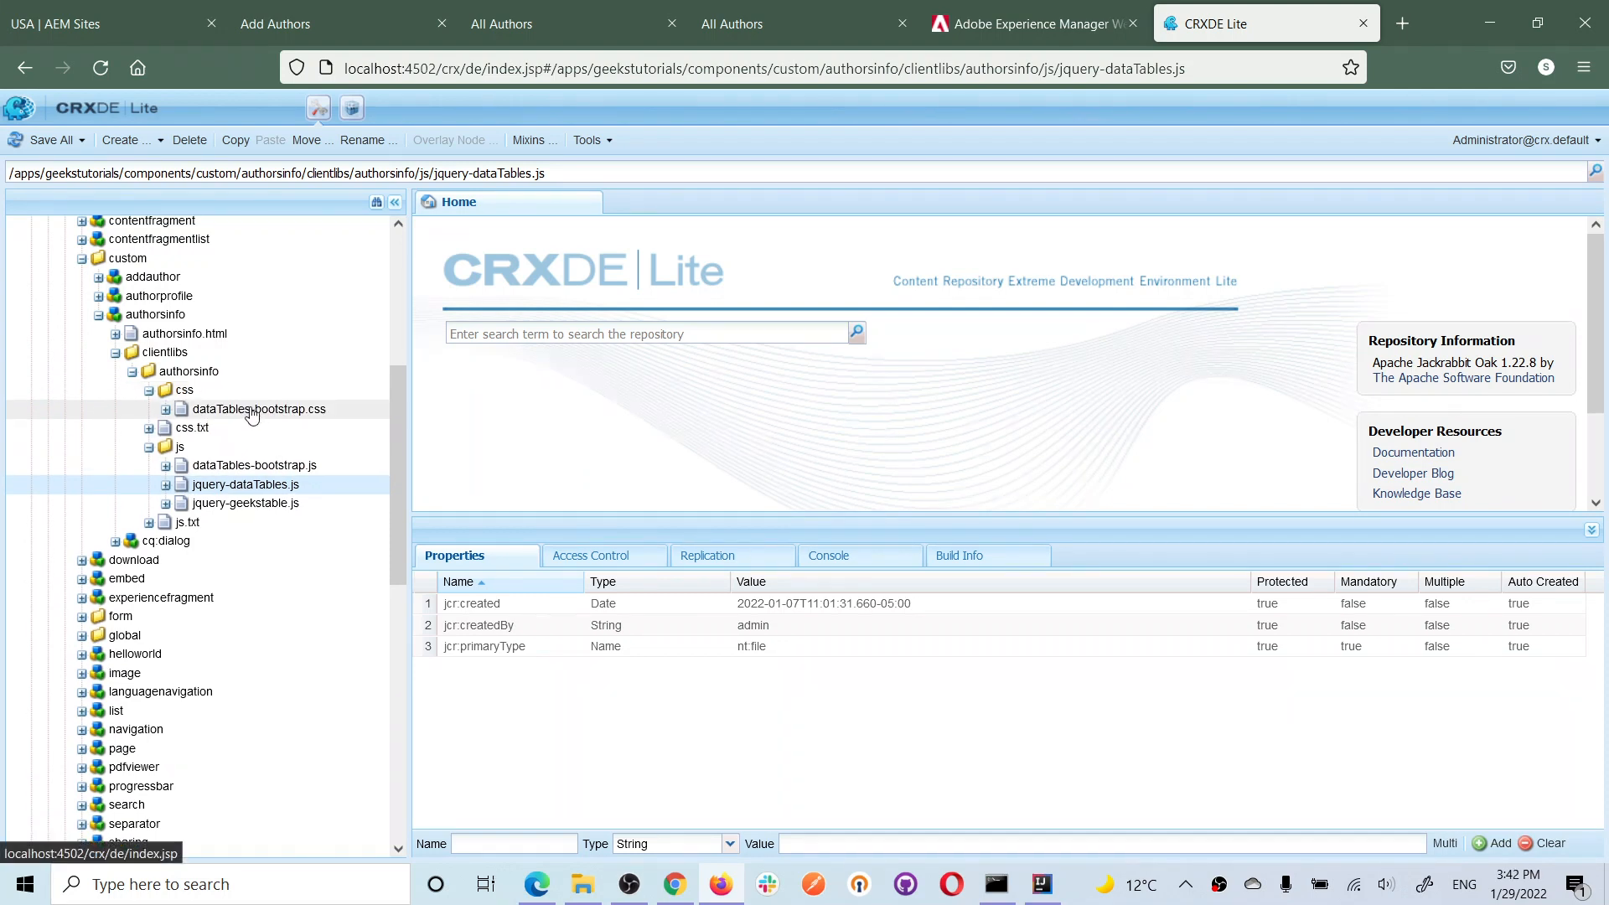
mouse_move(258, 409)
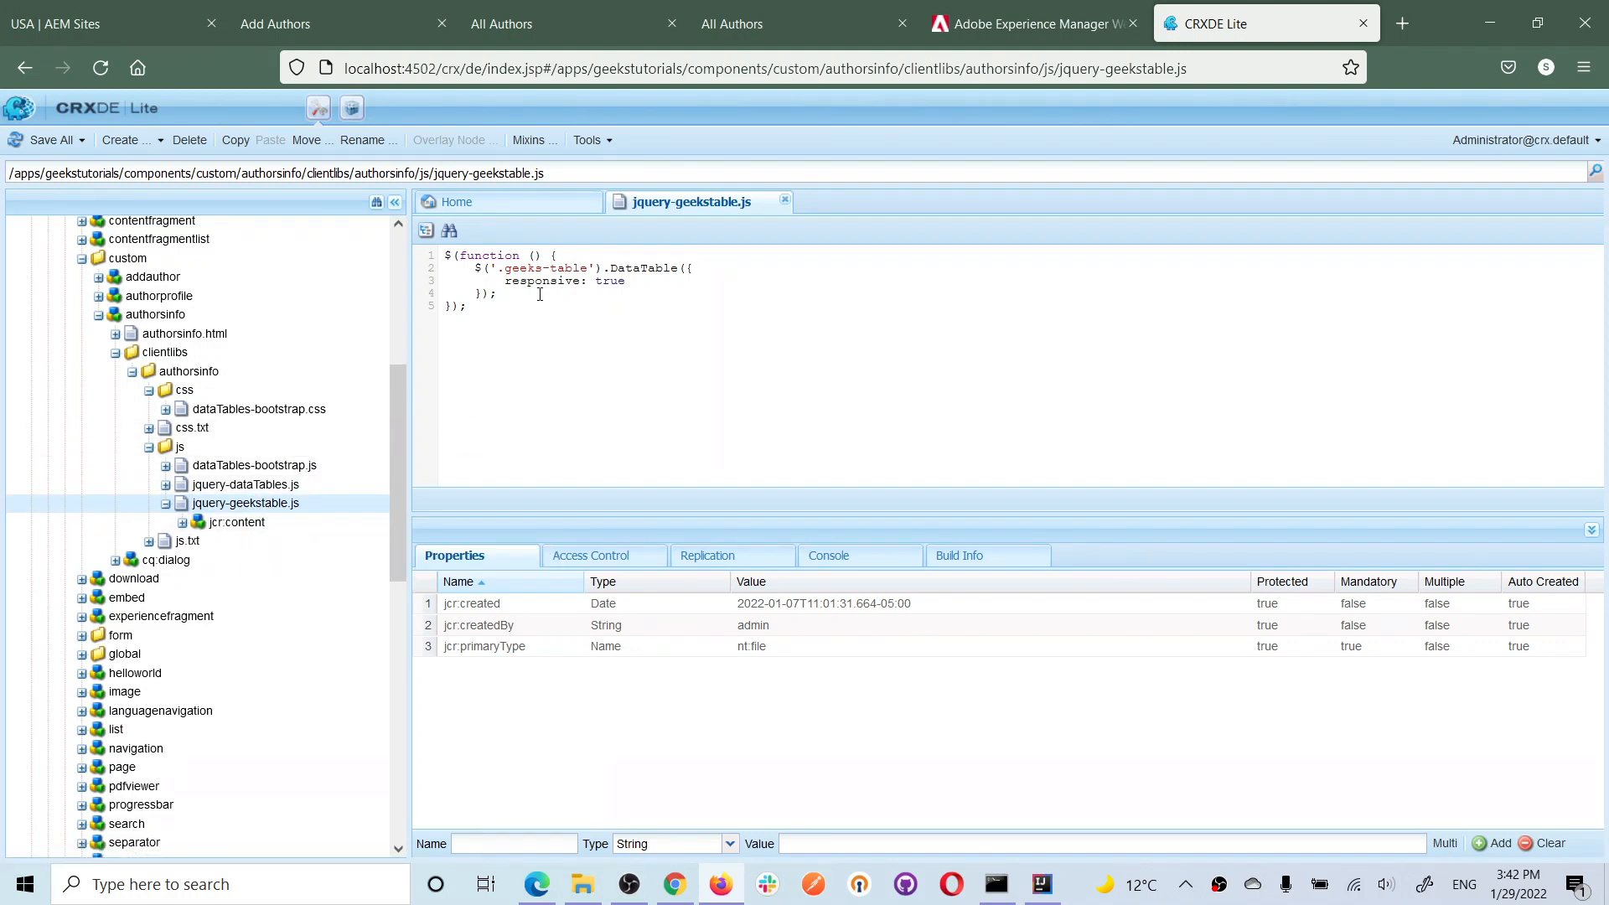
mouse_move(546, 369)
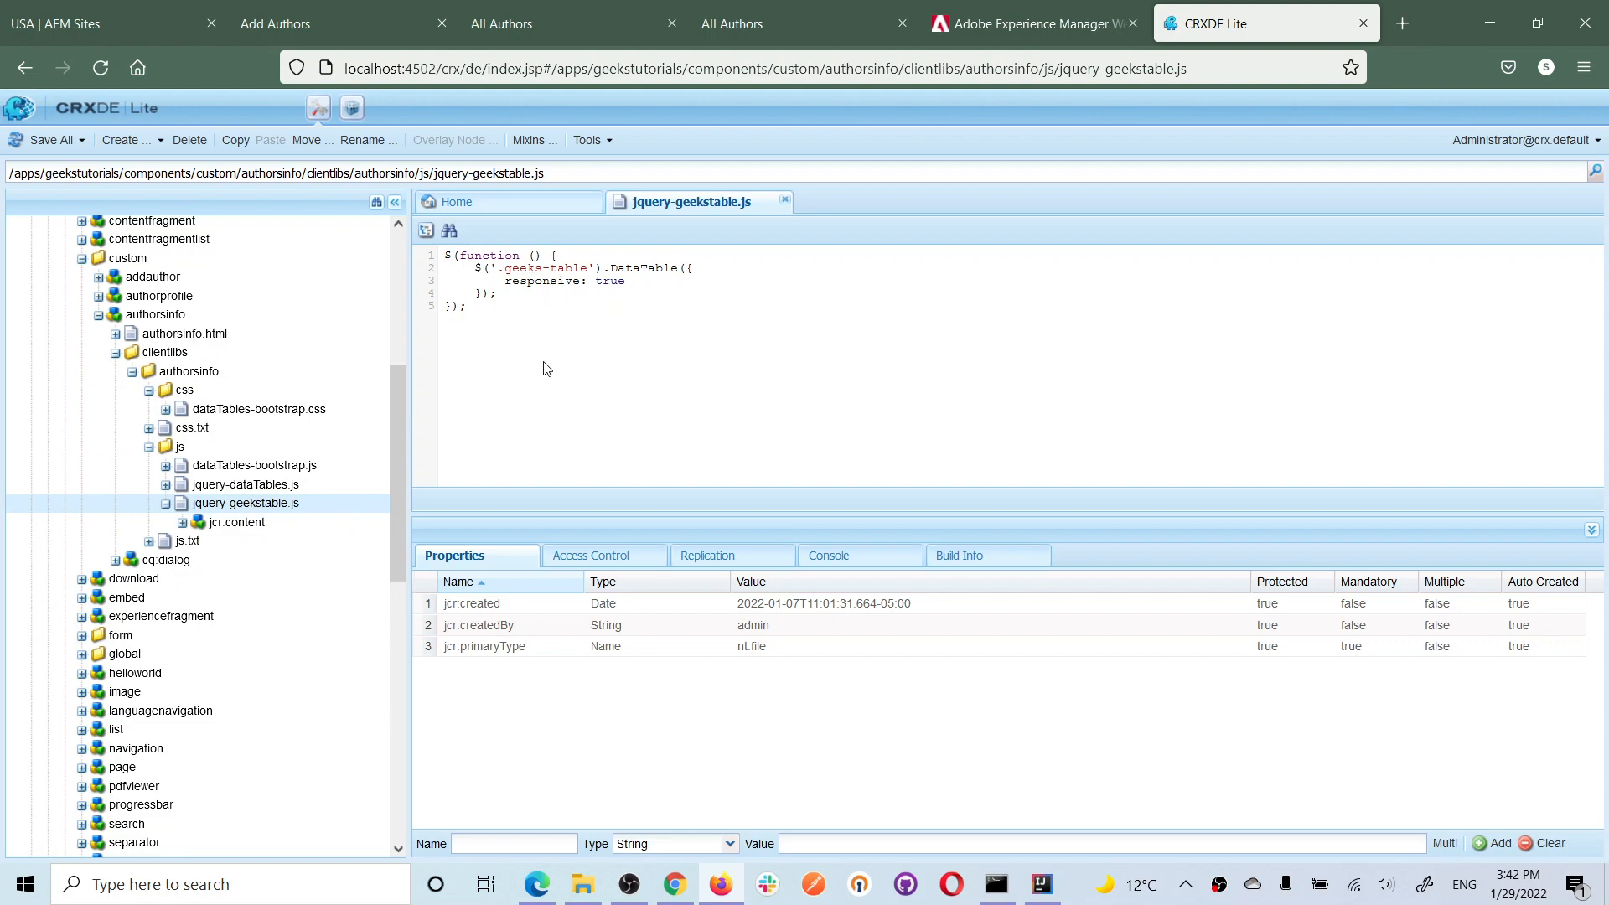
mouse_move(603, 419)
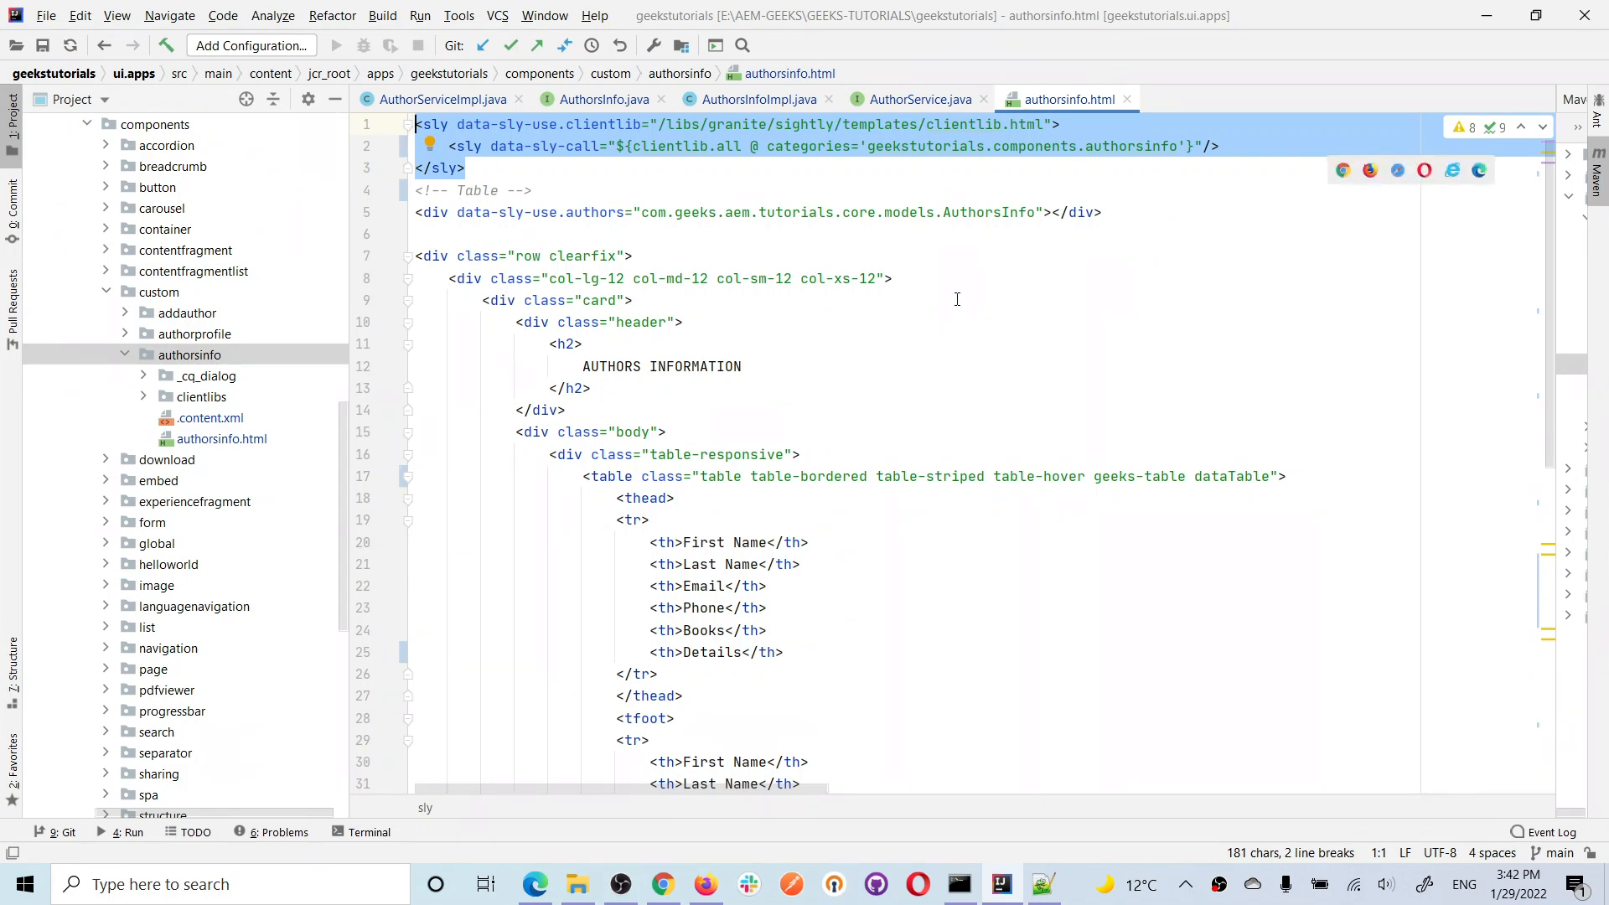
mouse_move(555, 180)
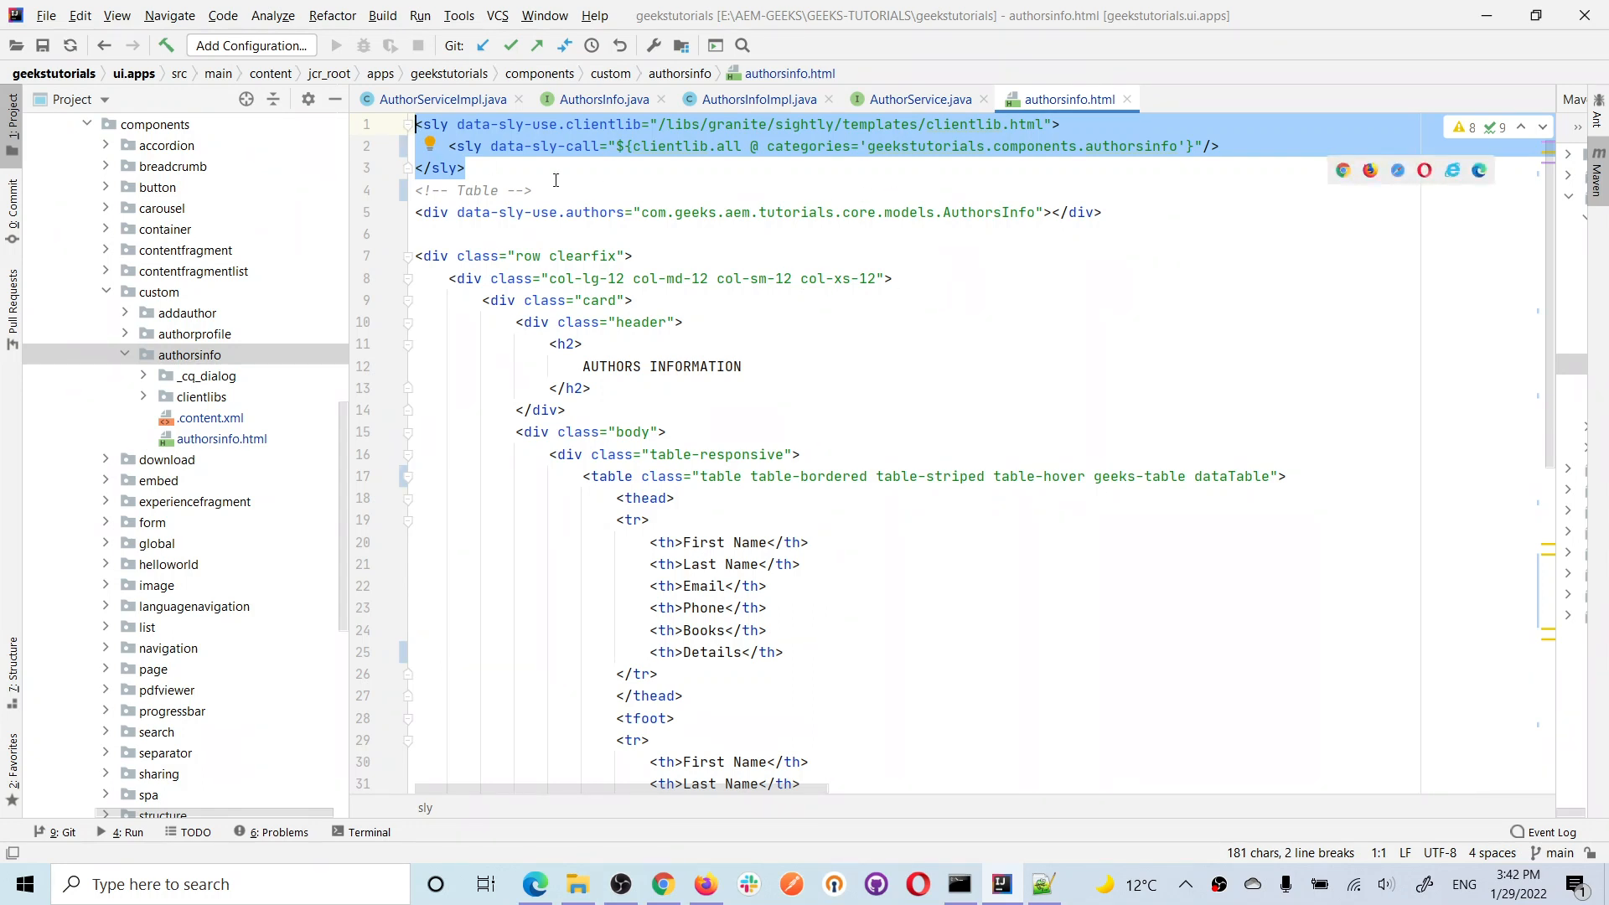
Scroll through the geeks-table thead, tfoot and tbody sections in authorsinfo.html
scroll("down", 3)
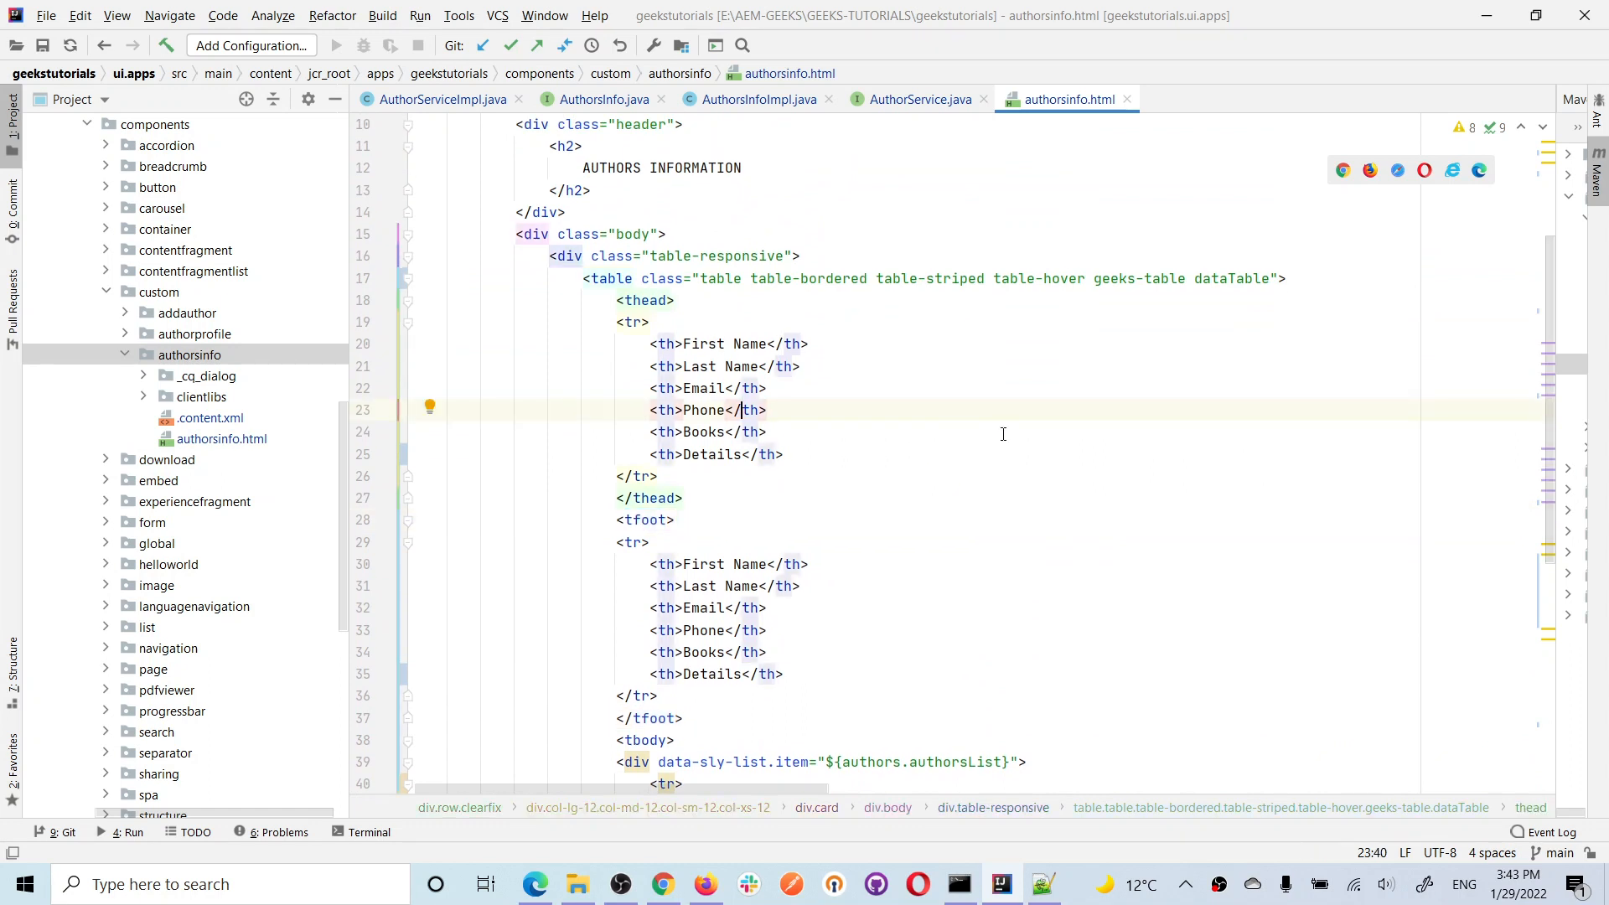
scroll("down", 3)
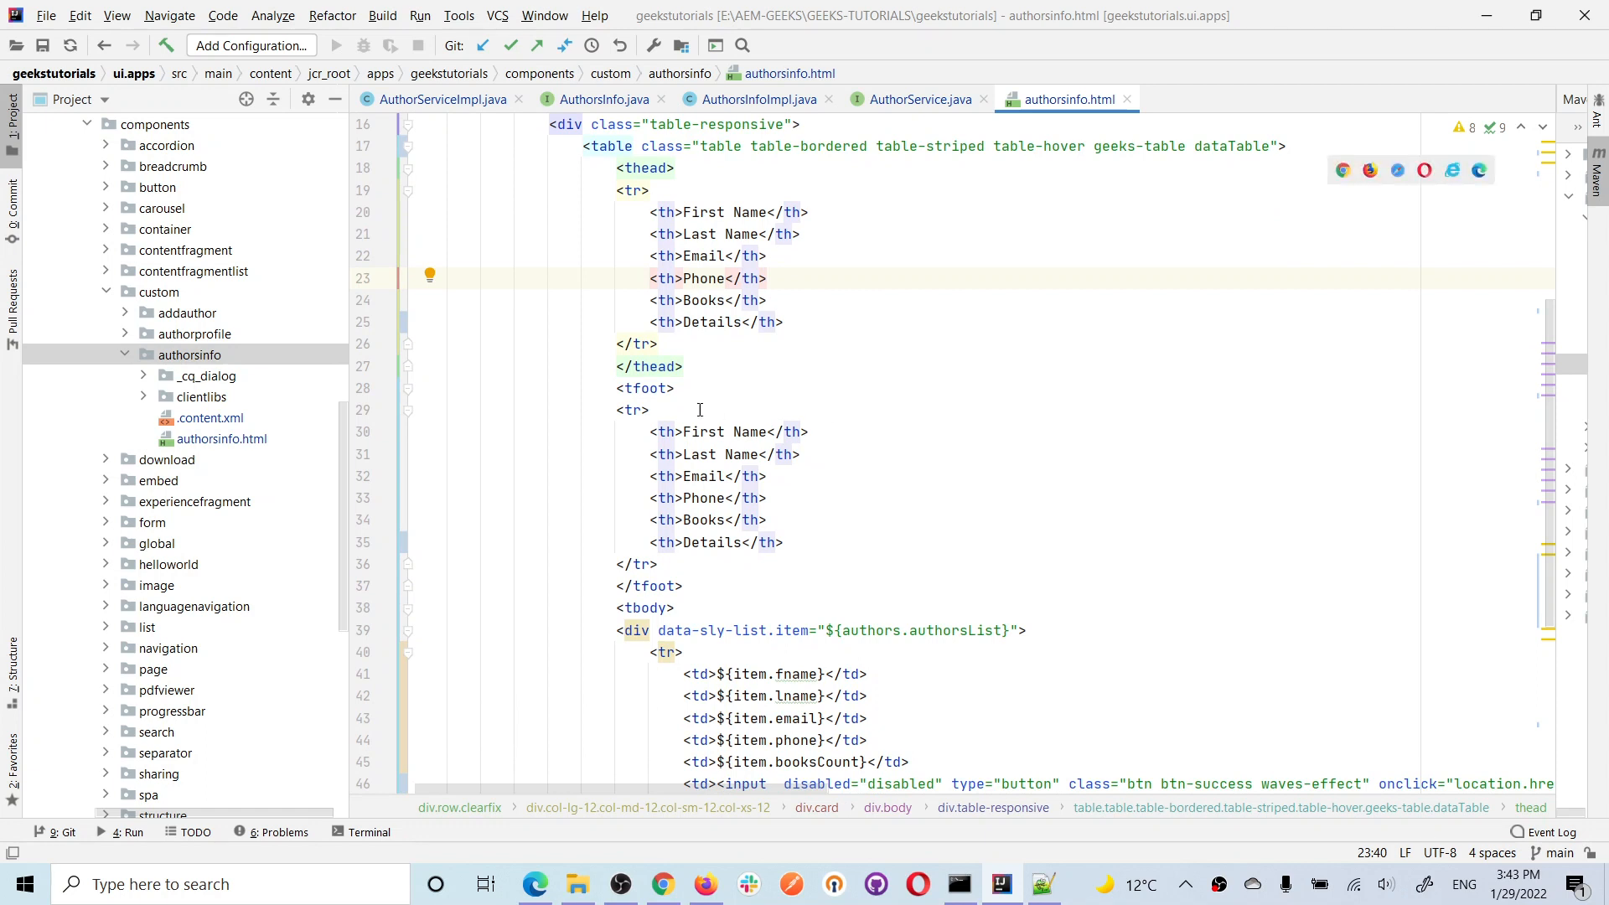
scroll("down", 3)
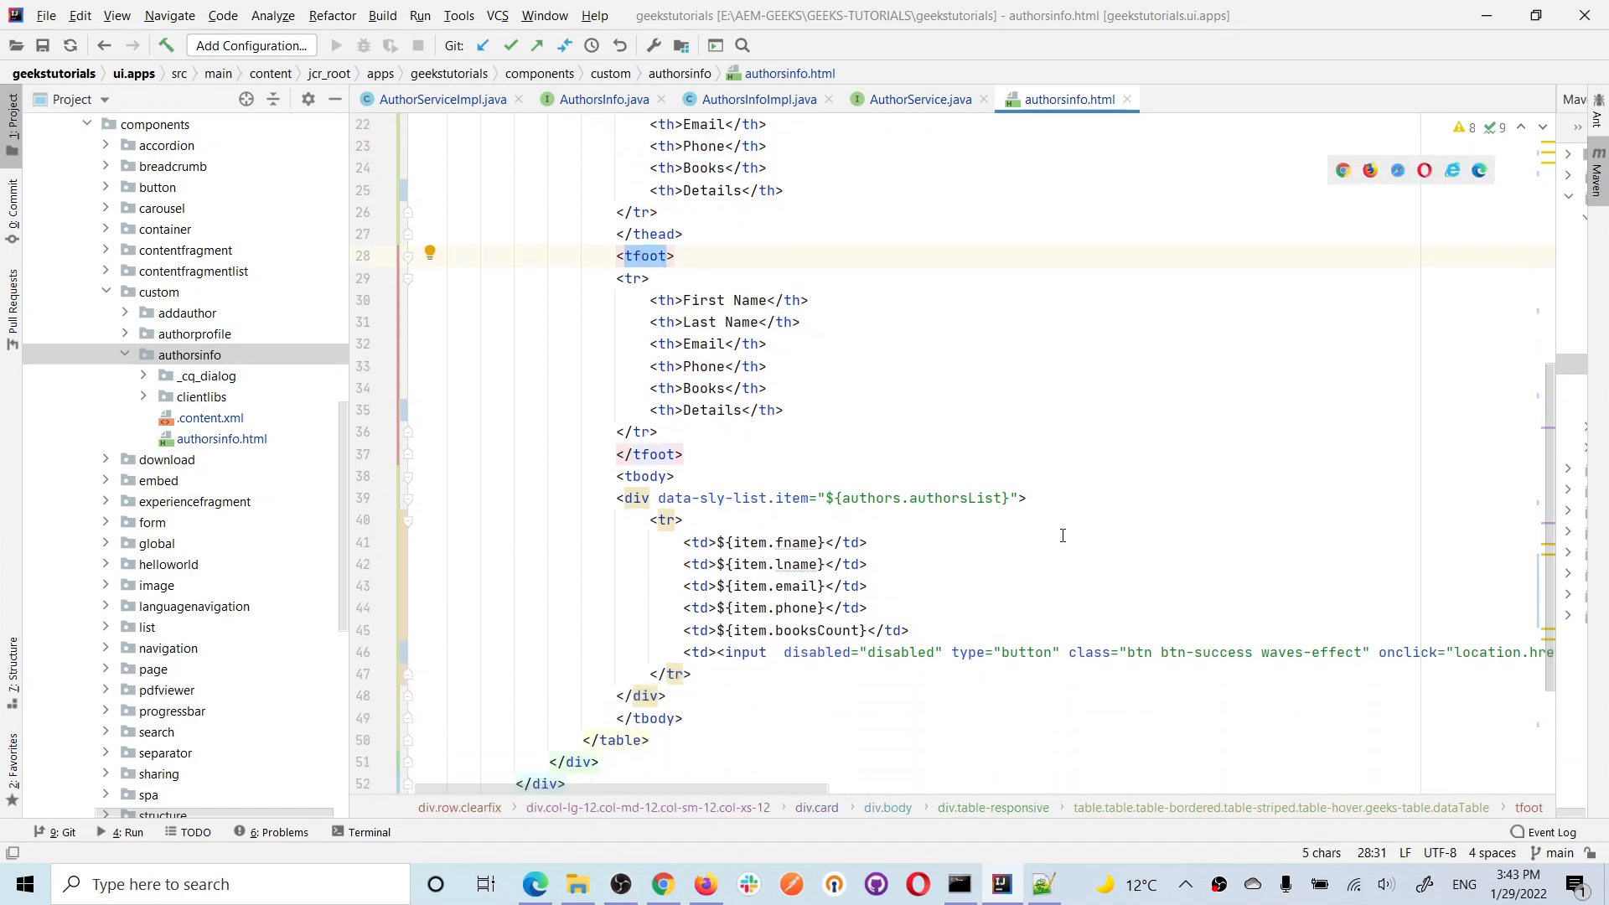
scroll("down", 3)
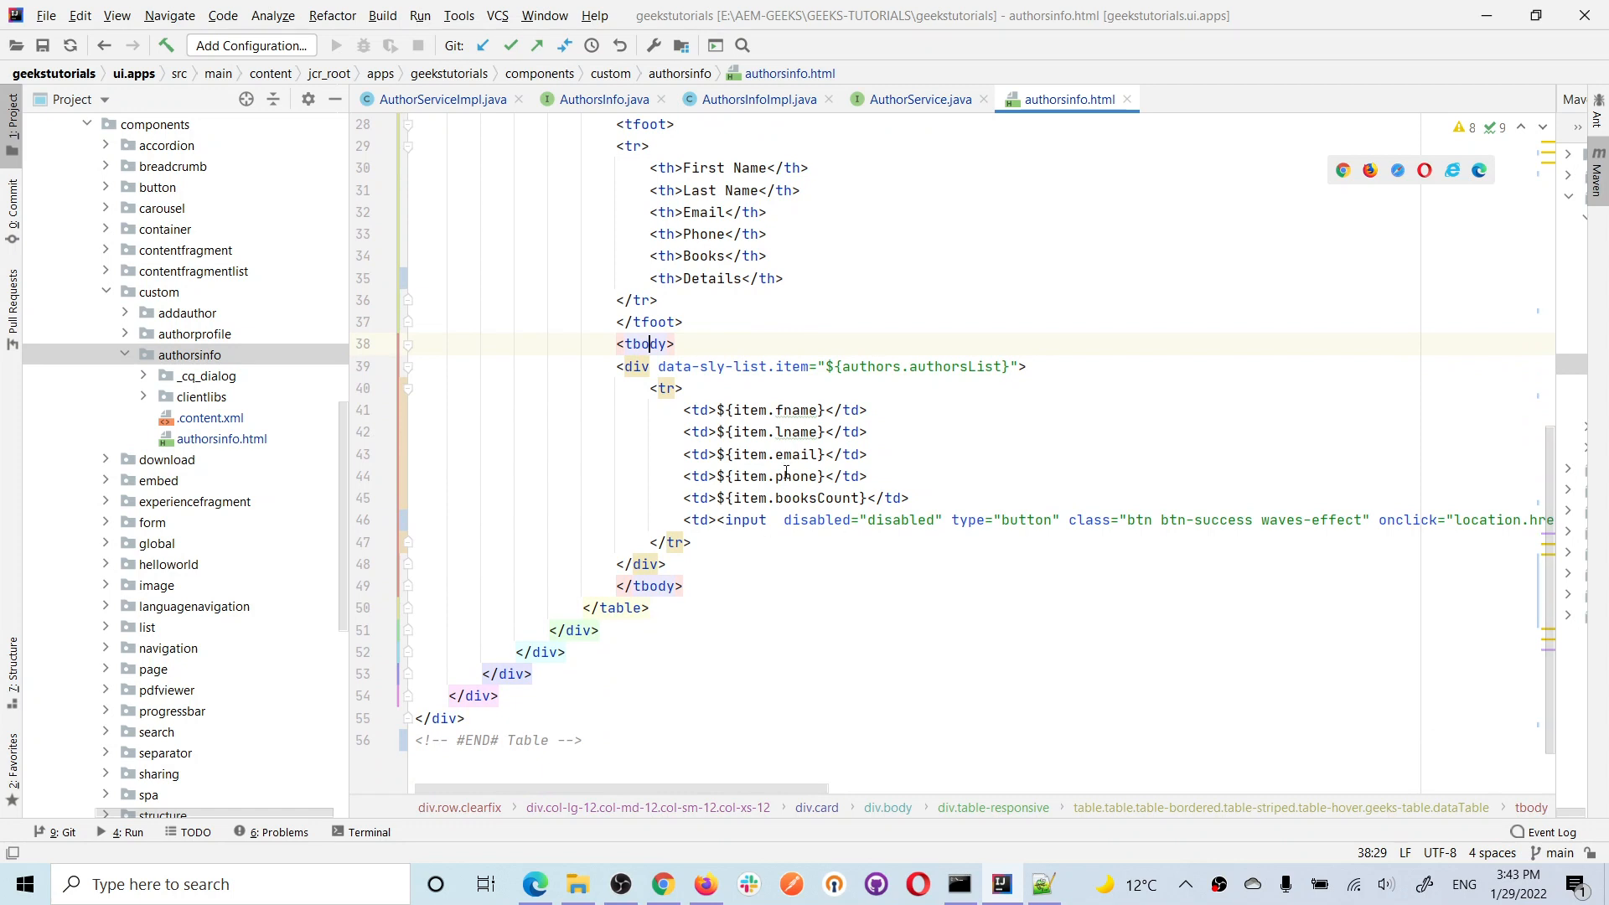
mouse_move(856, 481)
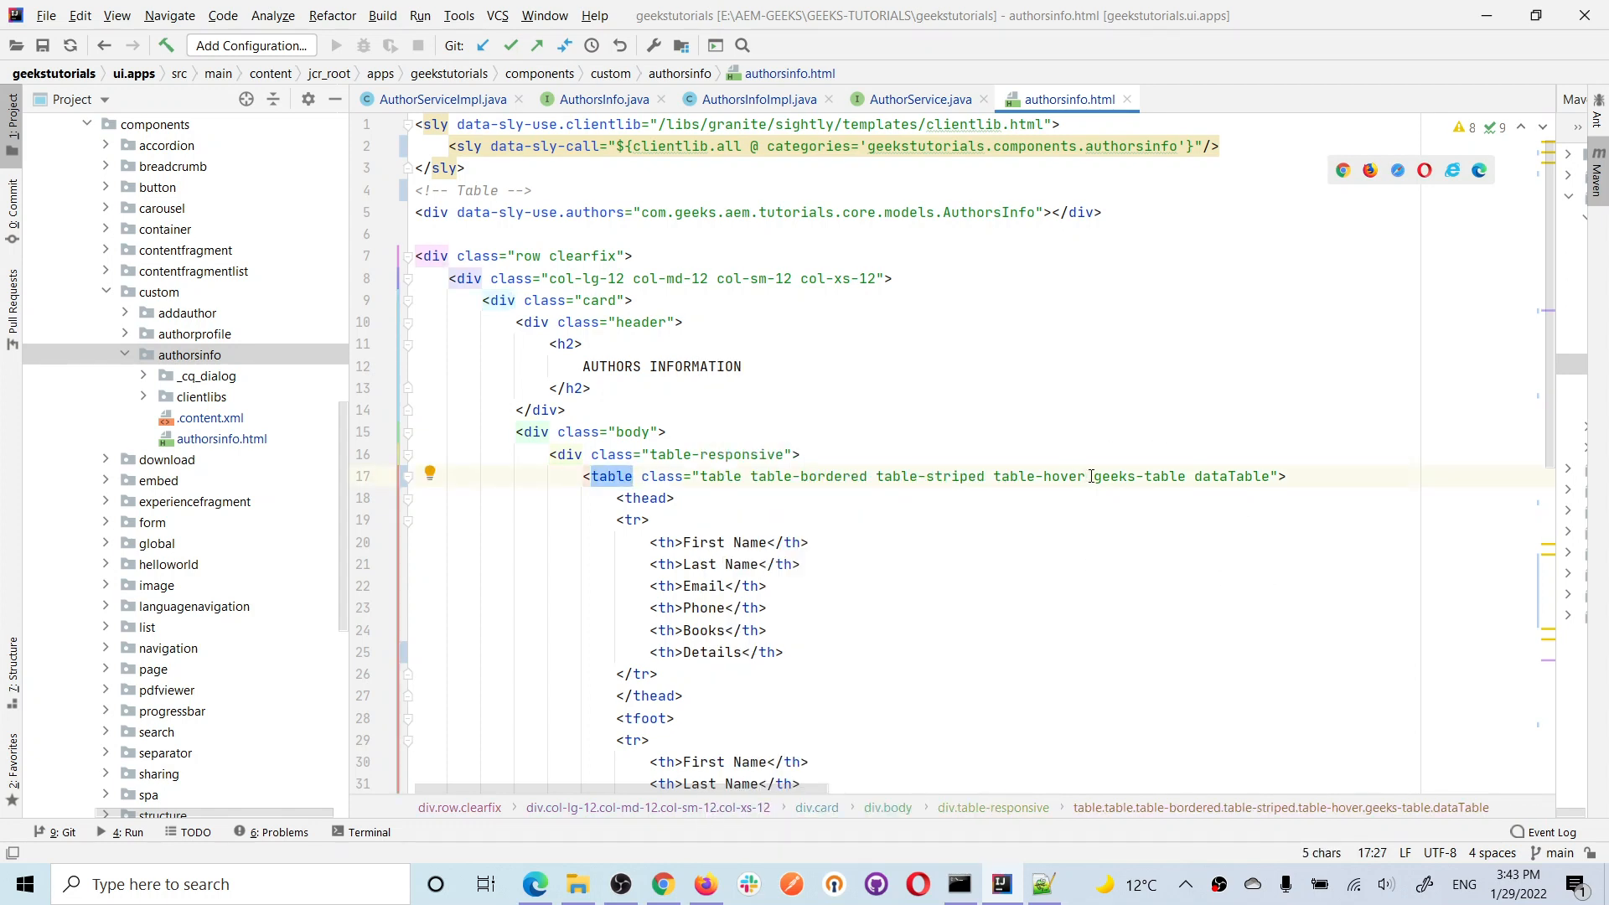
double_click(1136, 474)
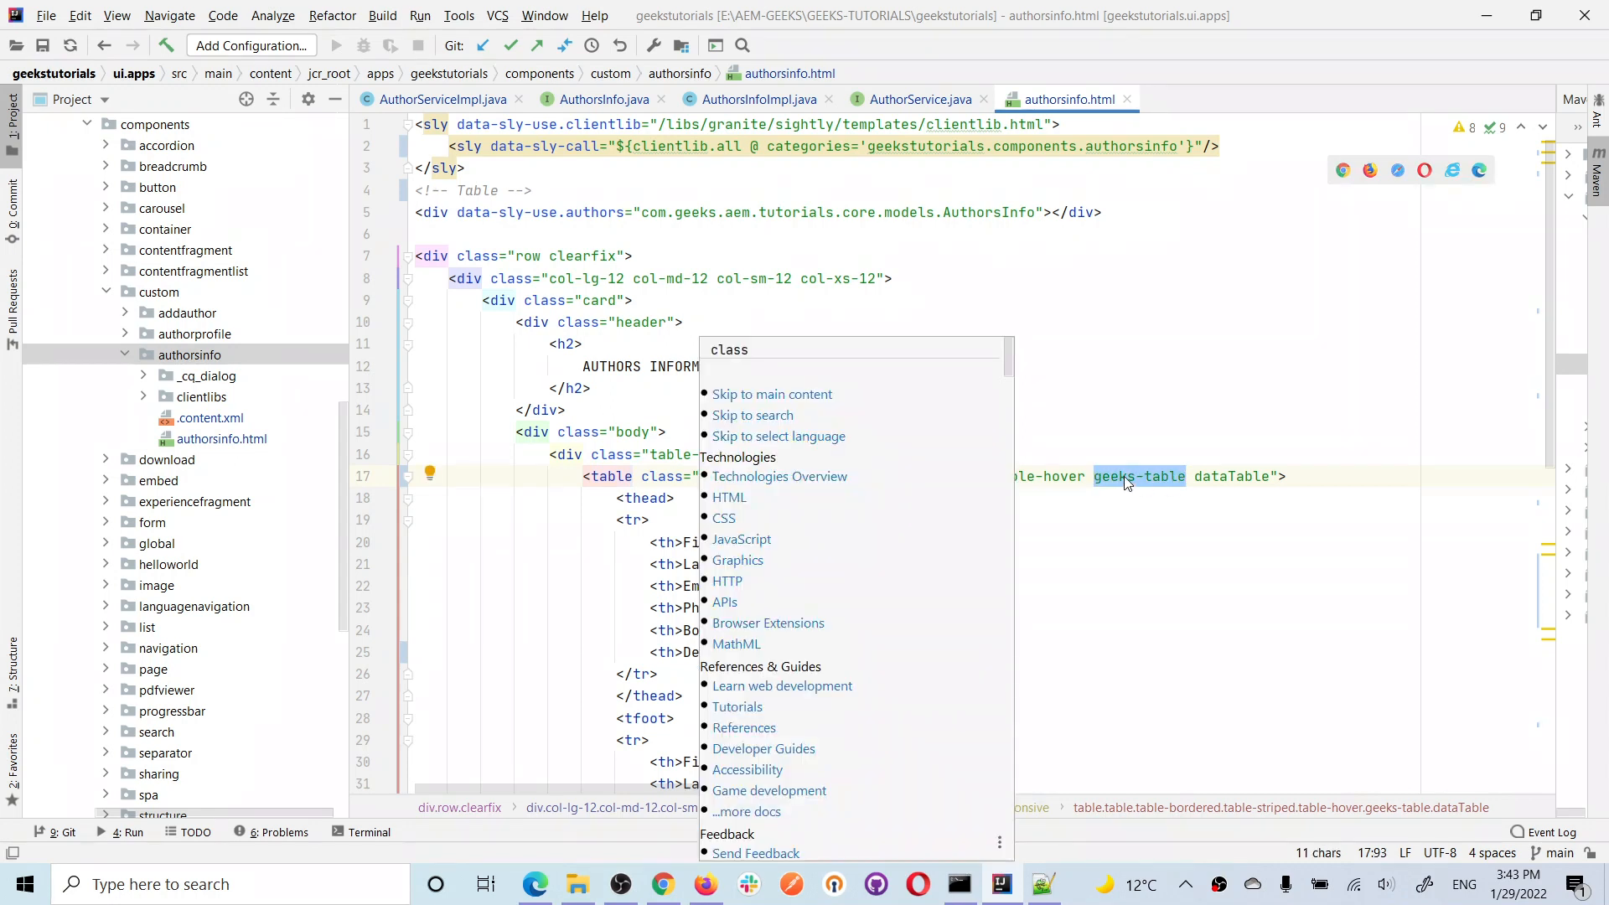
left_click(145, 397)
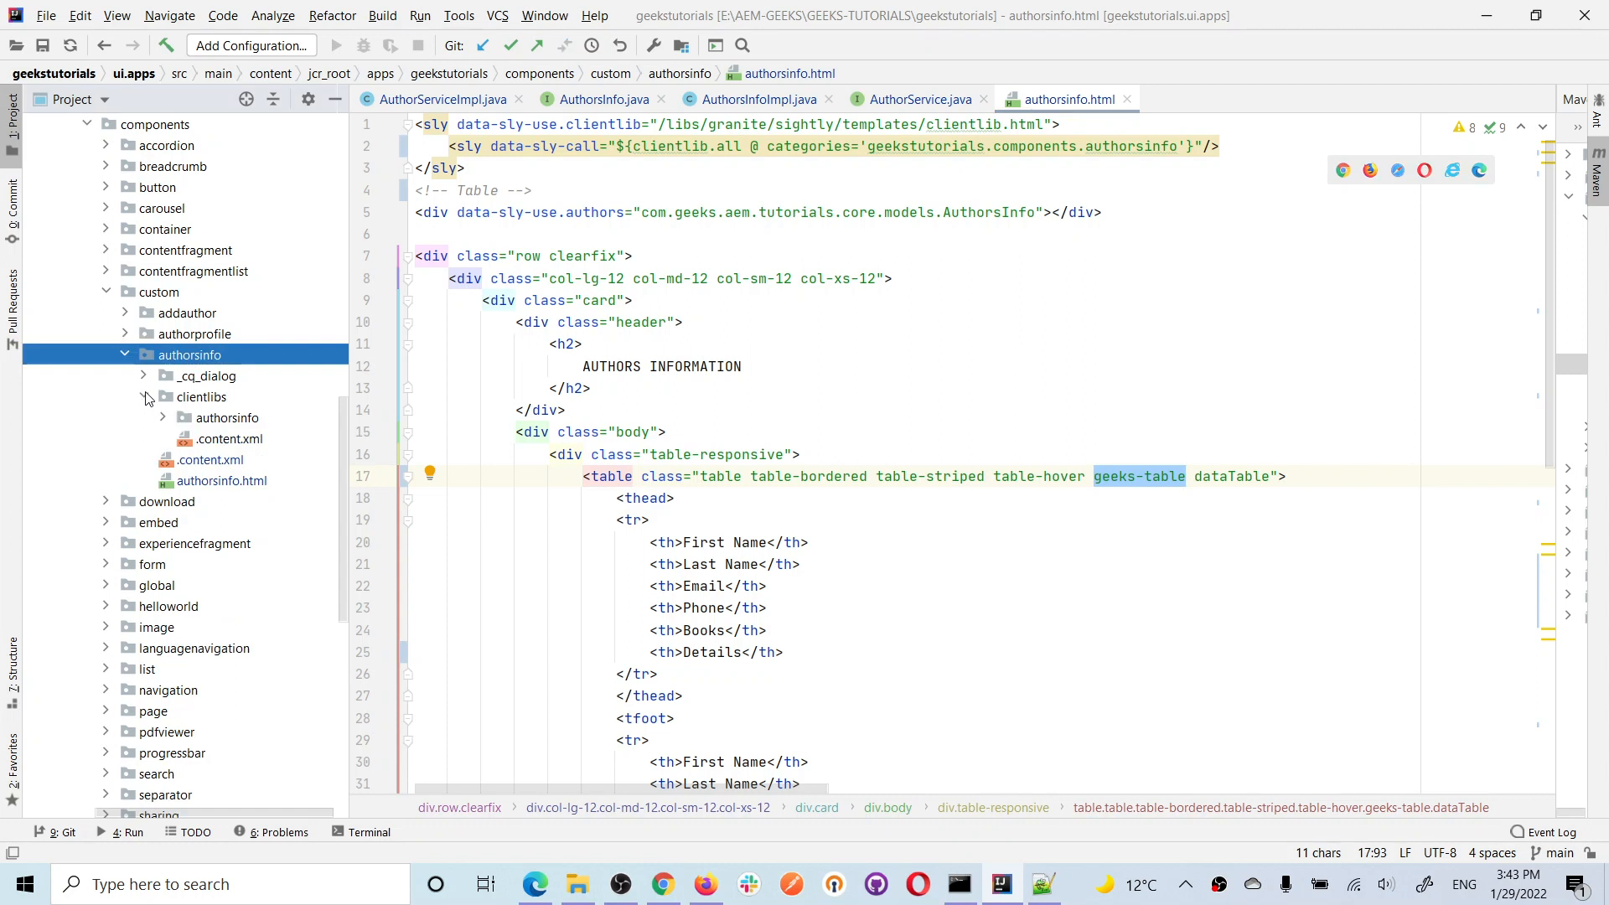
left_click(143, 397)
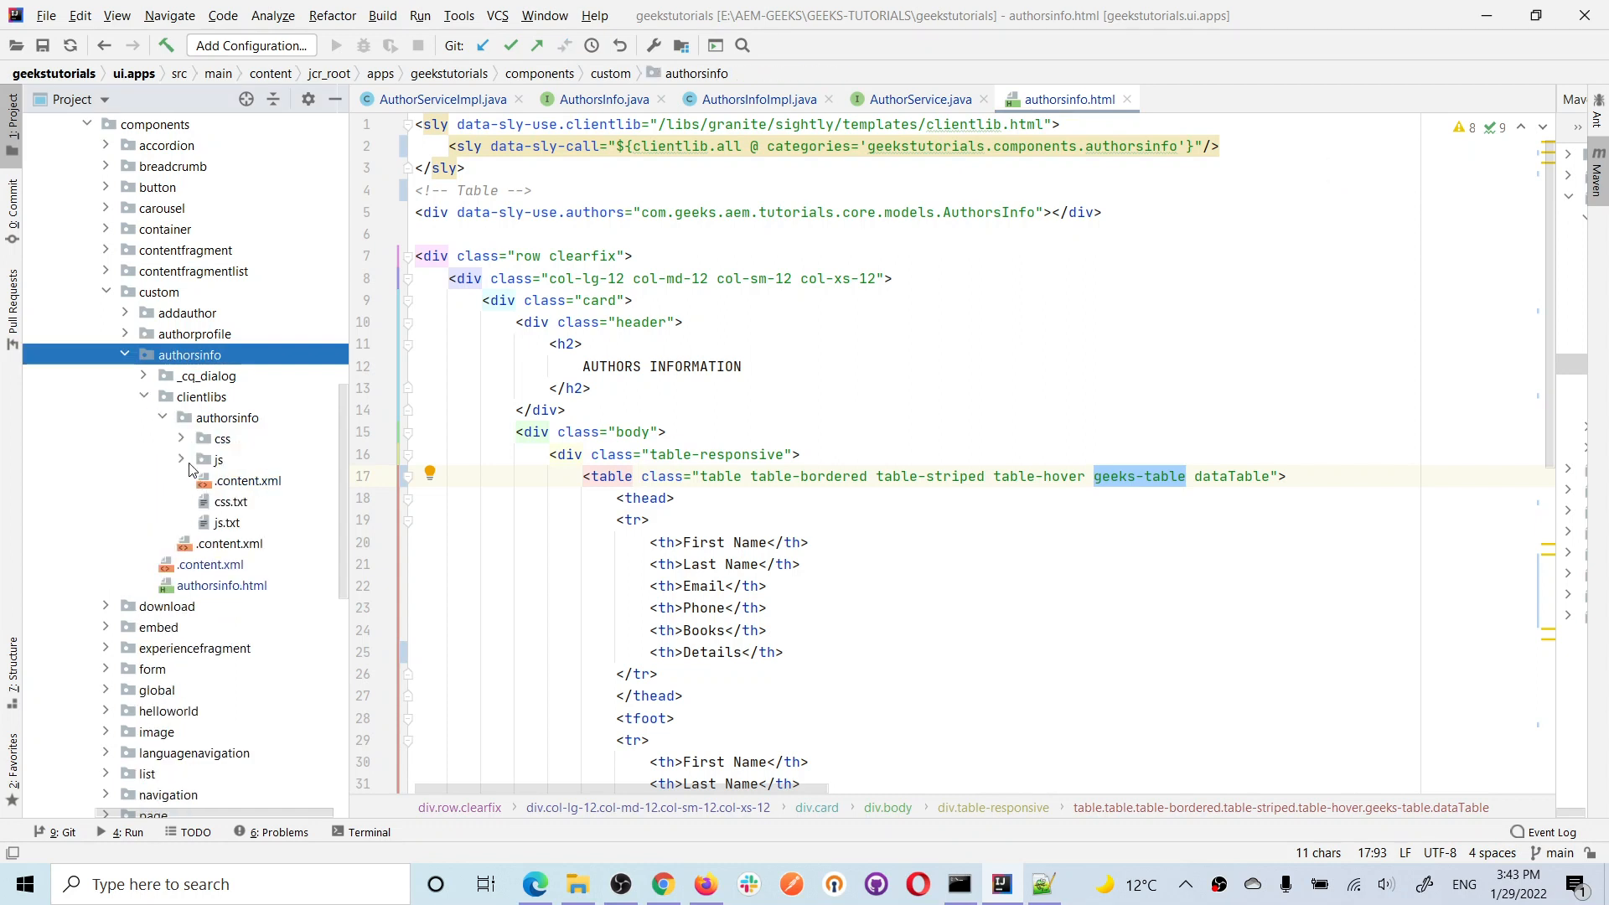
left_click(216, 459)
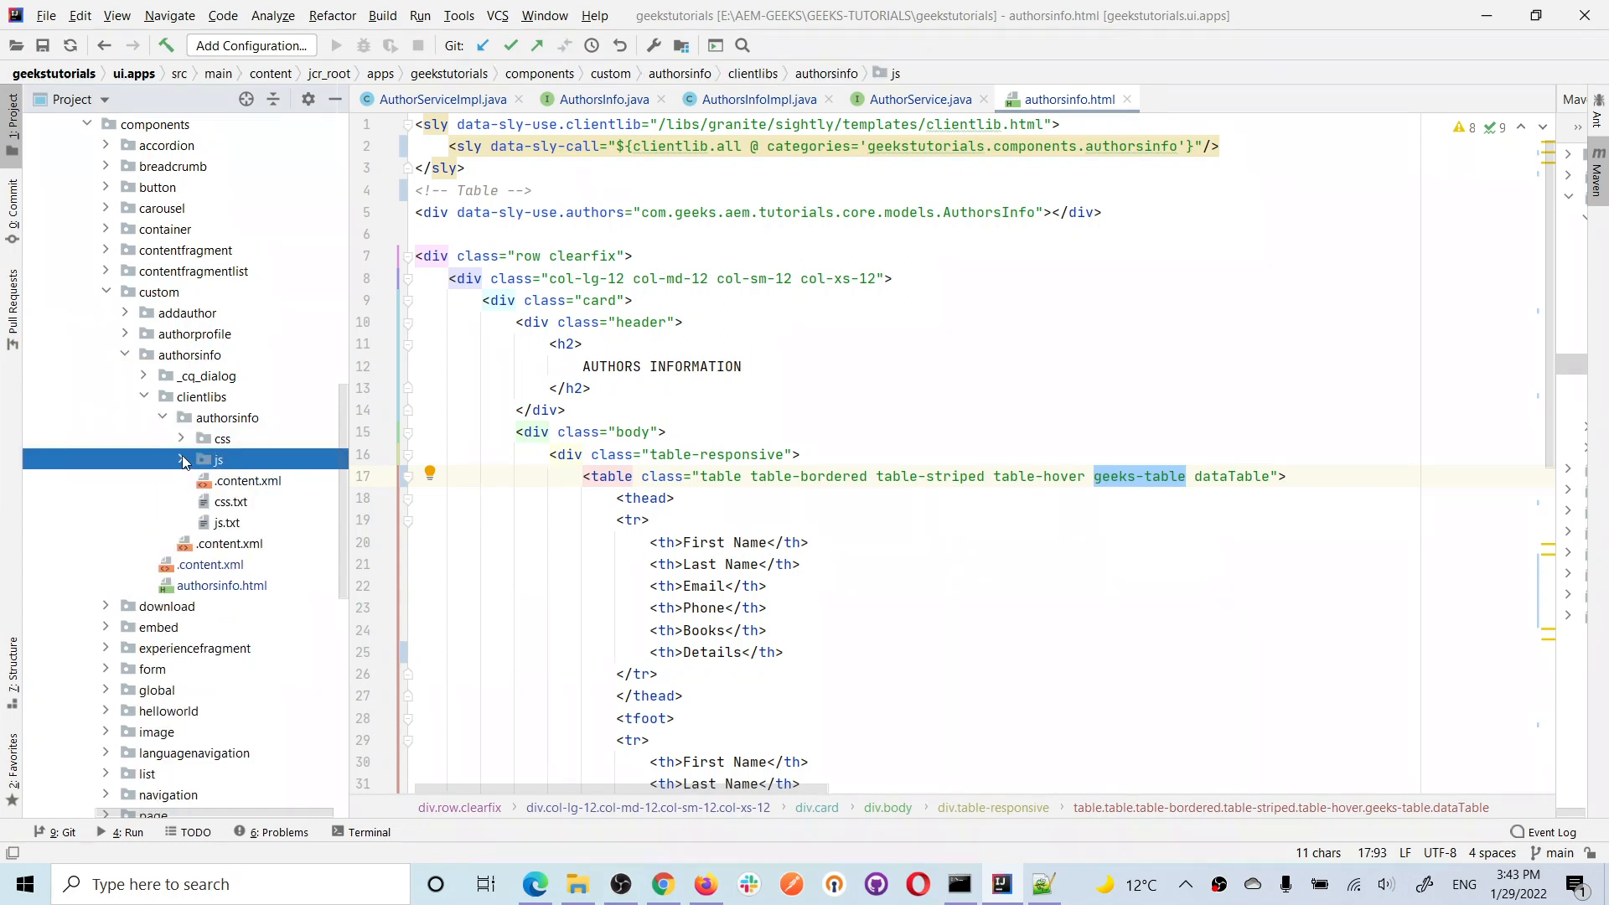
left_click(181, 460)
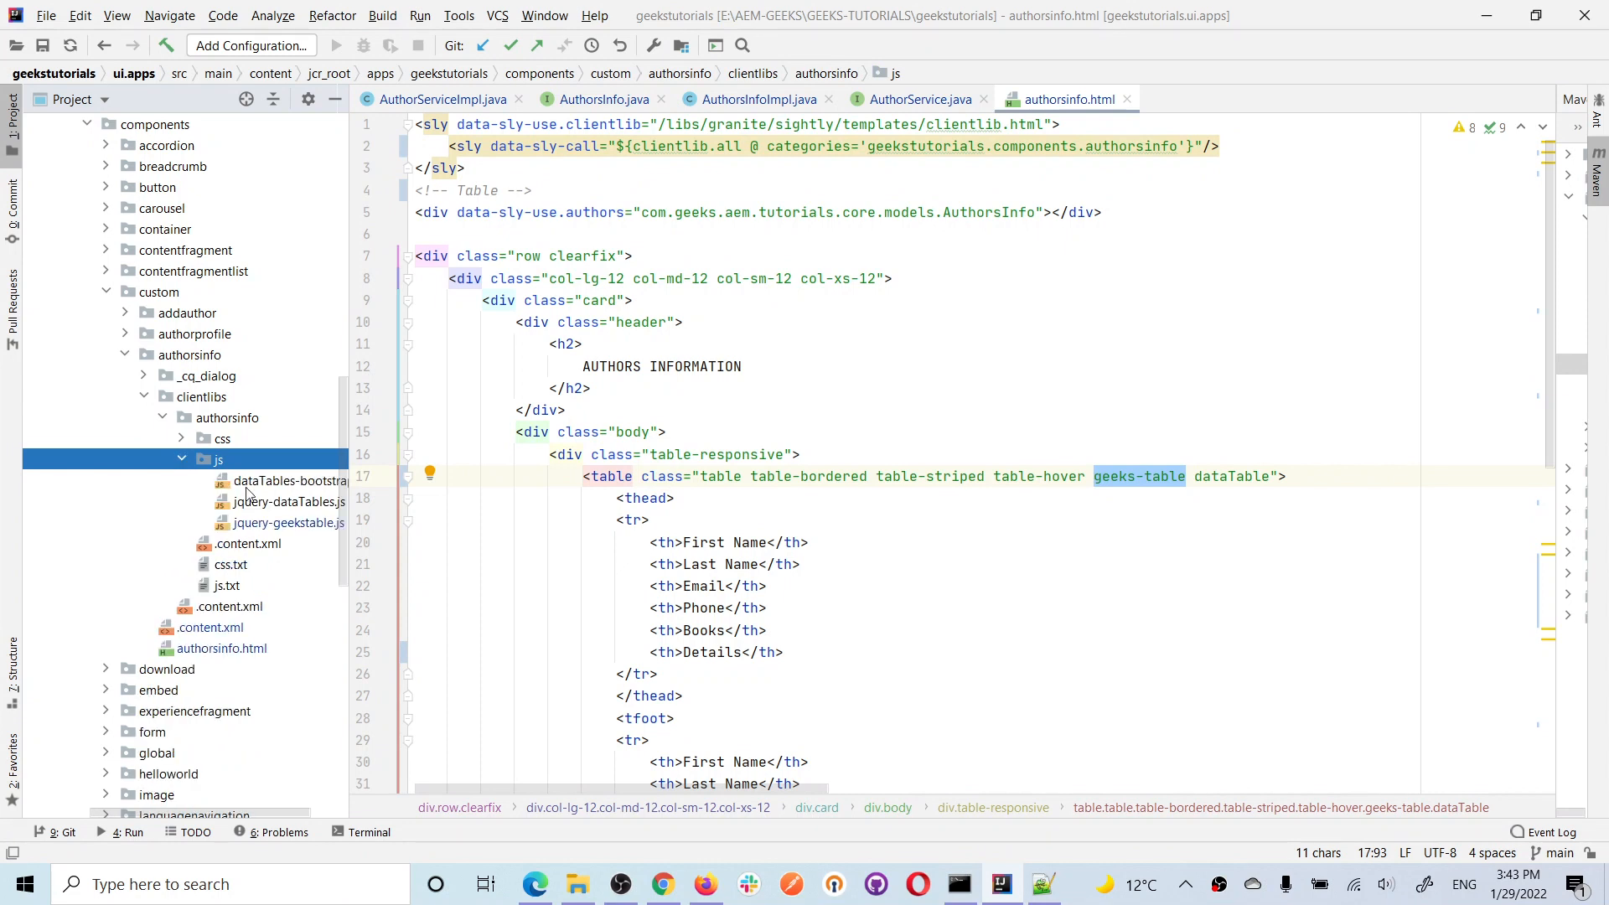
double_click(288, 523)
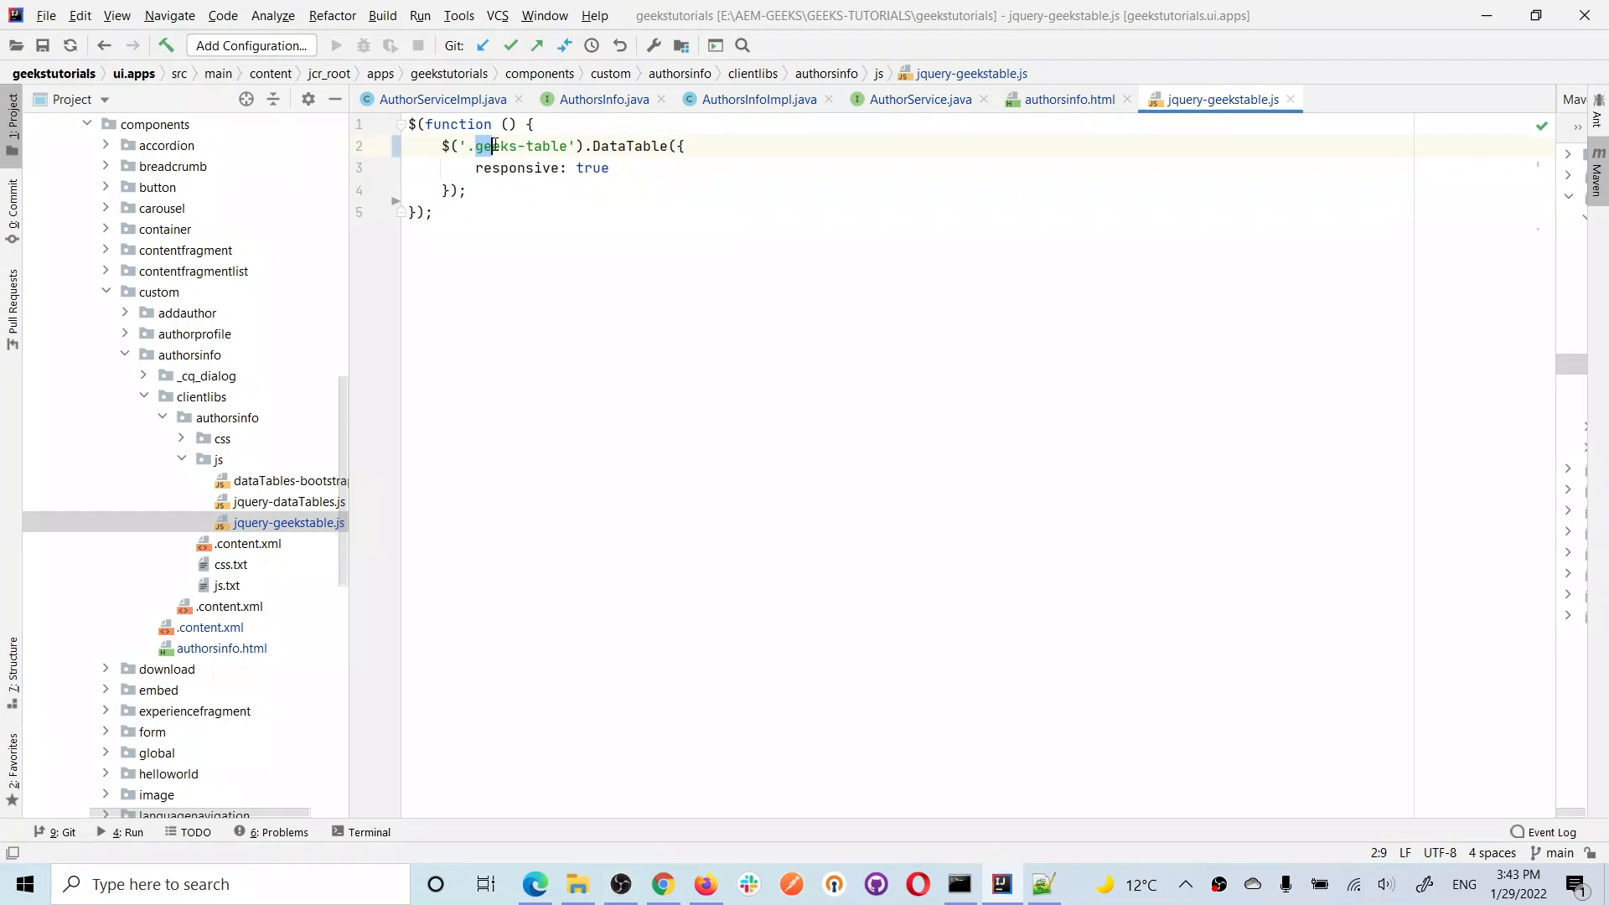
double_click(521, 146)
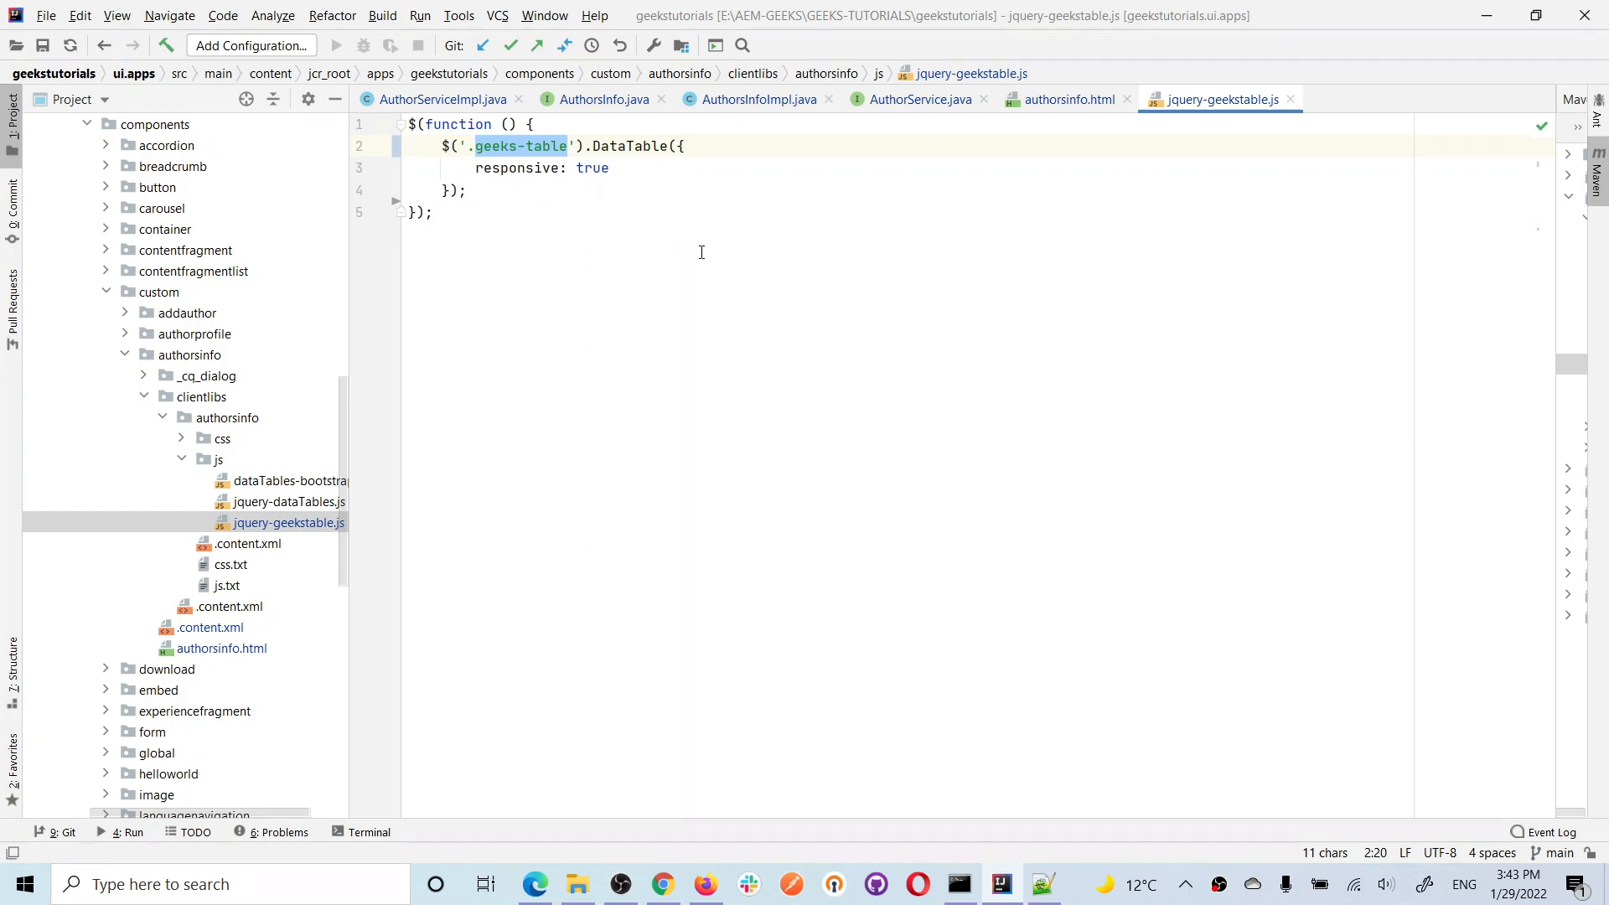
left_click(1066, 99)
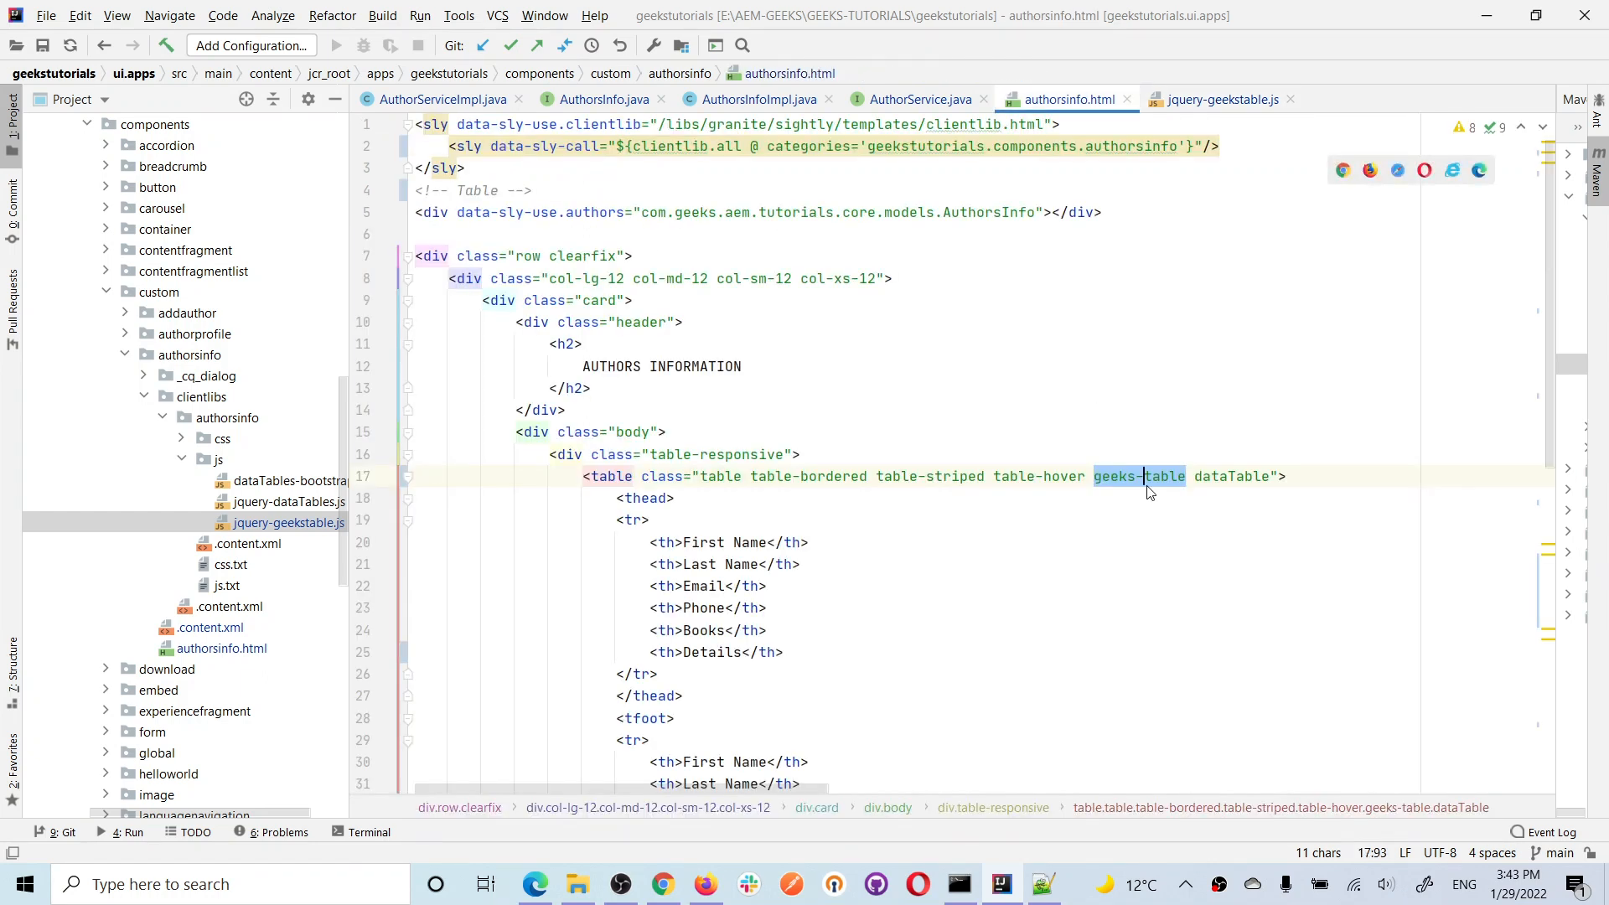
left_click(1219, 99)
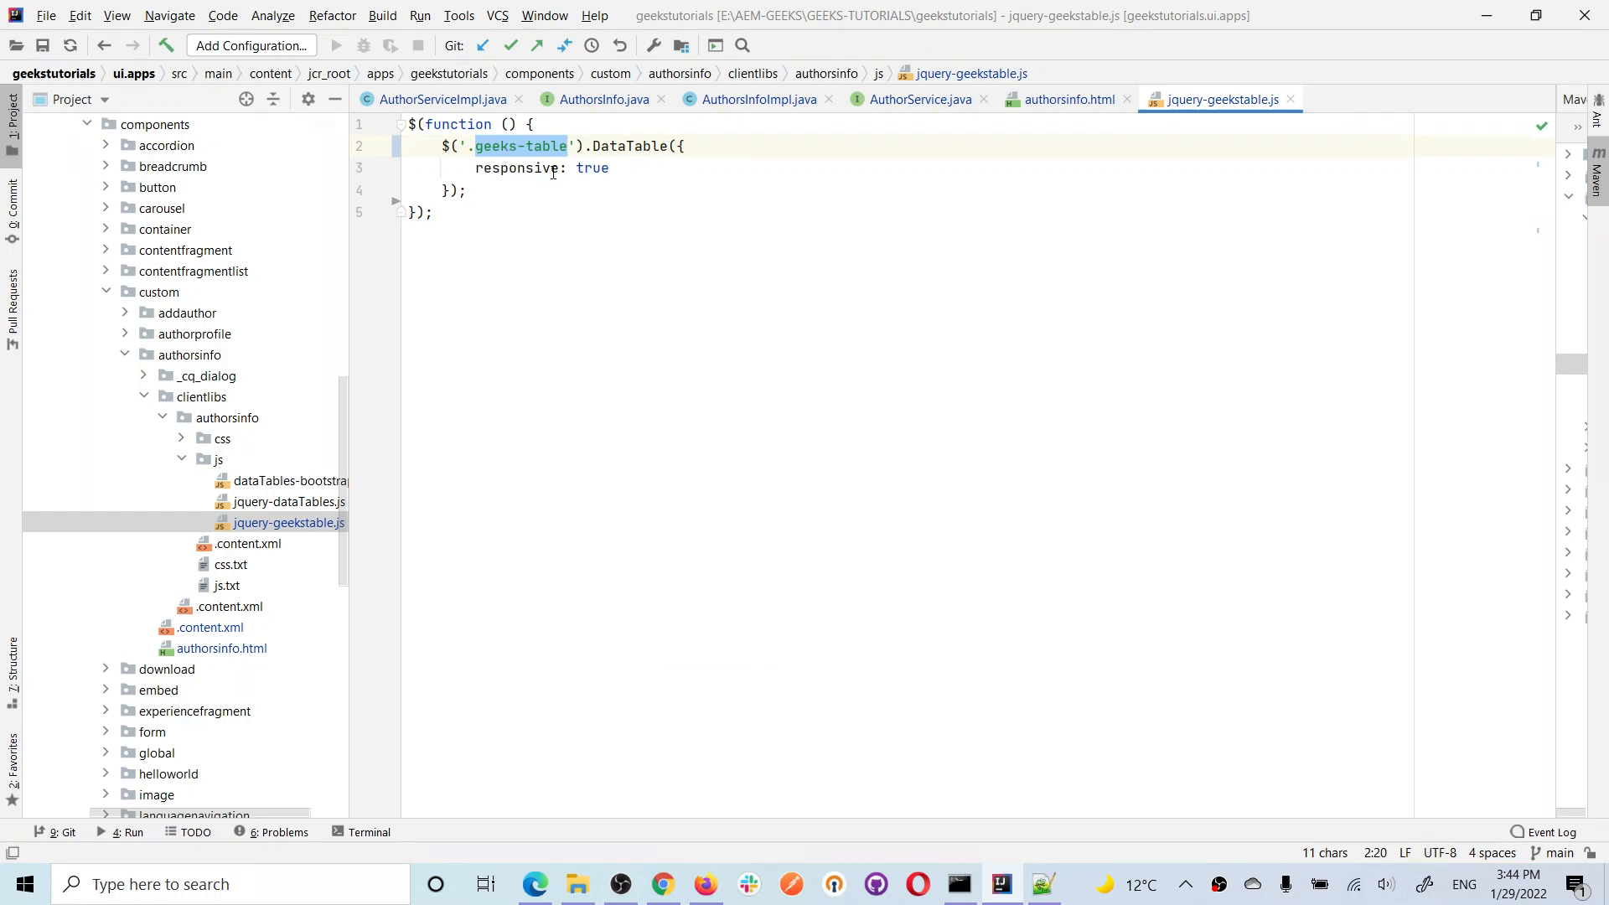
mouse_move(483, 400)
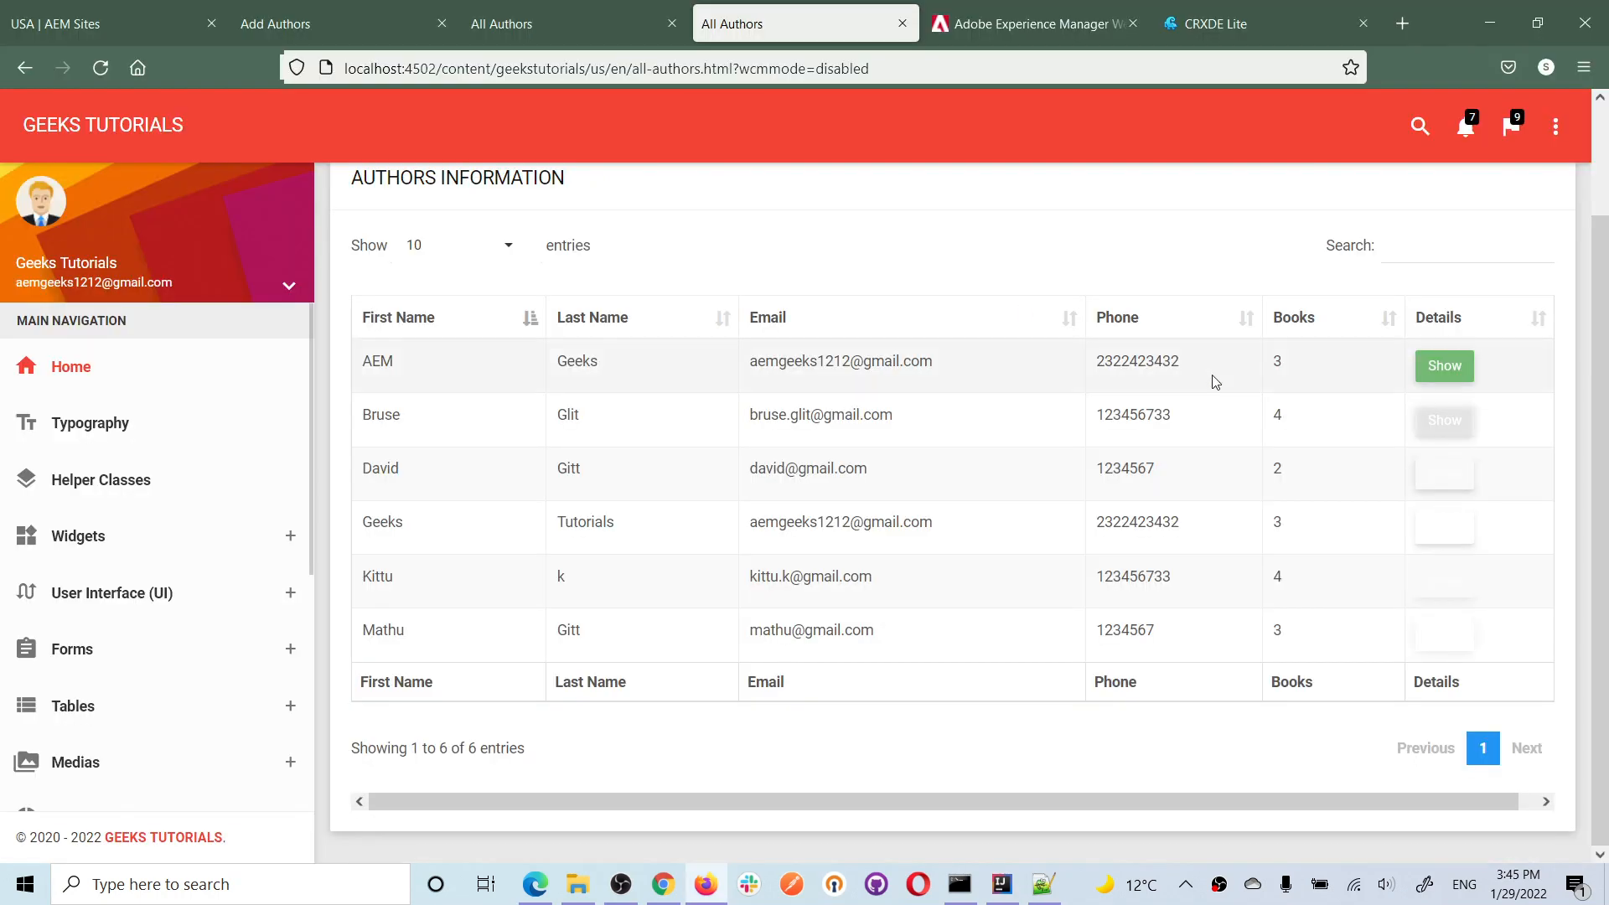
left_click(1467, 244)
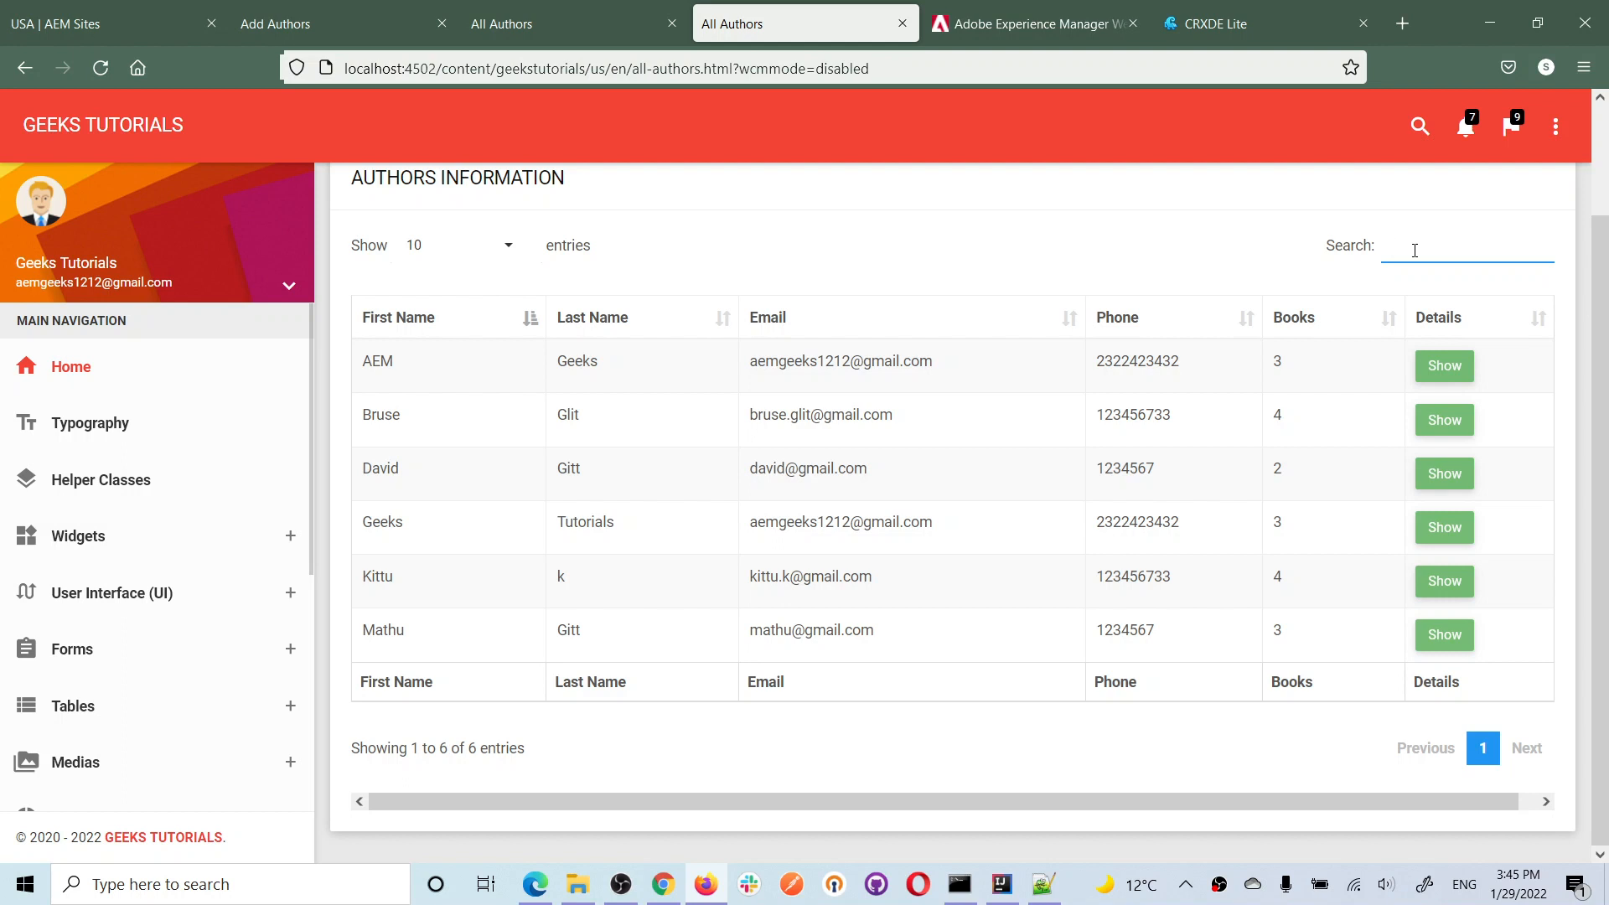
left_click(1468, 247)
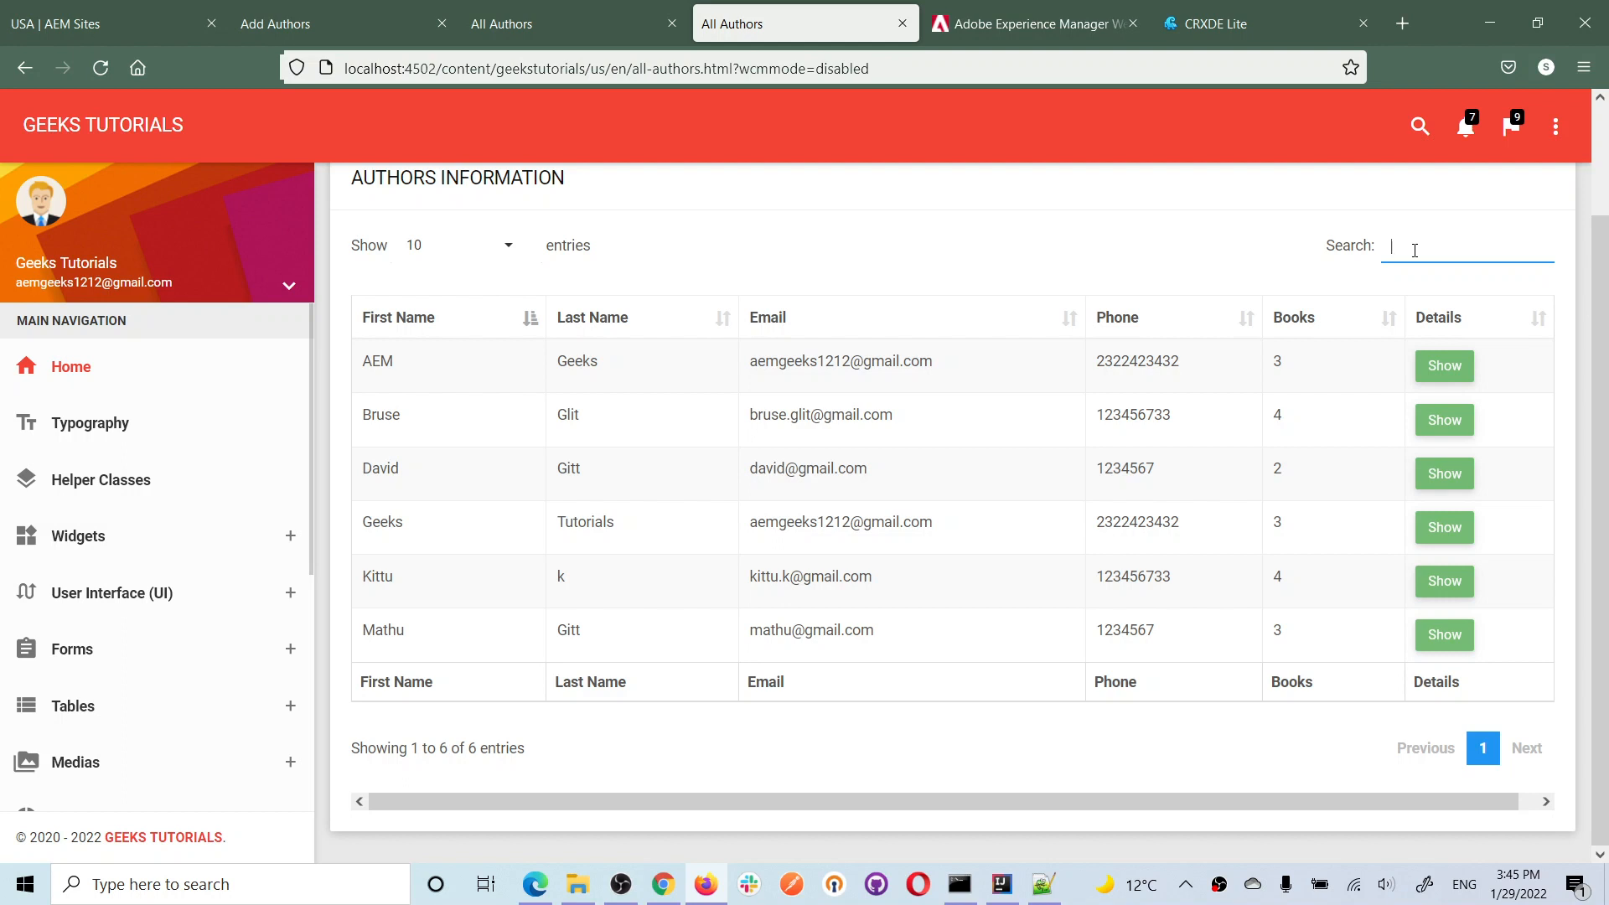
type("ee")
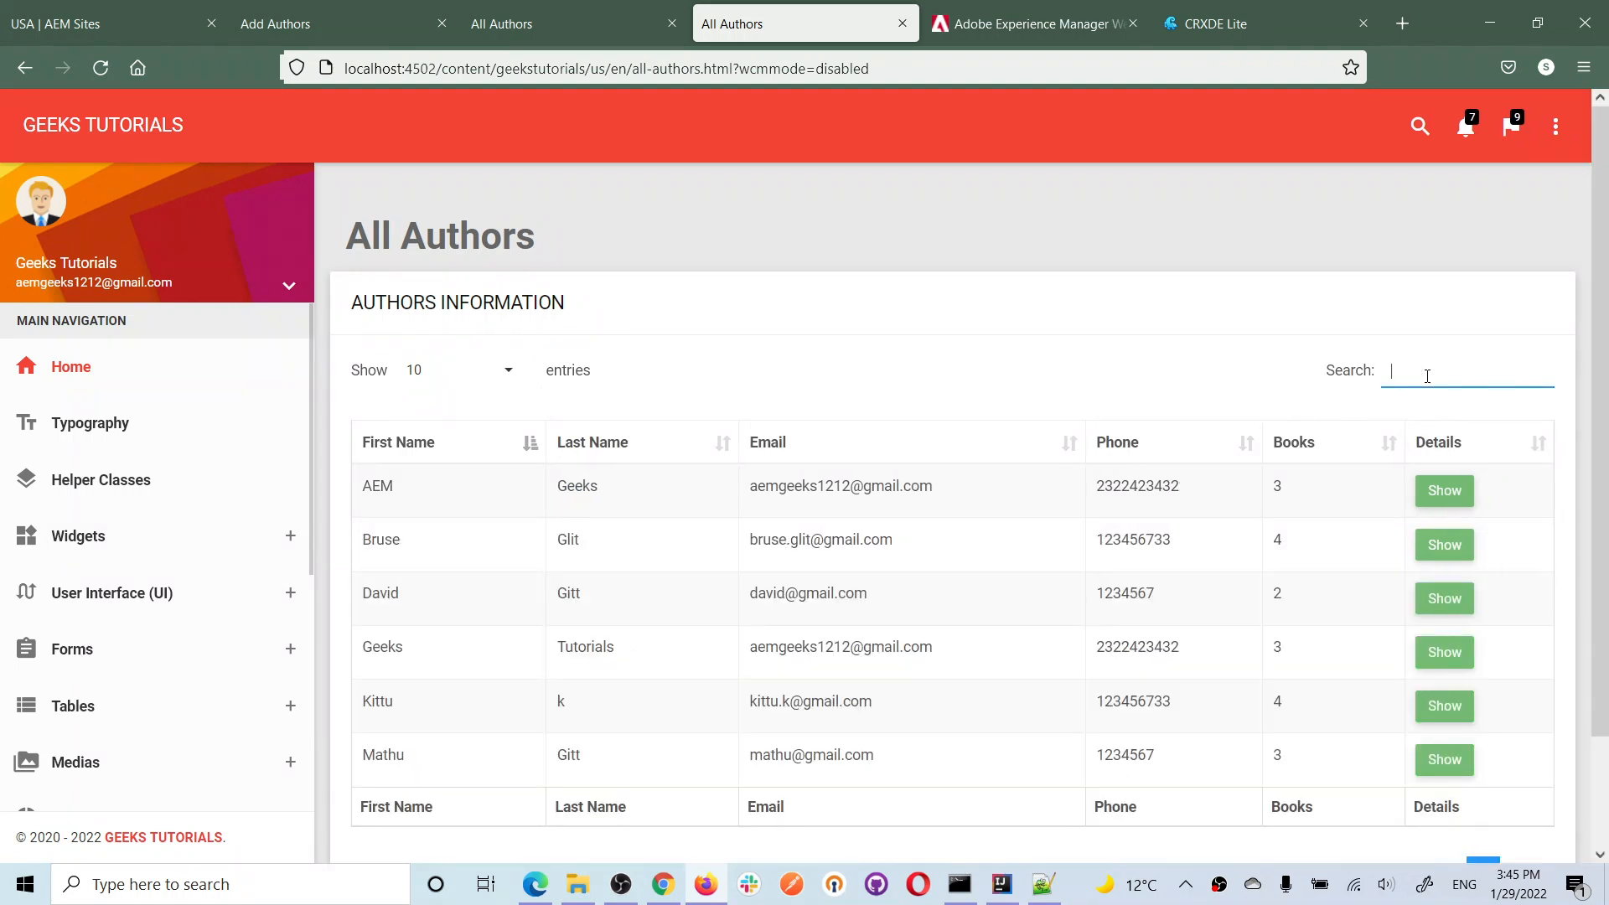
type("7")
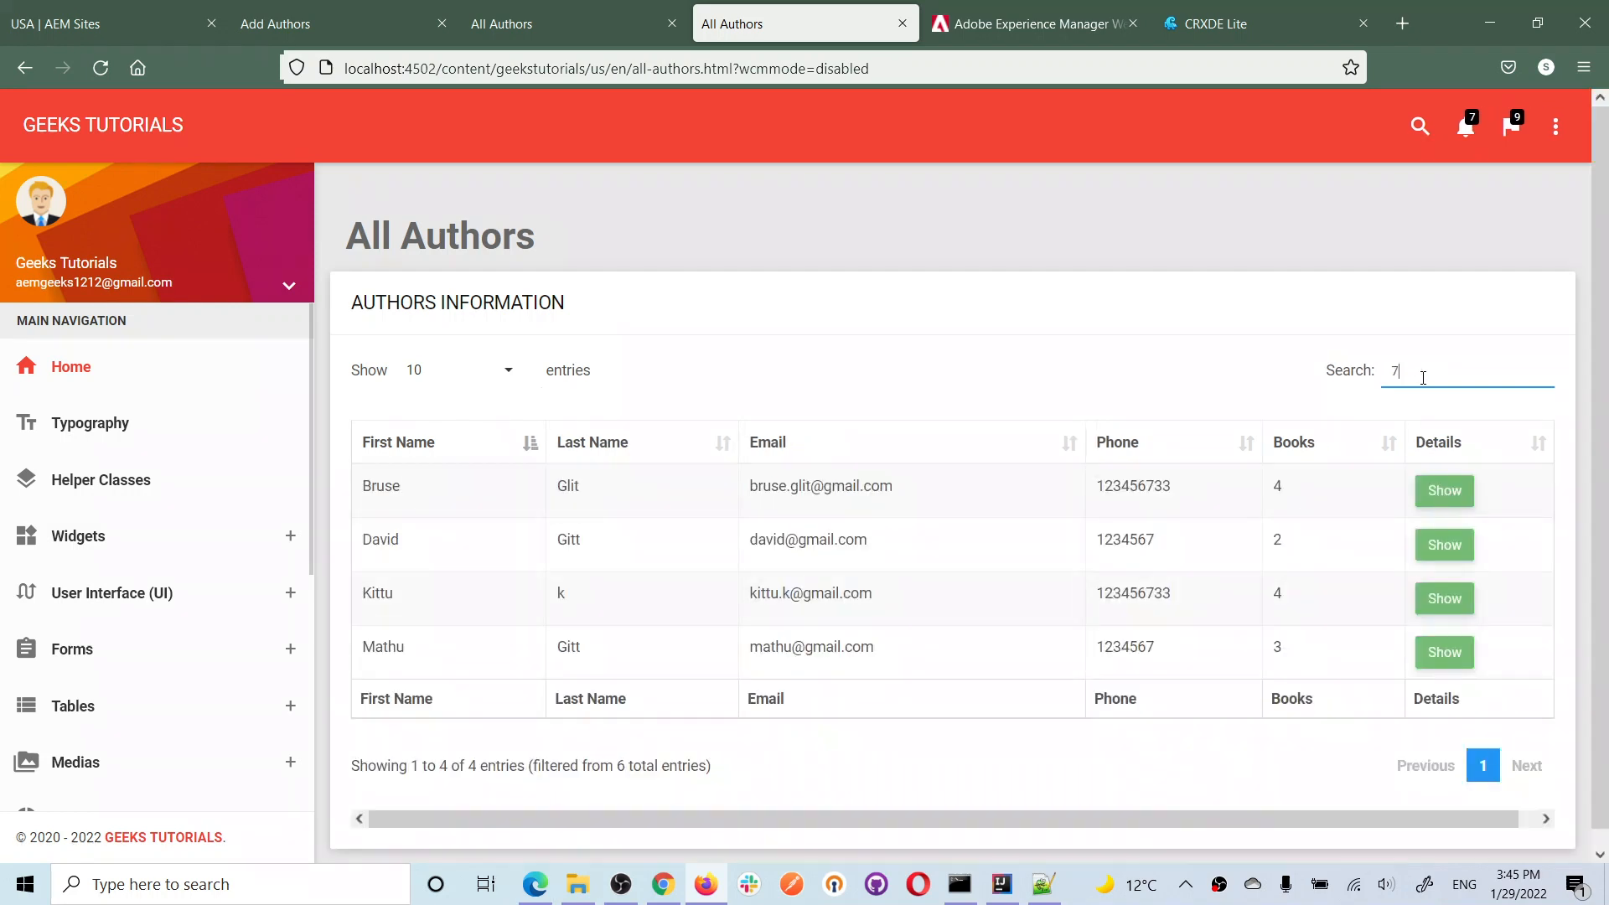
type("6")
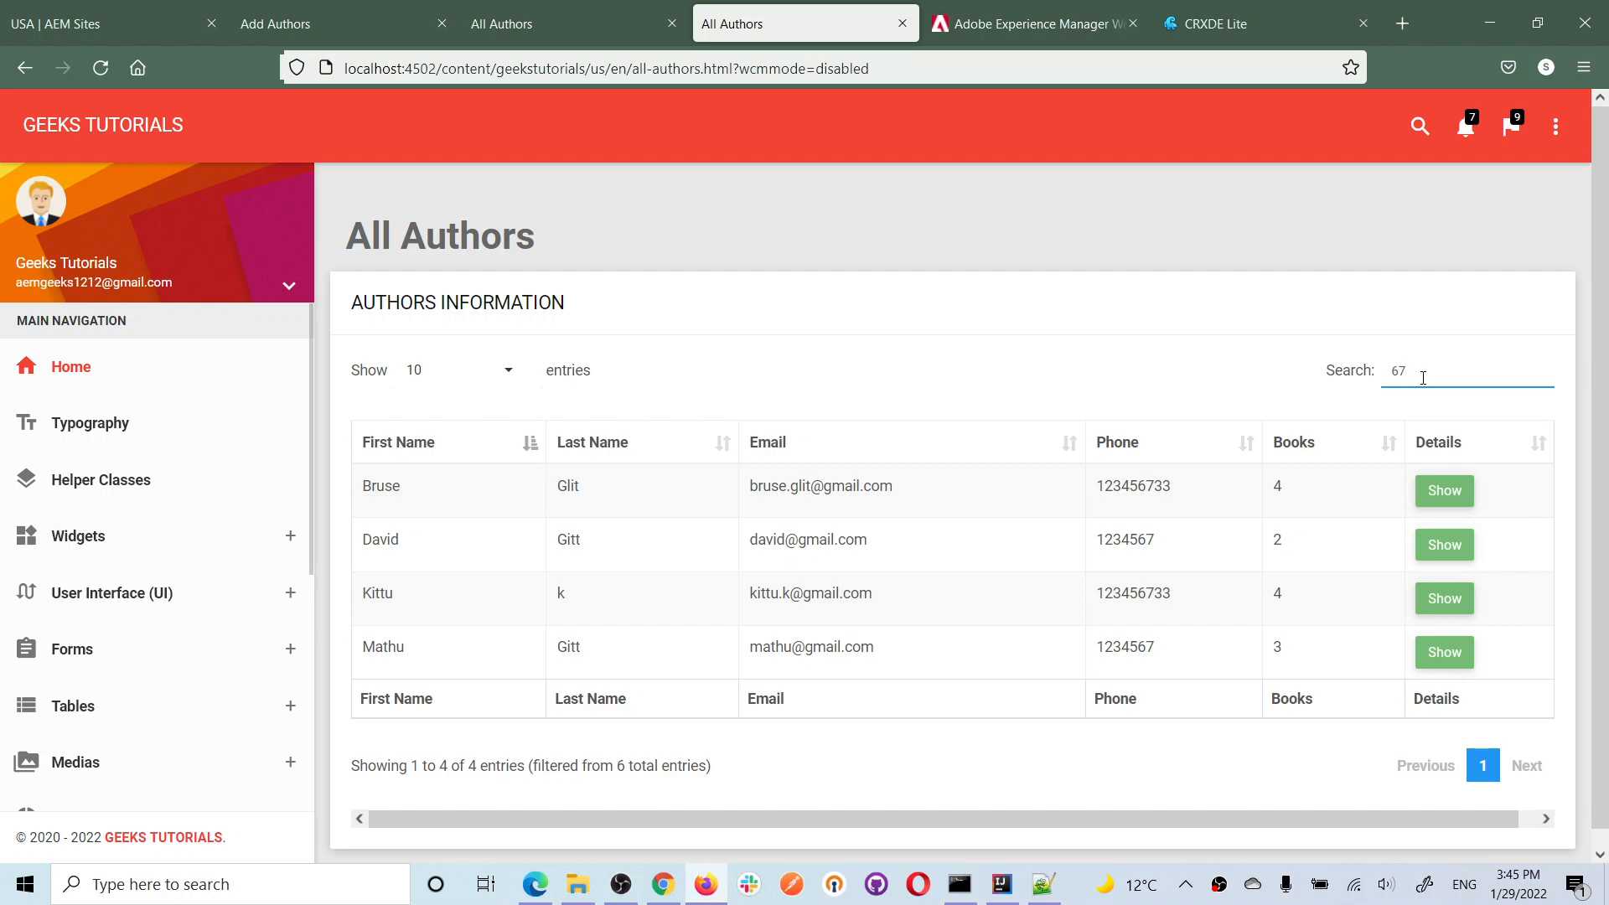
mouse_move(1340, 642)
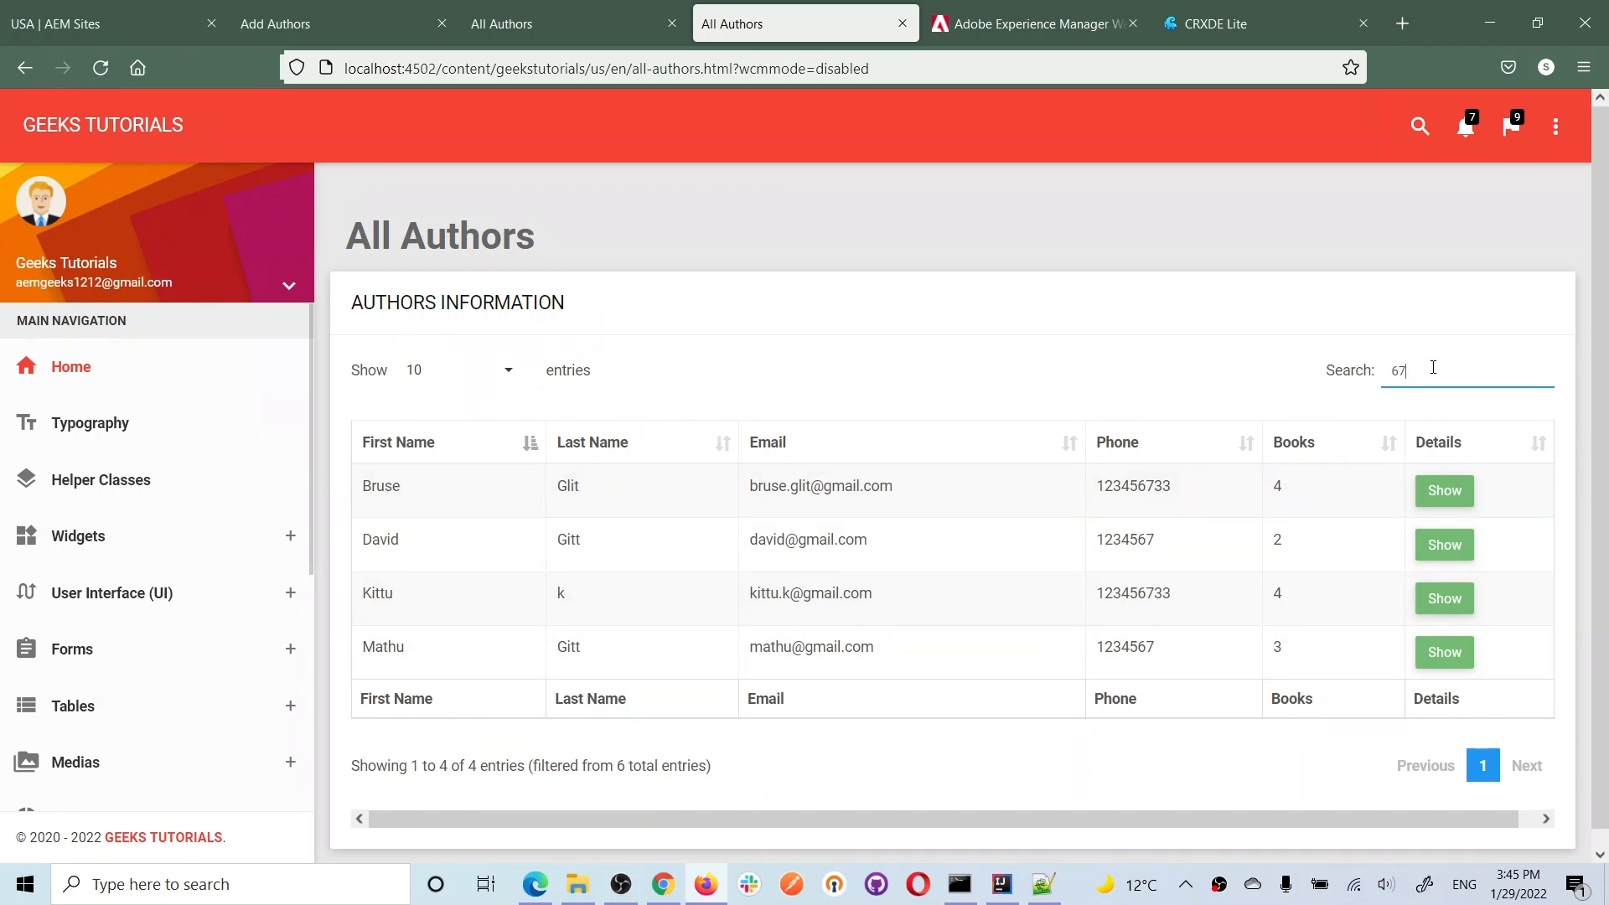
type("d")
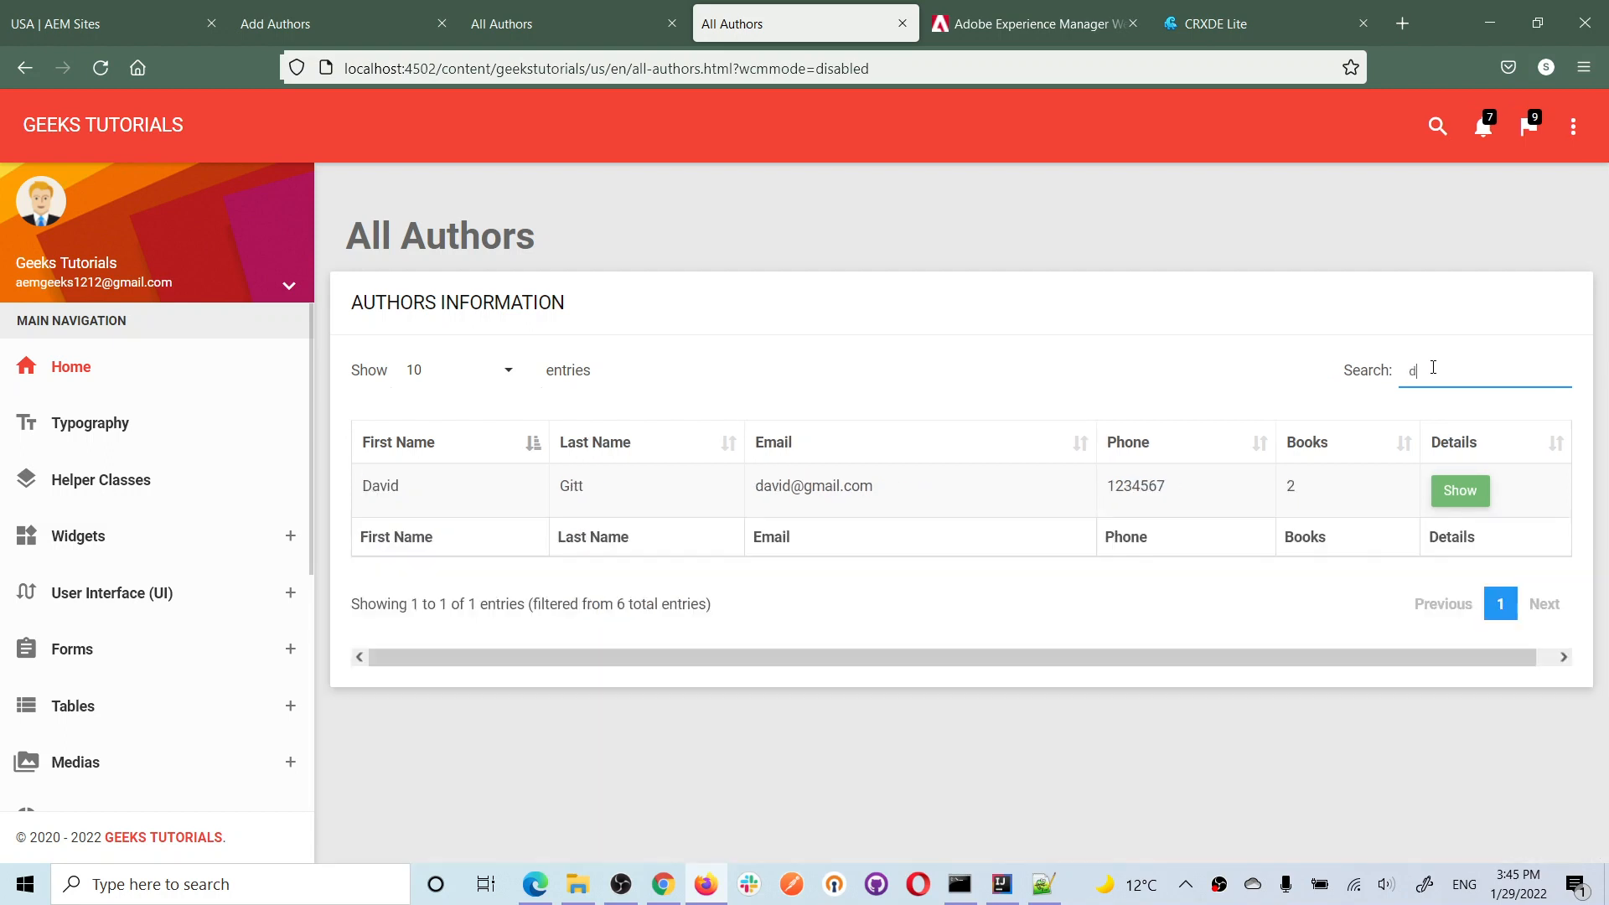
type("avi")
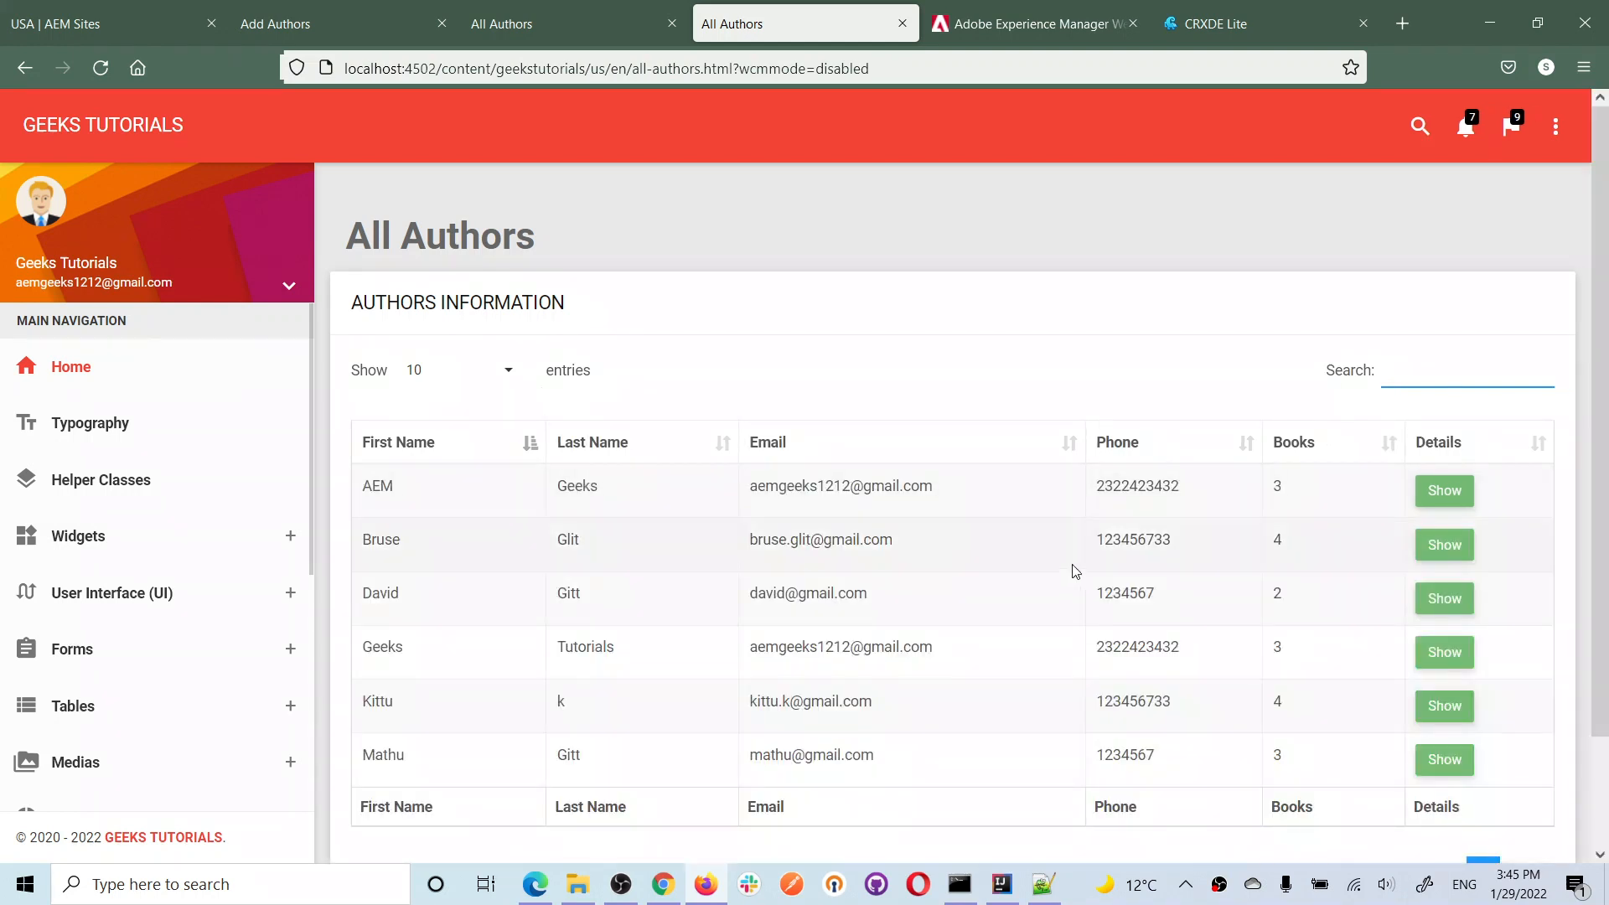
Scroll the All Authors page down to the full table showing 1 to 6 of 6 entries
scroll("down", 3)
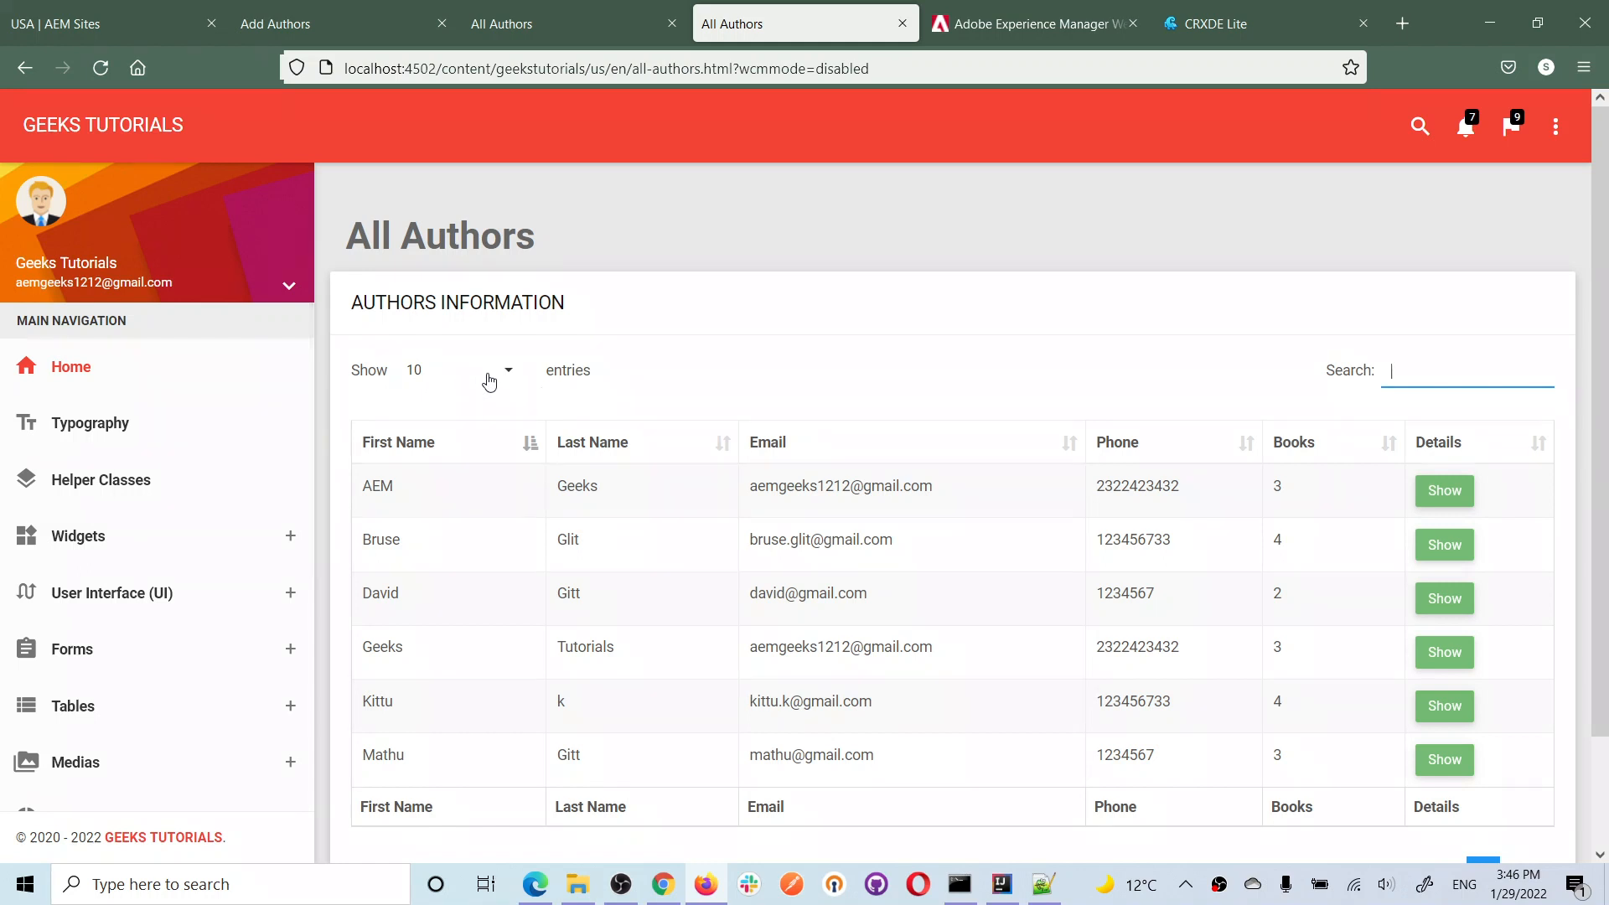
mouse_move(468, 380)
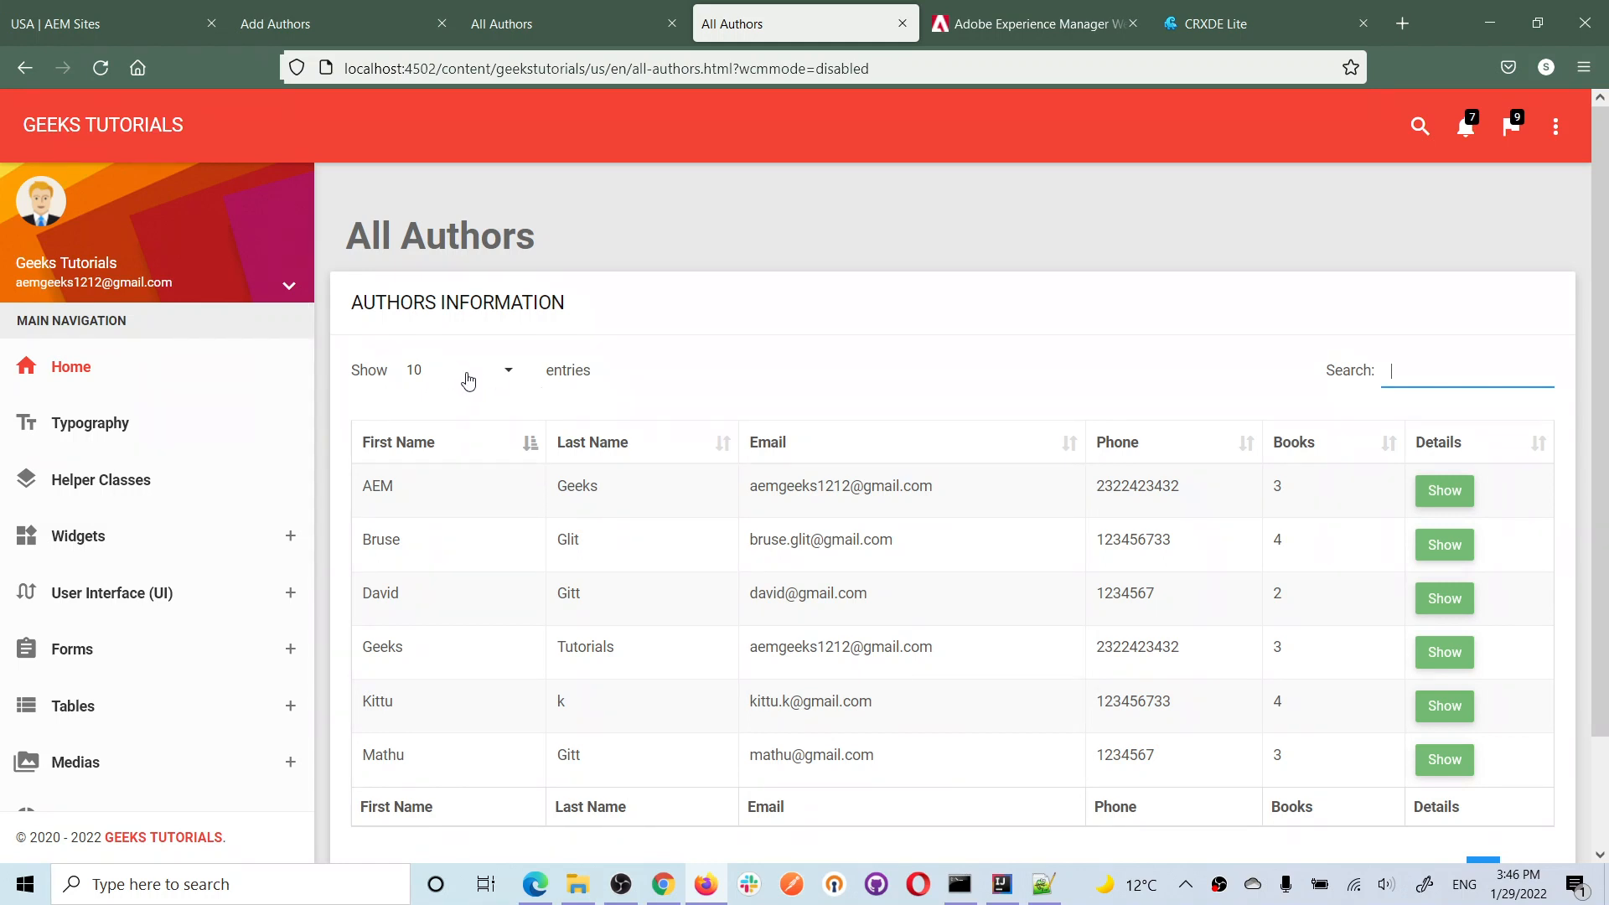
mouse_move(848, 370)
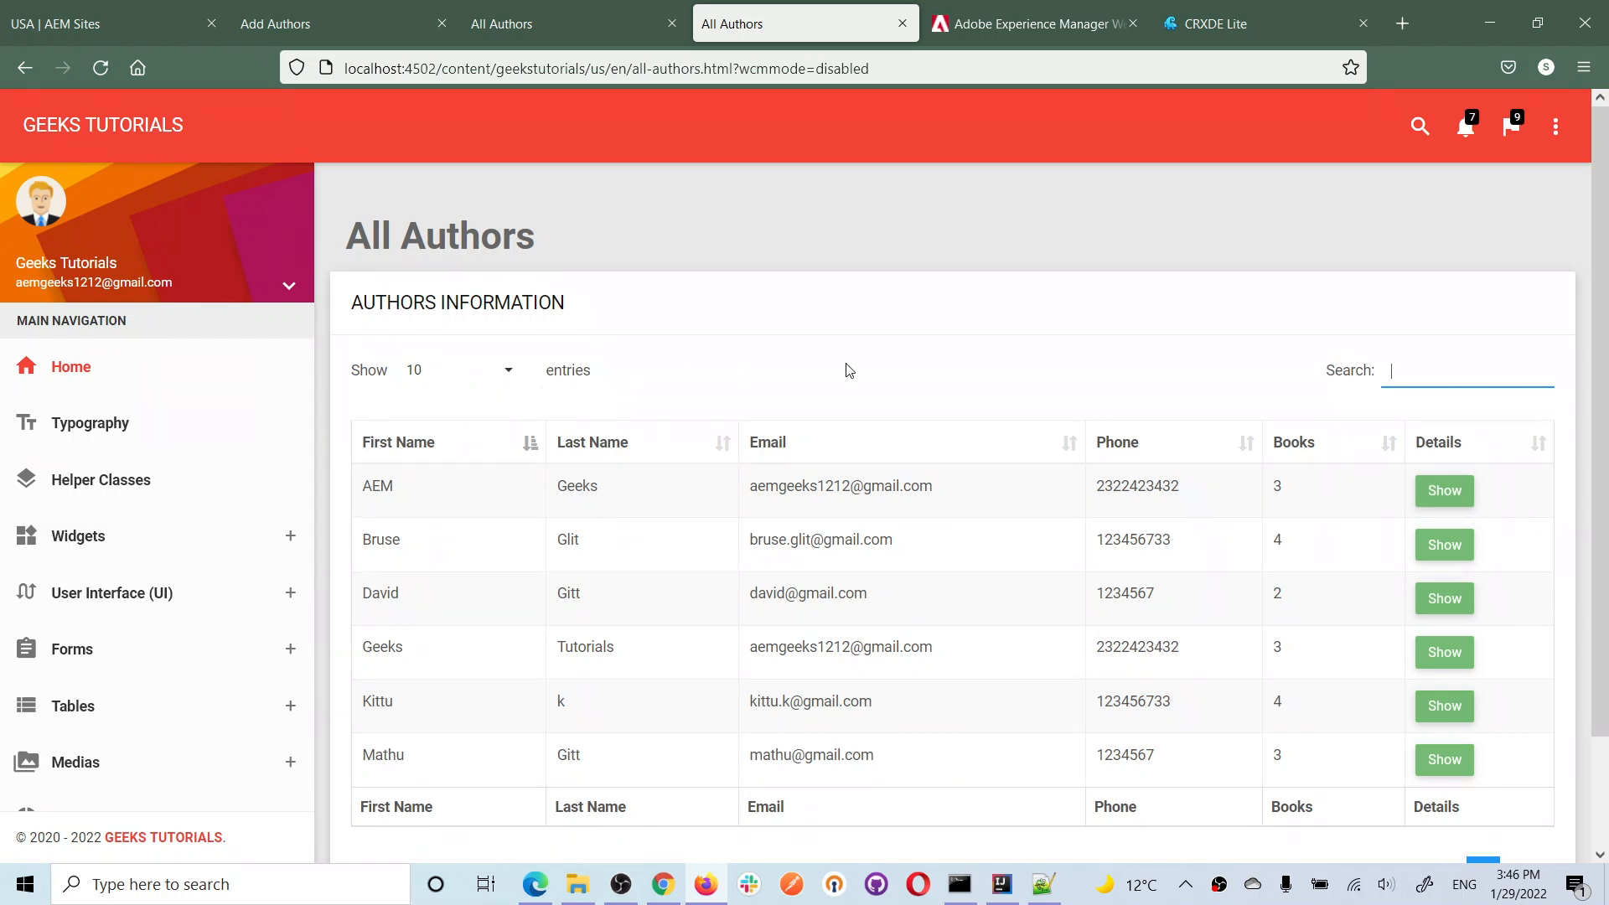
scroll("down", 3)
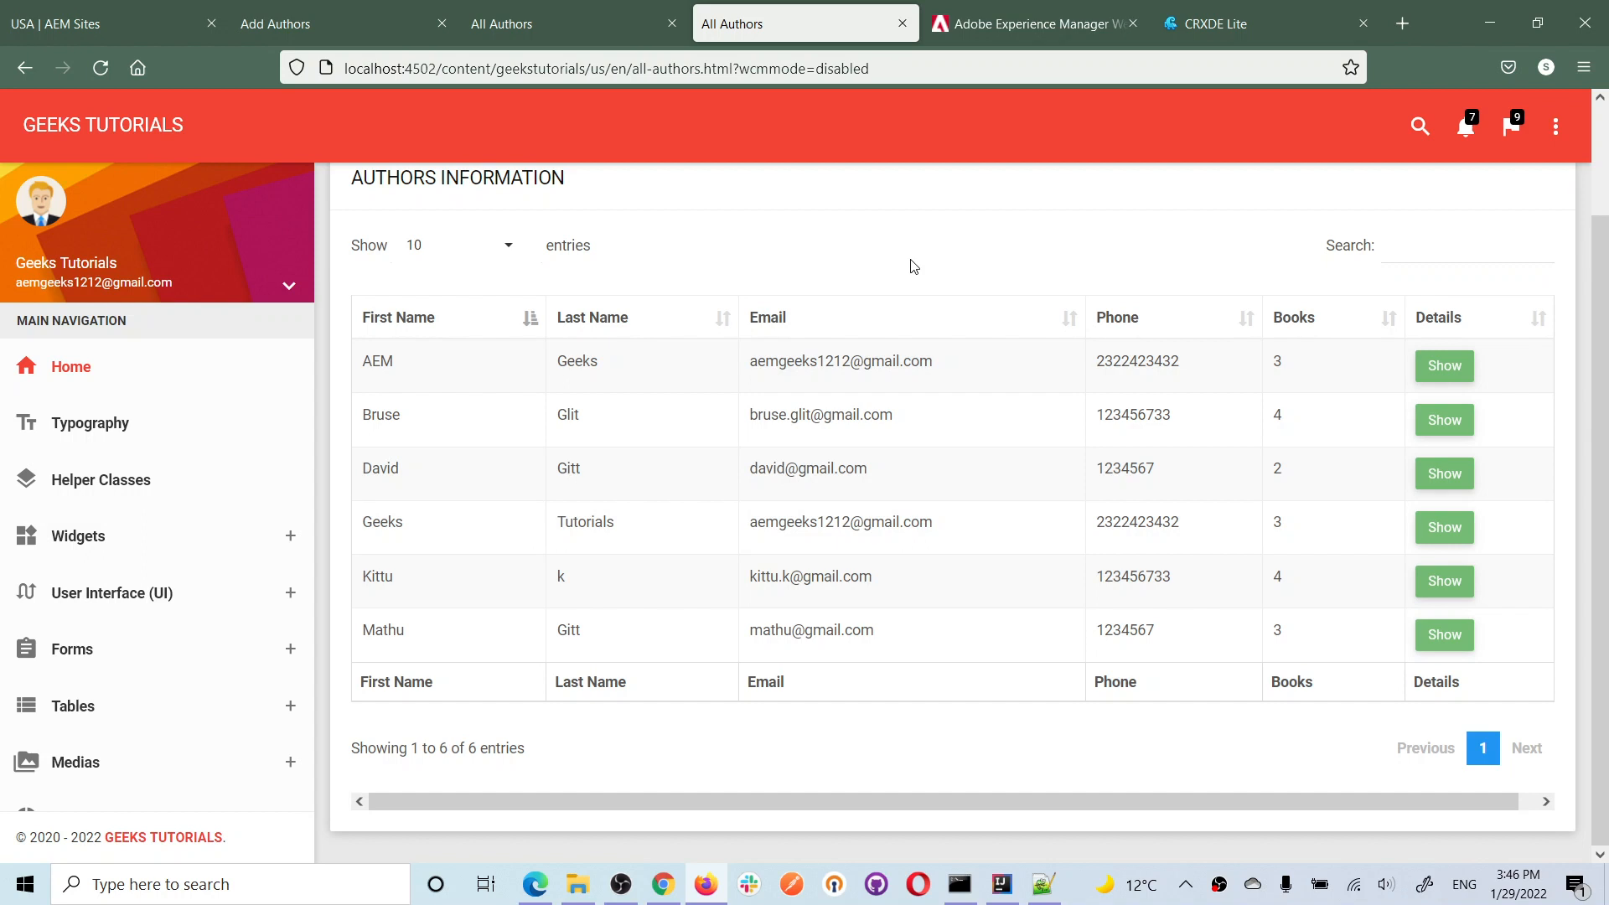
mouse_move(836, 600)
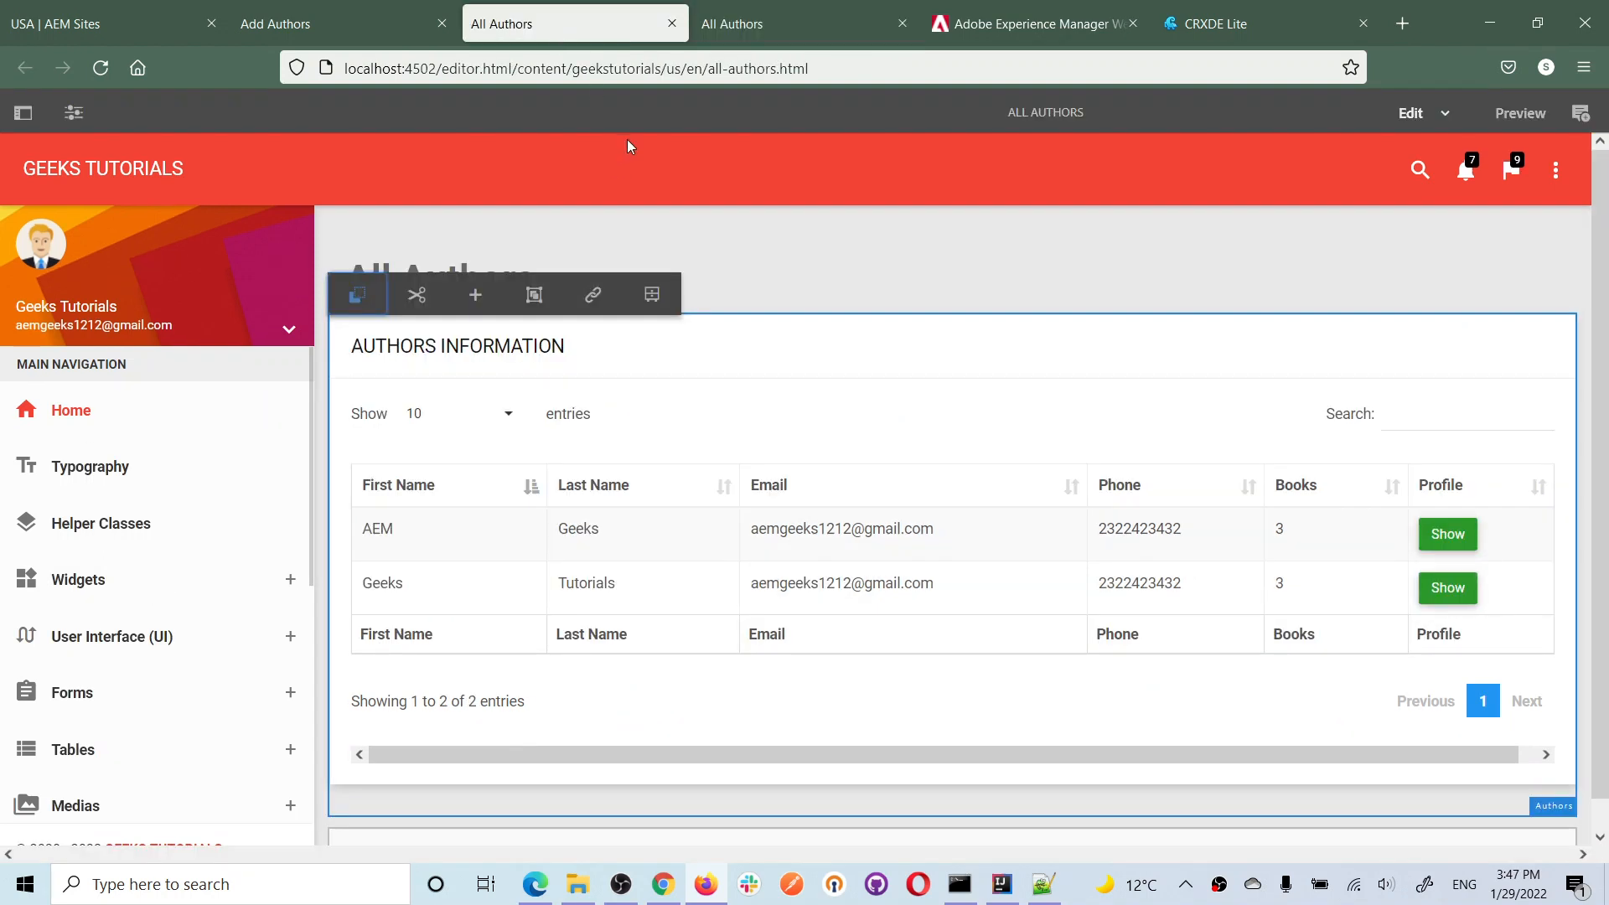
Filter the published All Authors table with the search text 'ar'
left_click(328, 22)
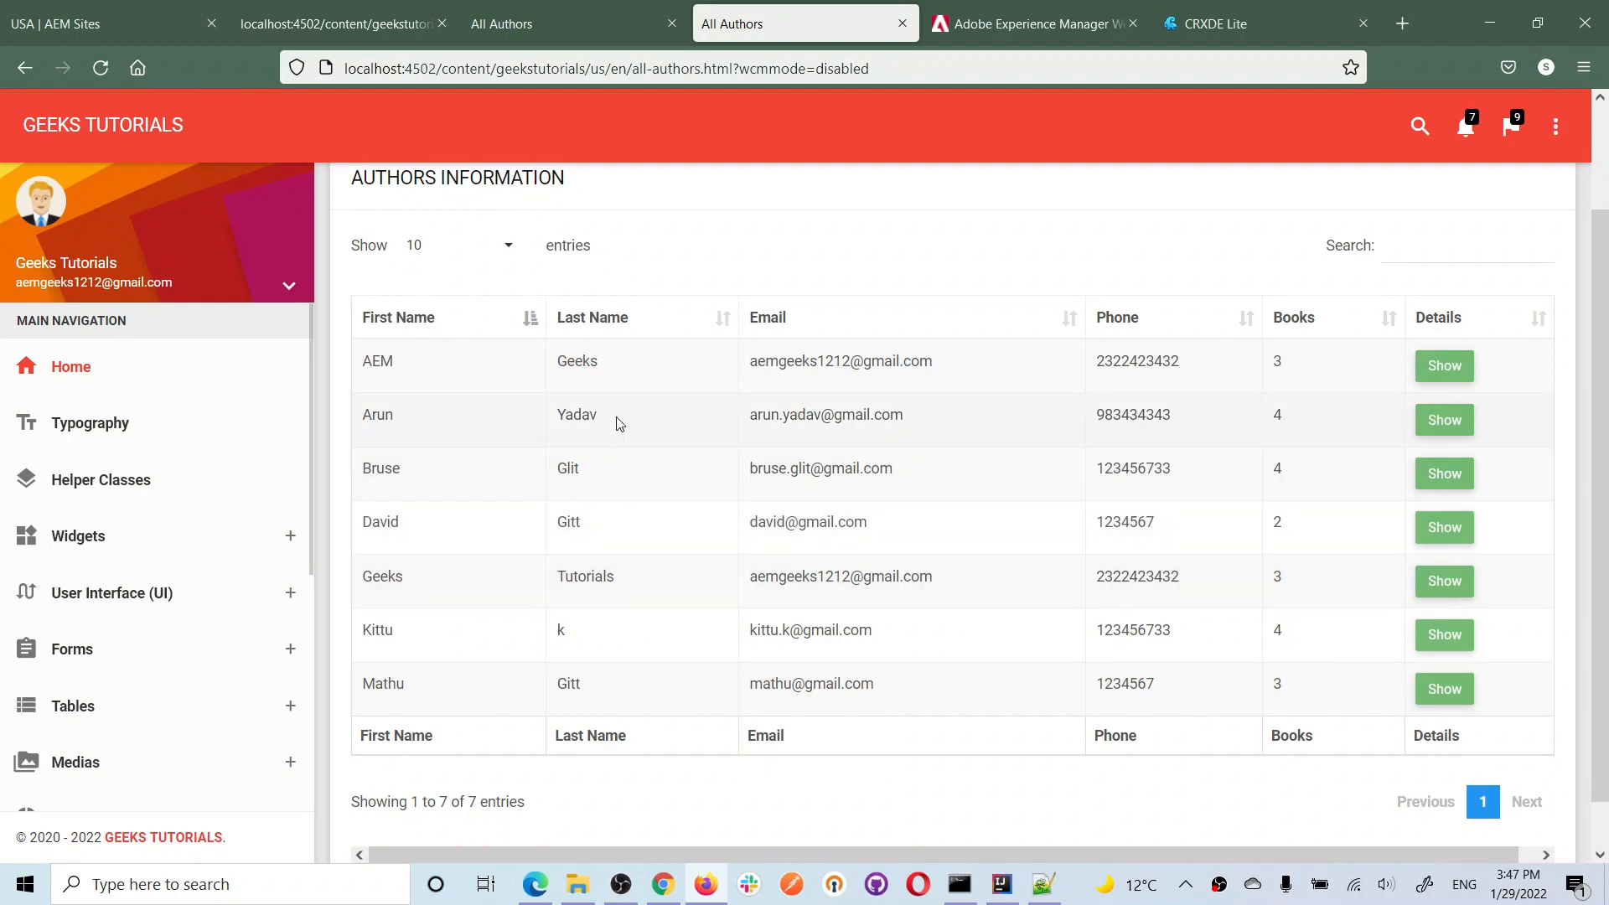
left_click(1464, 244)
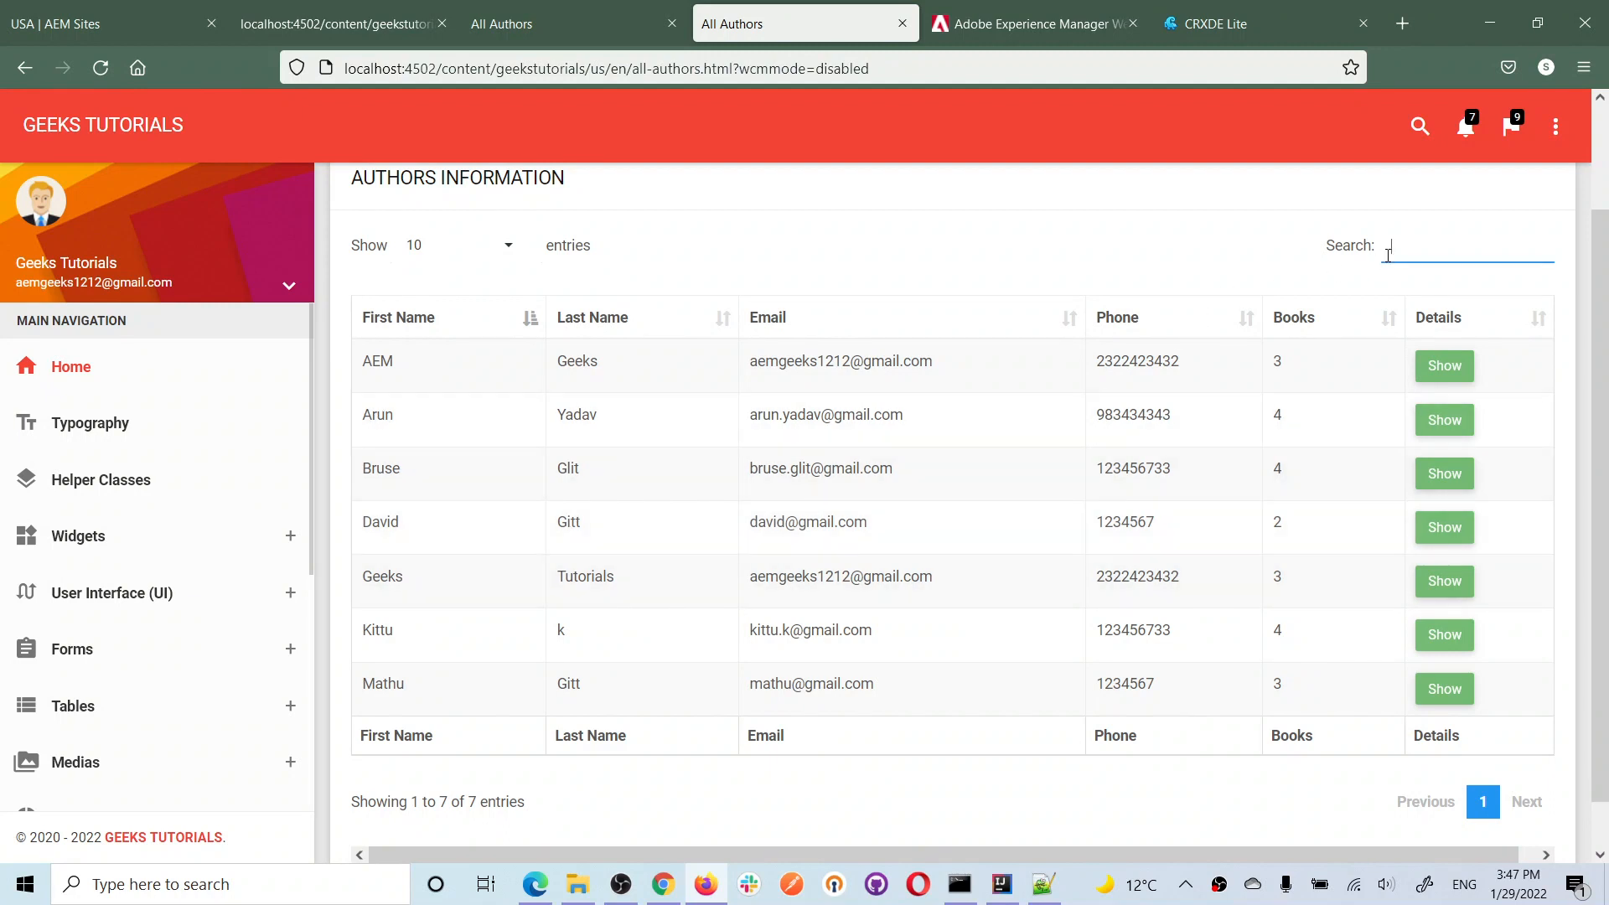
type("ar")
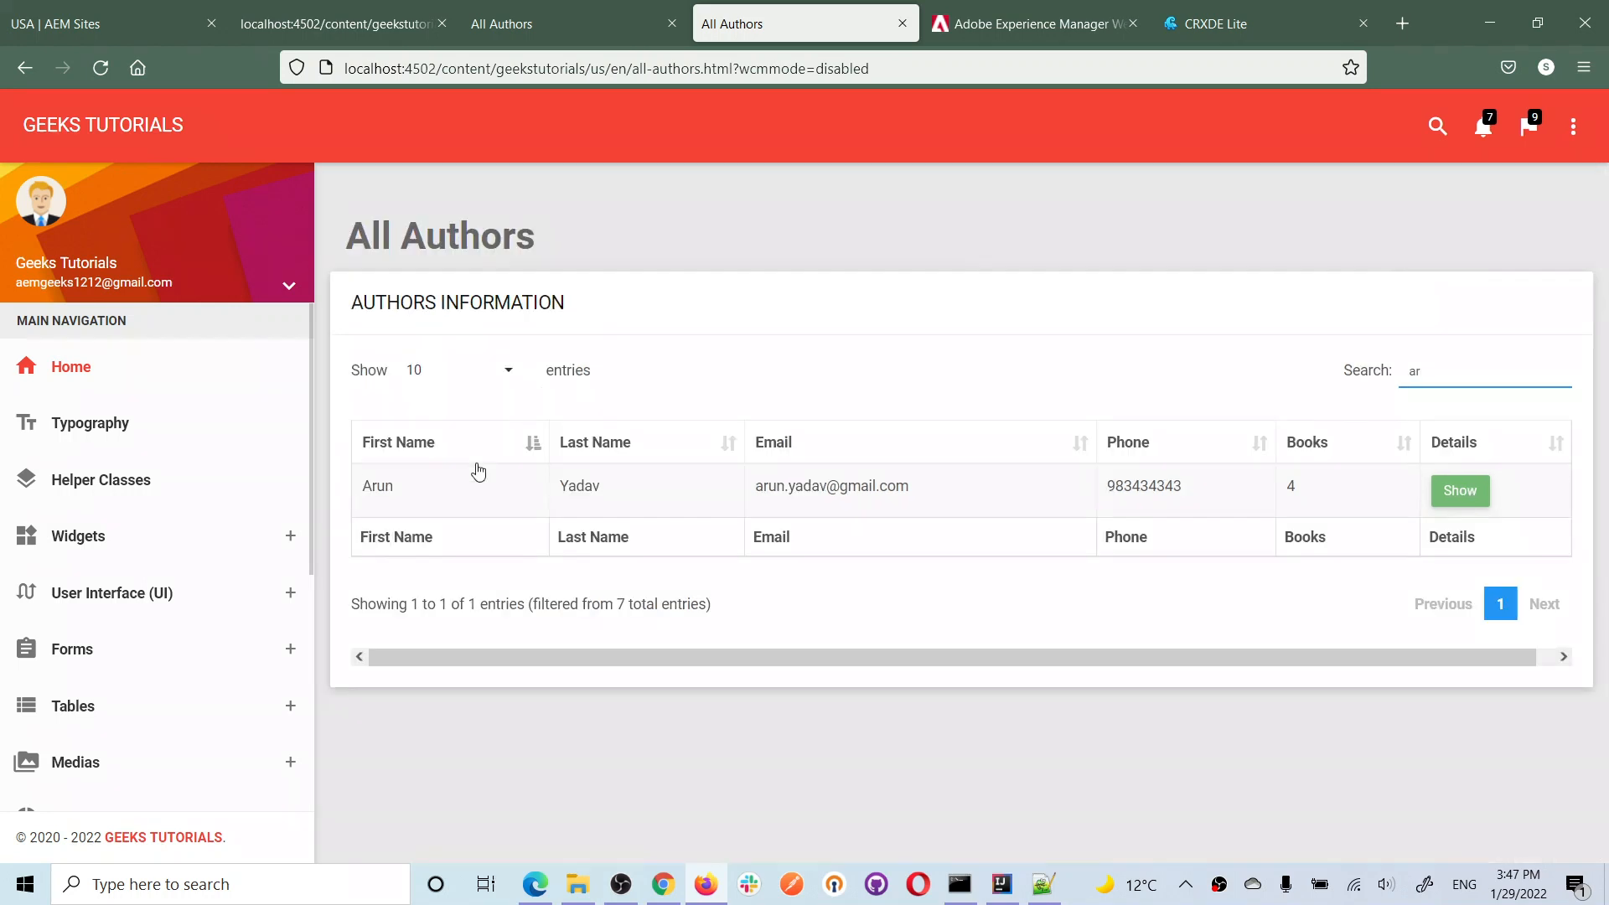
mouse_move(994, 602)
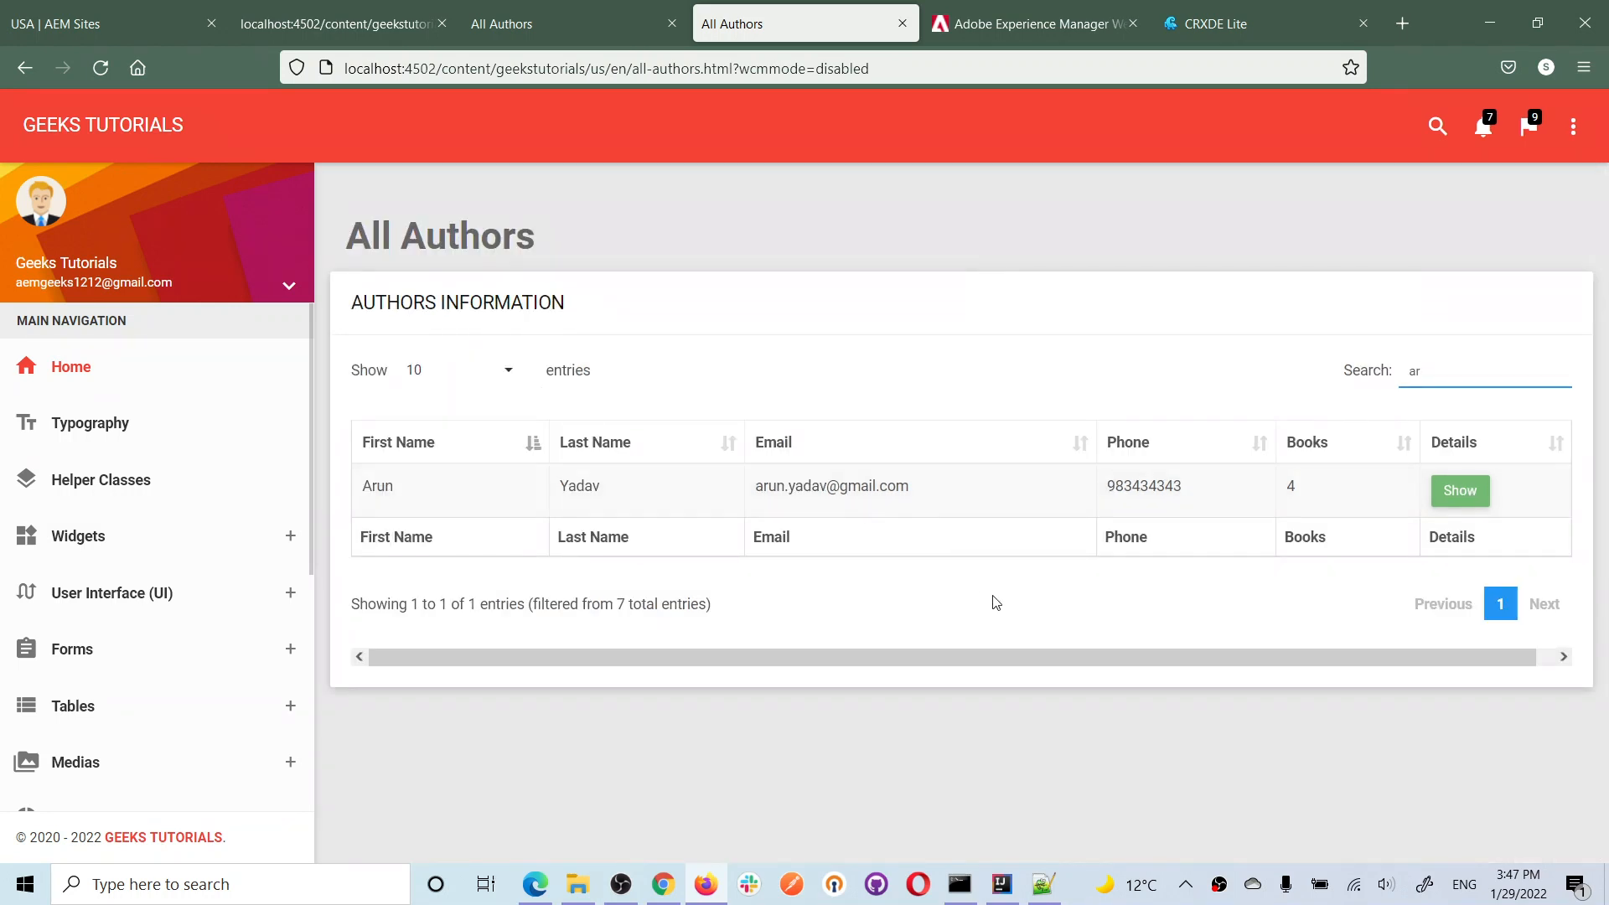